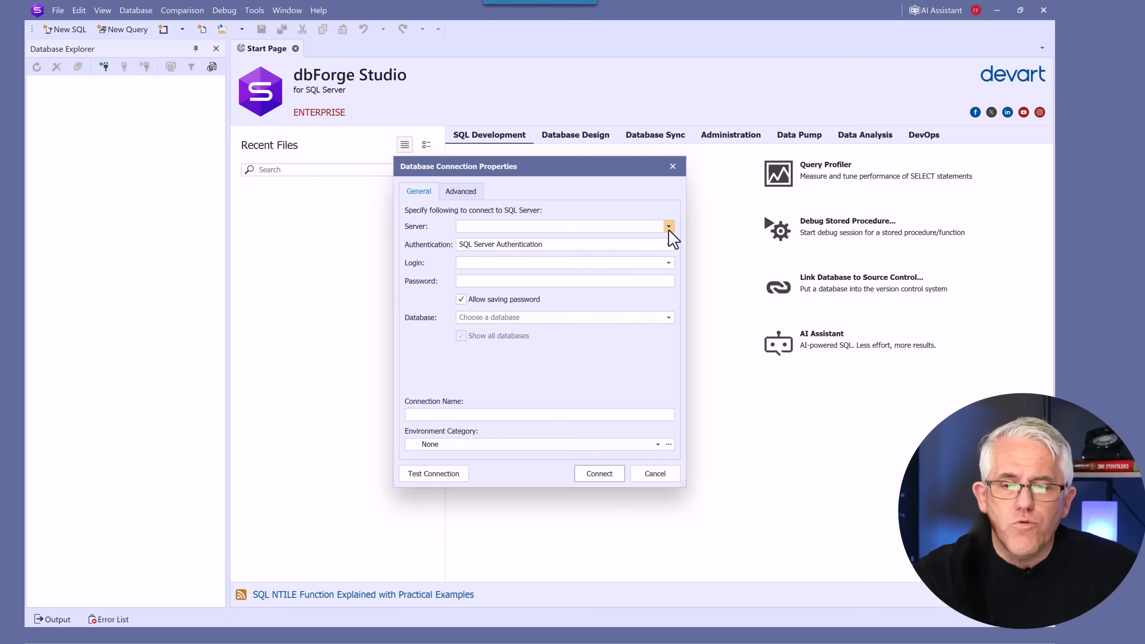
Step: Set server localhost with Windows authentication and the Development environment category
type("localhost")
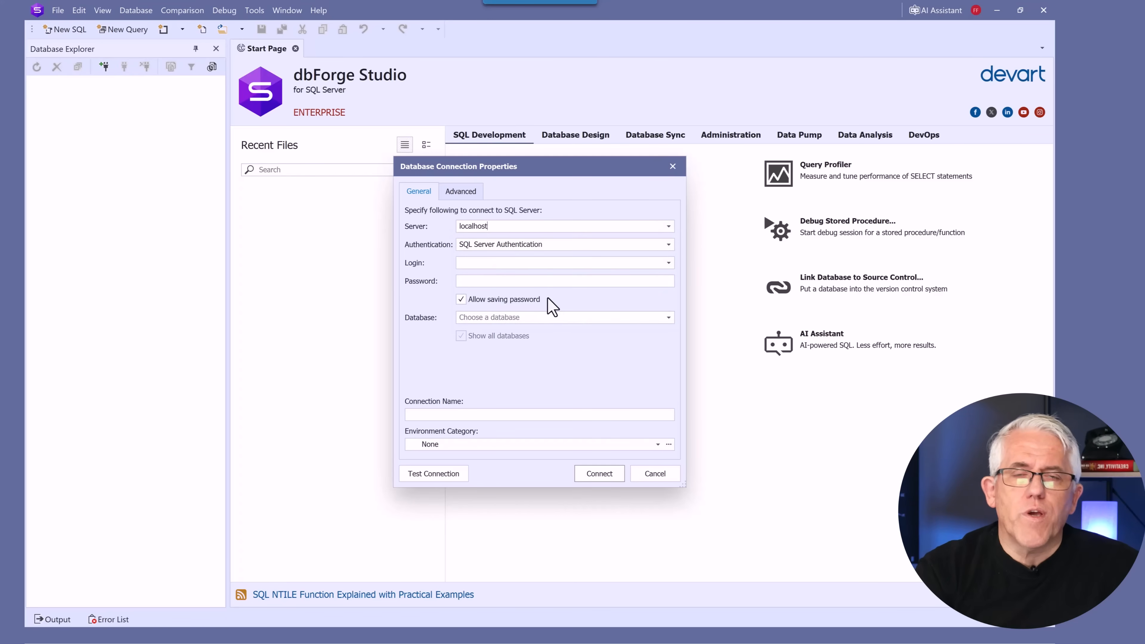
mouse_move(663, 253)
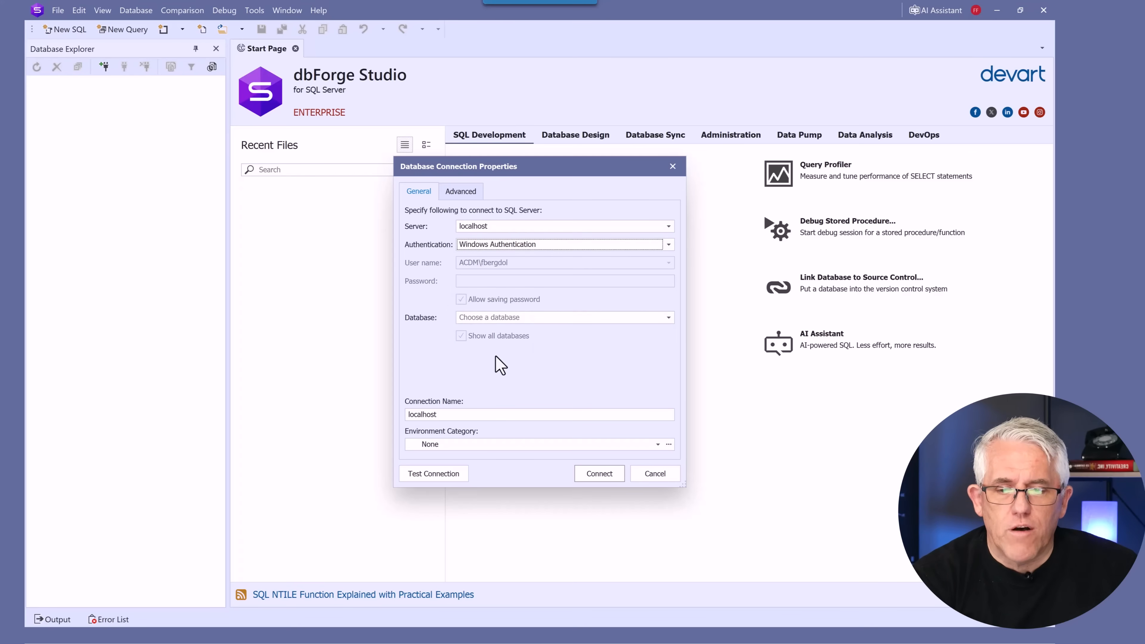
mouse_move(451, 463)
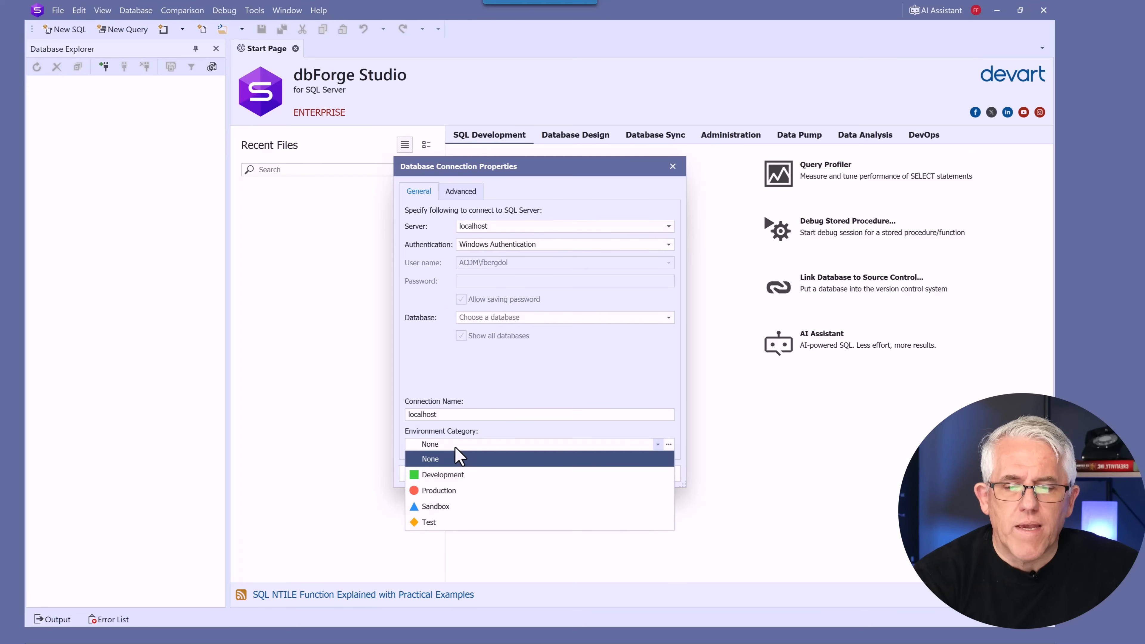
mouse_move(454, 478)
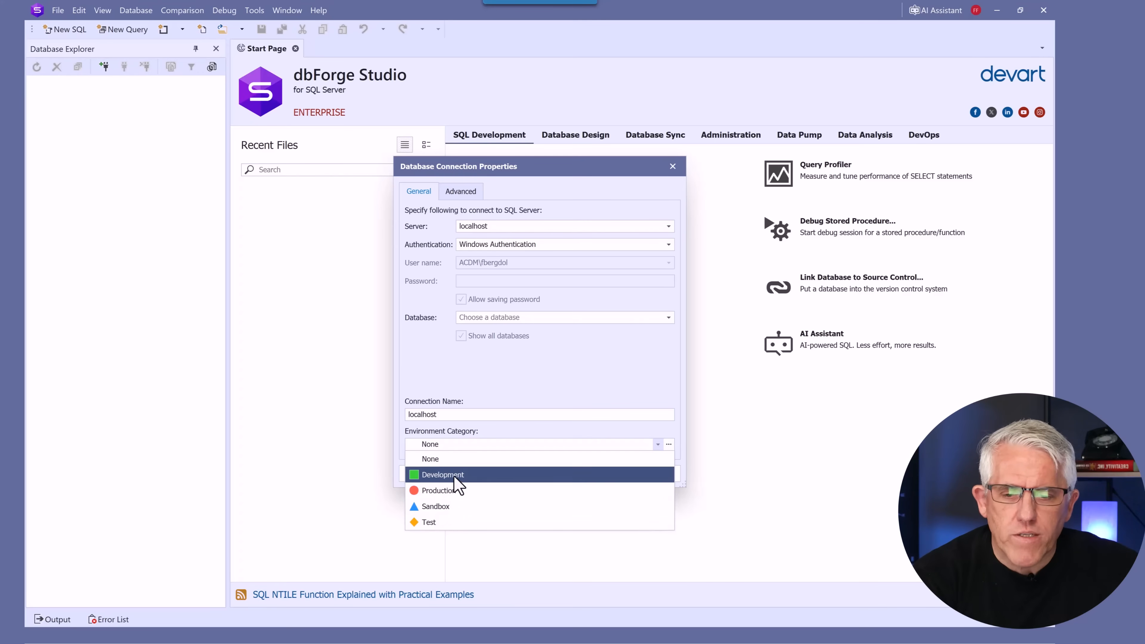
left_click(442, 474)
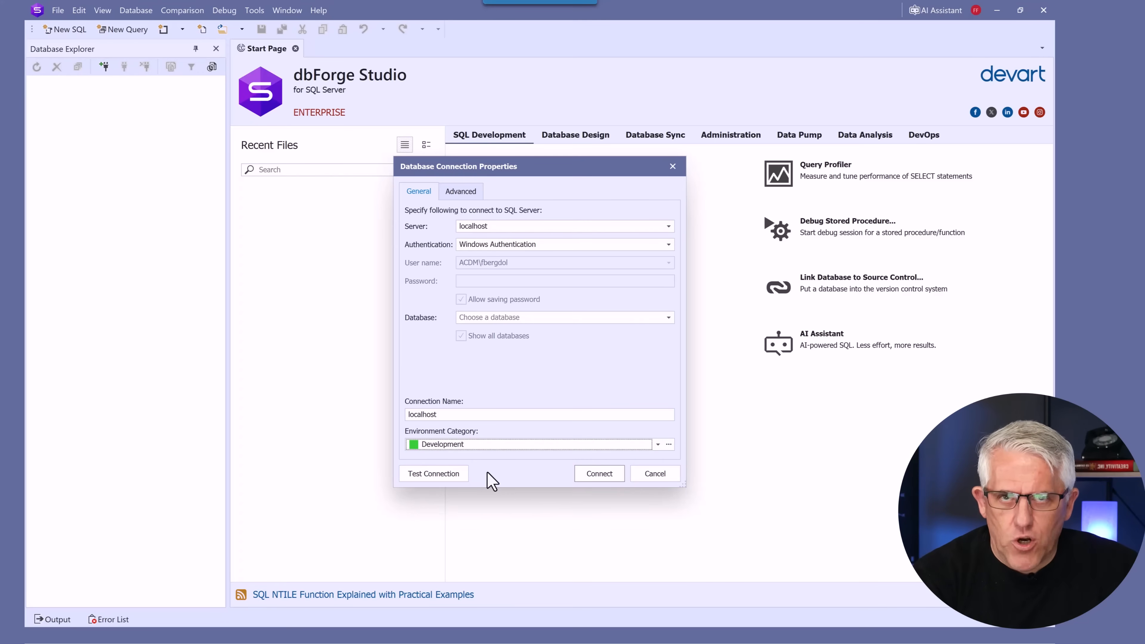
left_click(461, 192)
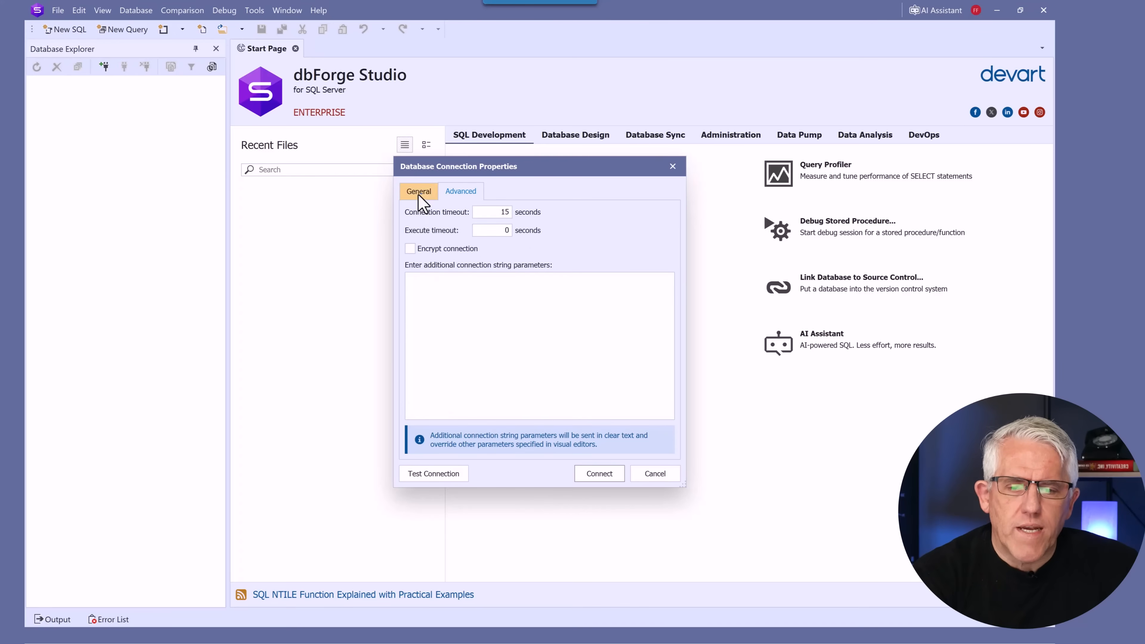
left_click(418, 191)
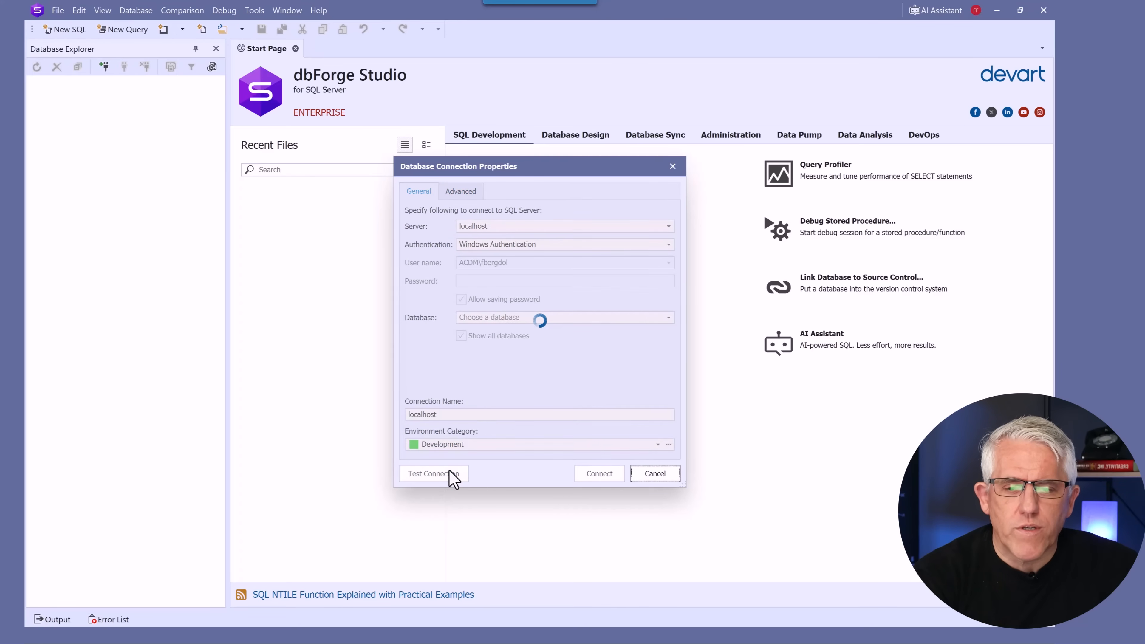
Step: Test the connection and connect to the localhost server
left_click(433, 472)
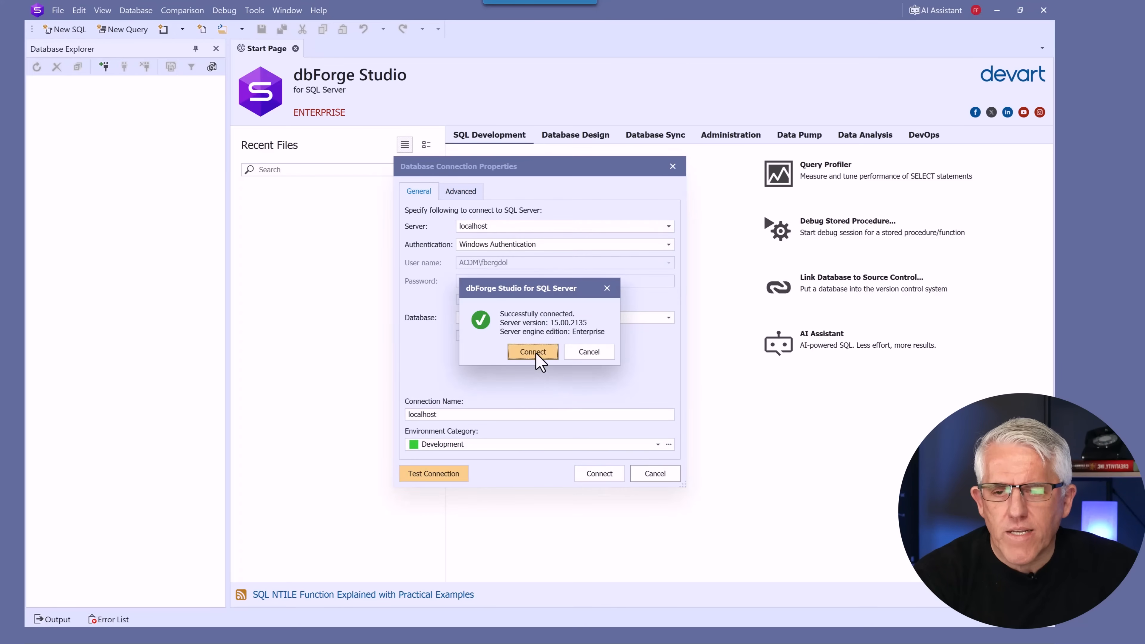
left_click(531, 351)
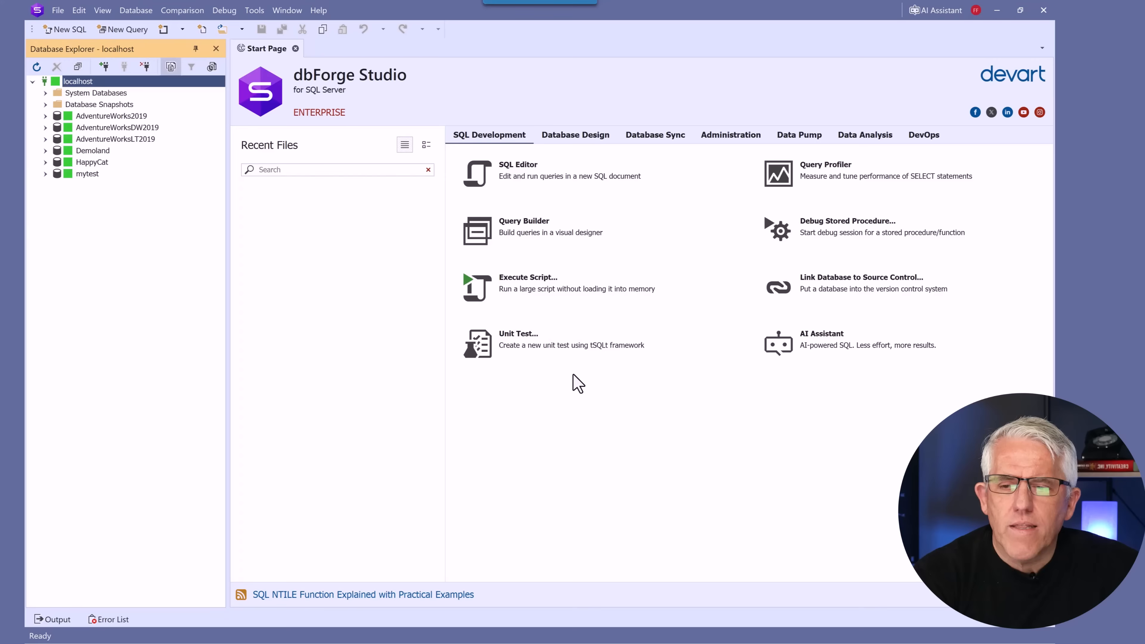
mouse_move(88, 170)
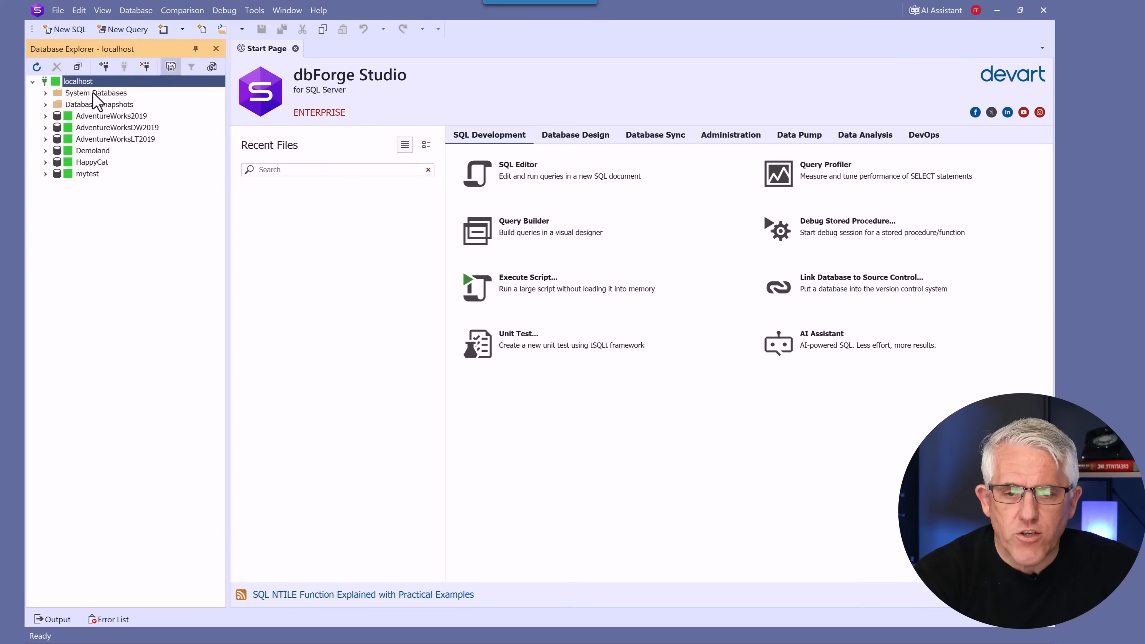
Step: Start a new connection to localhost using Windows authentication
left_click(103, 66)
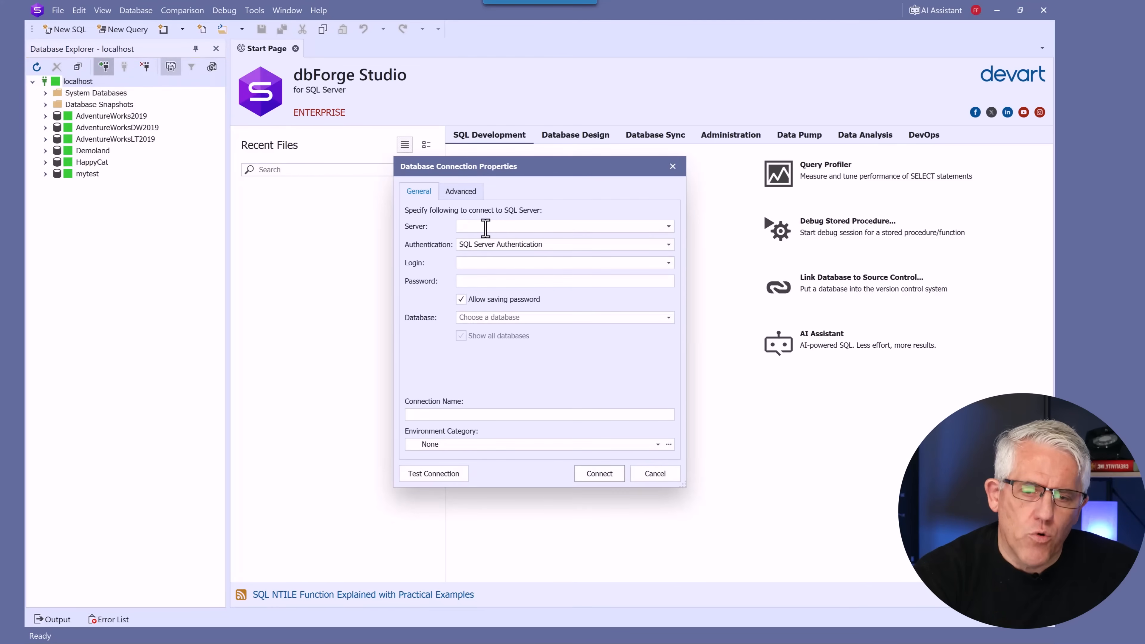
left_click(666, 225)
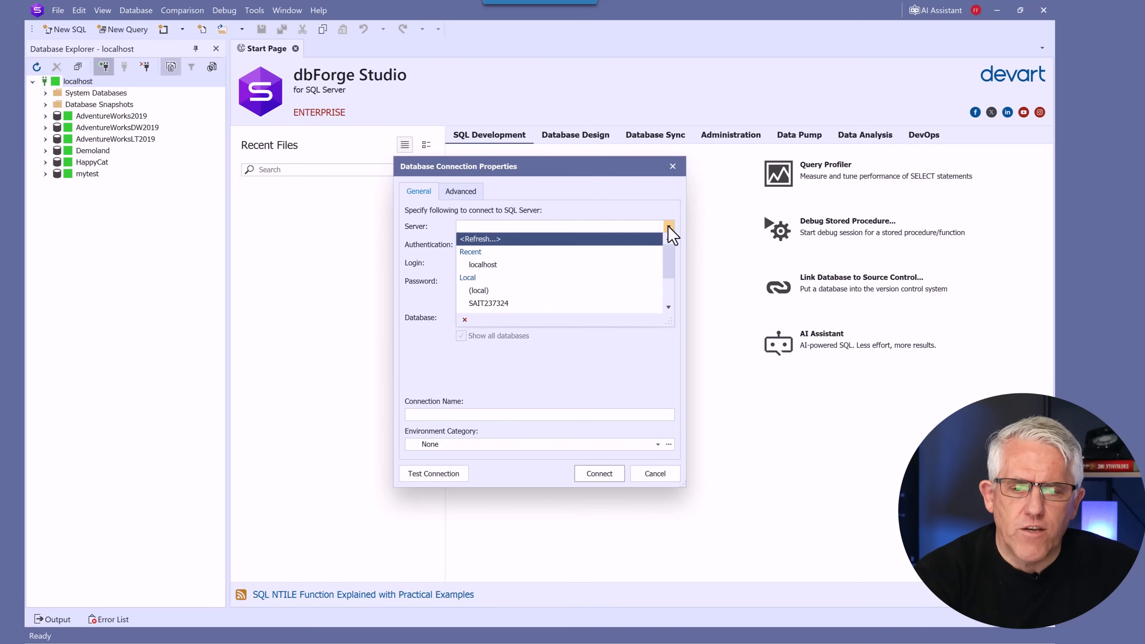
left_click(482, 264)
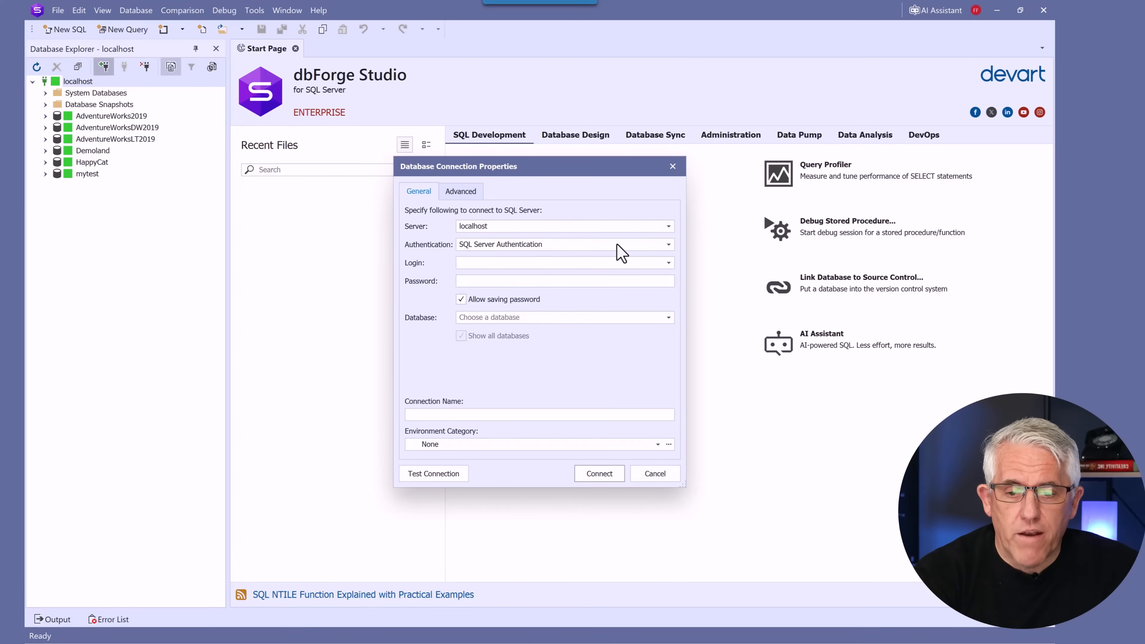
left_click(562, 244)
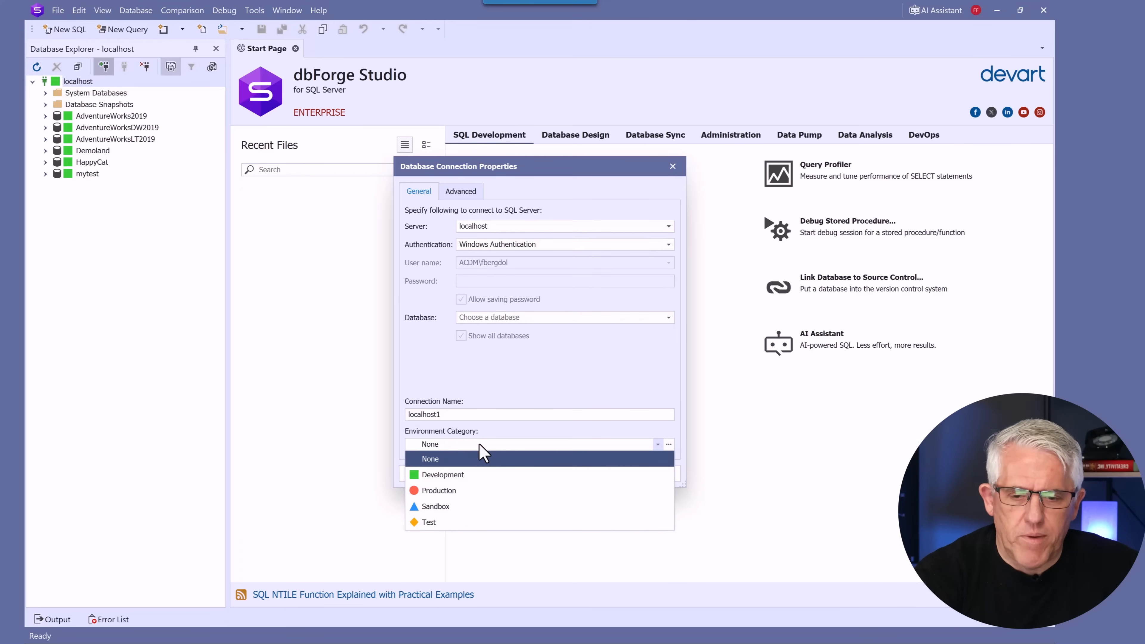
Step: Tag it as a Sandbox environment, test it and connect as localhost1
left_click(436, 506)
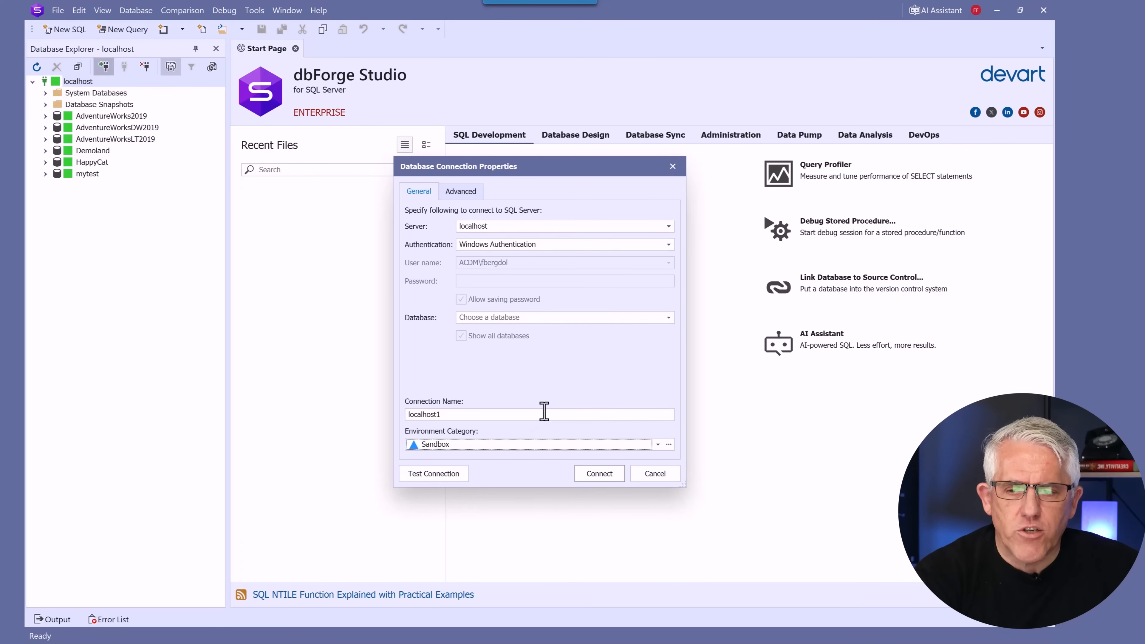
left_click(433, 473)
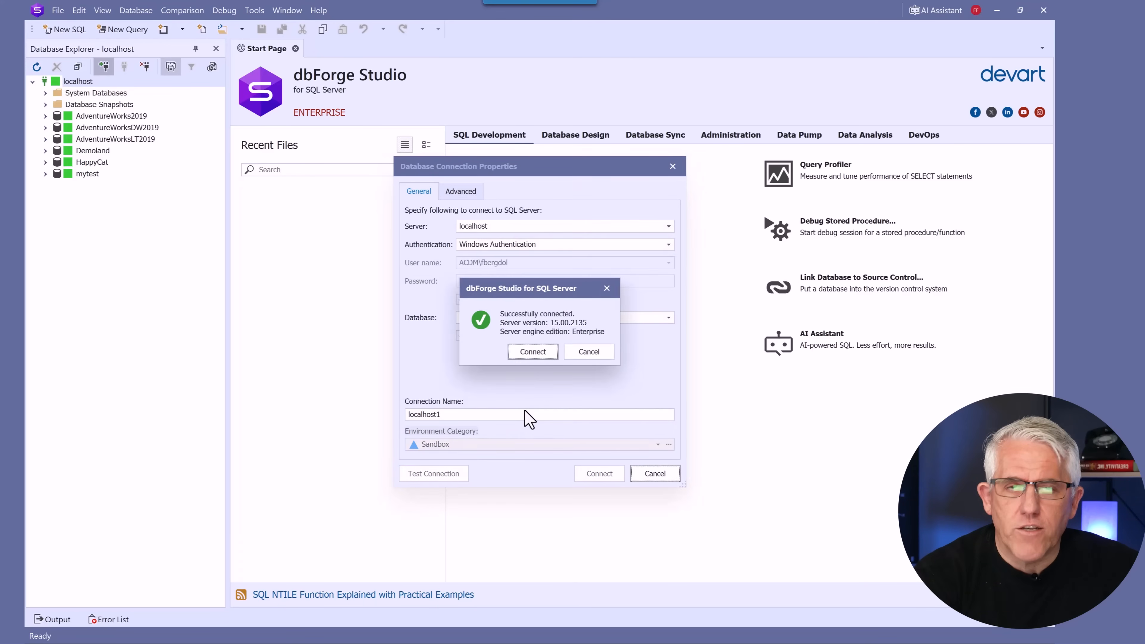
left_click(532, 351)
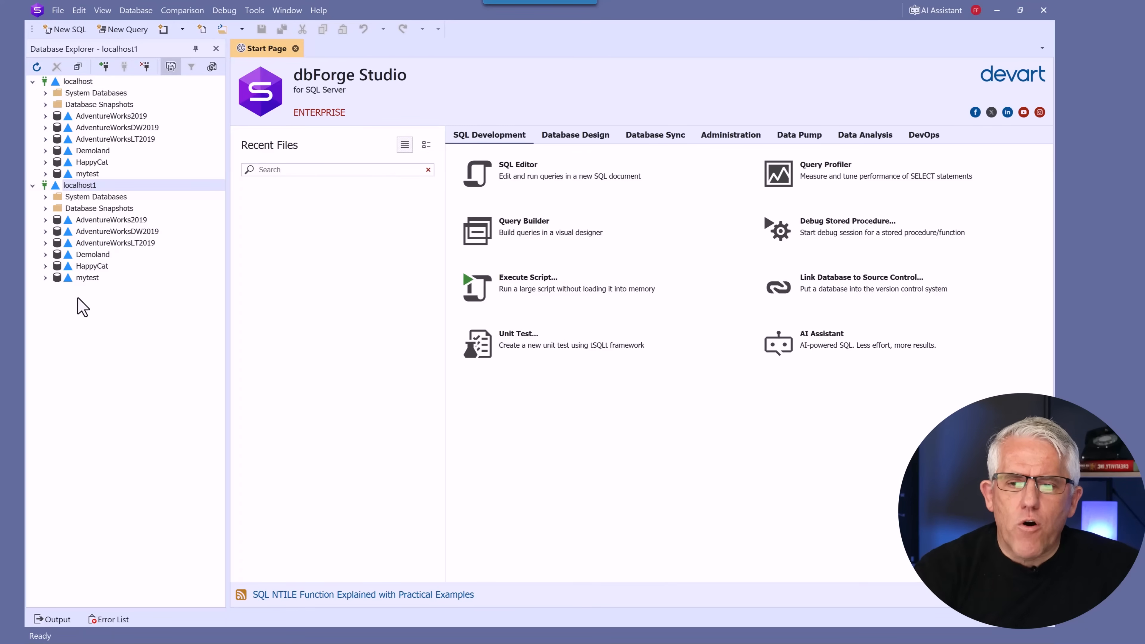
mouse_move(285, 283)
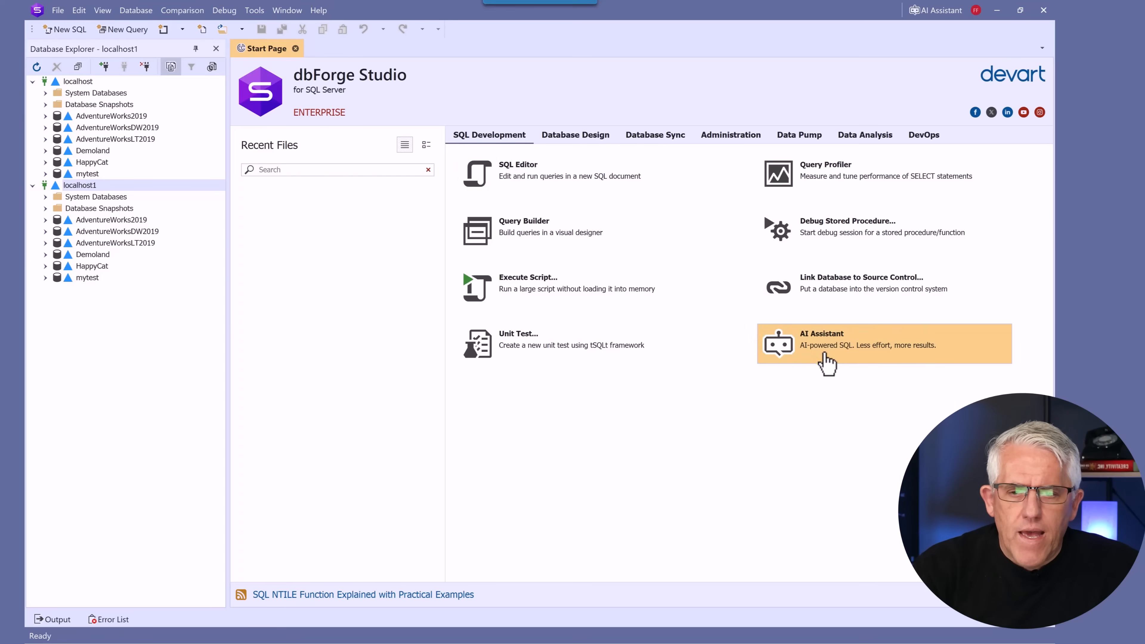
mouse_move(715, 403)
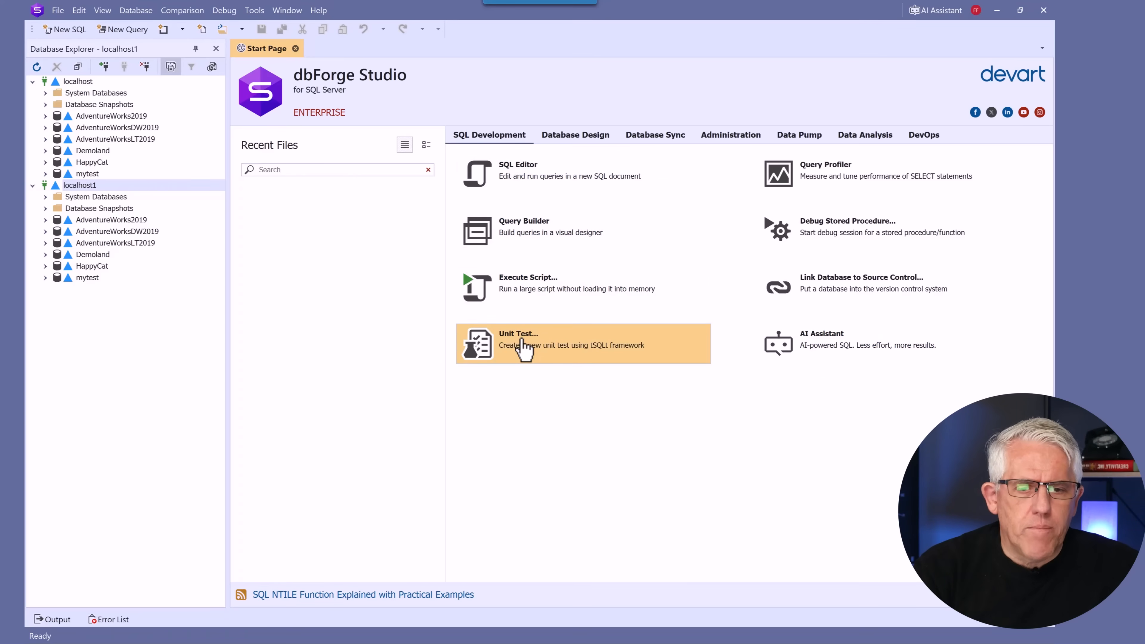
Step: Tour the start page categories from Database Design through DevOps, ending on SQL Development
left_click(575, 134)
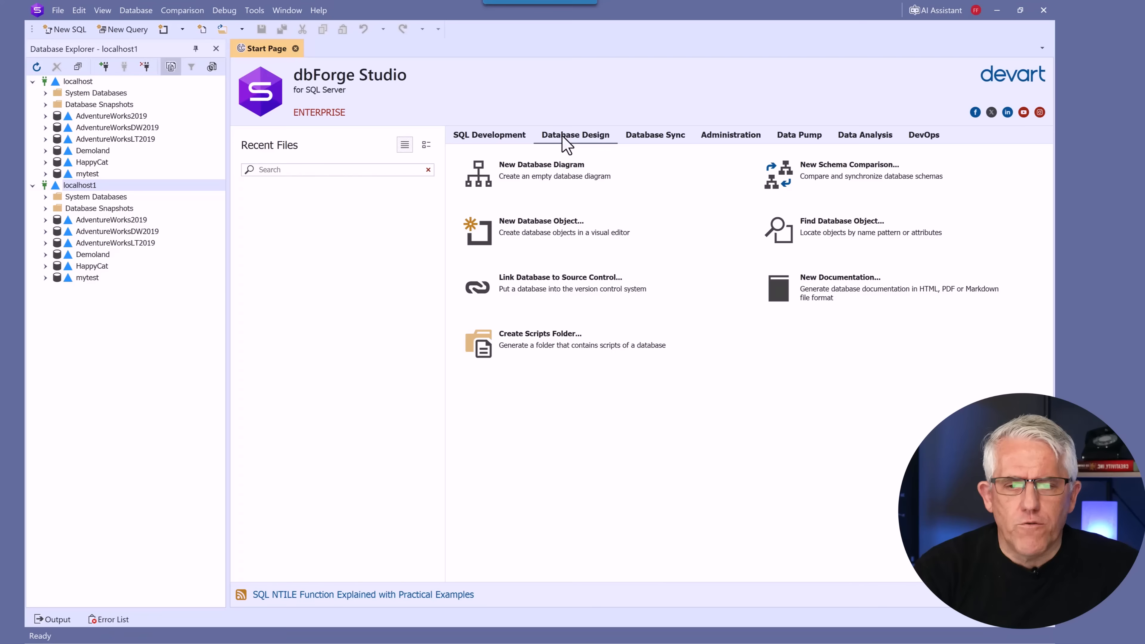
mouse_move(631, 408)
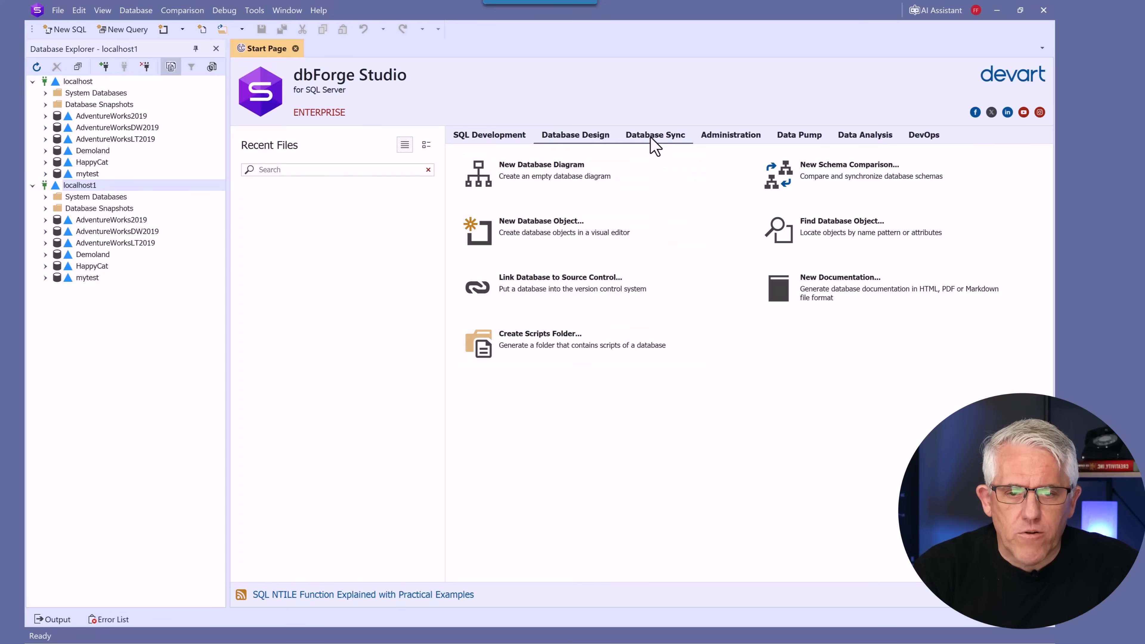
left_click(654, 134)
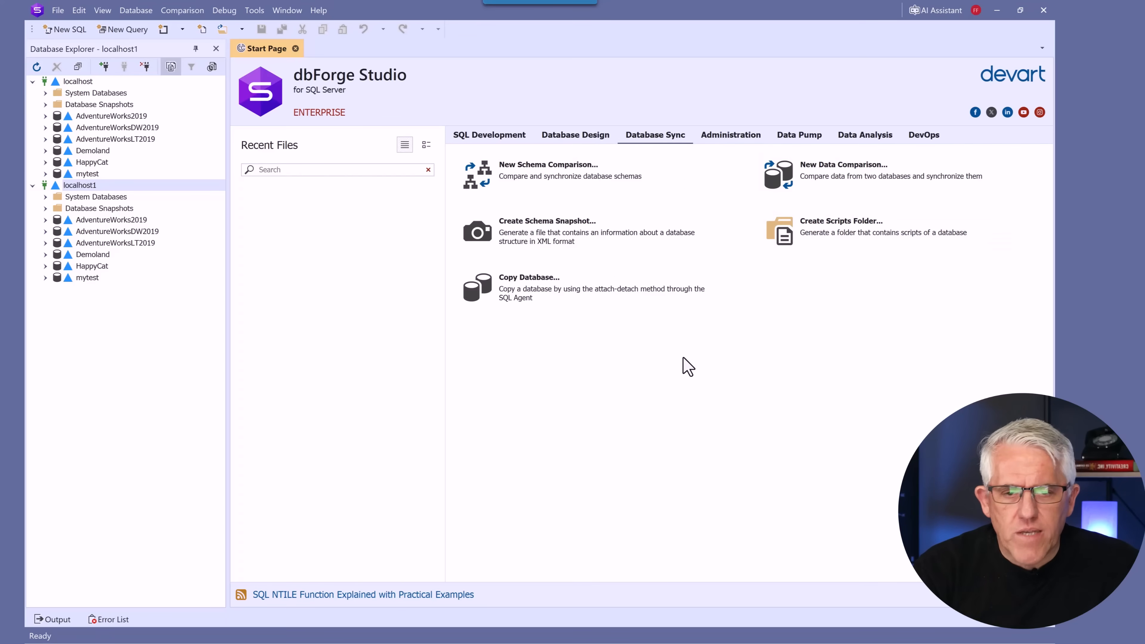
left_click(730, 134)
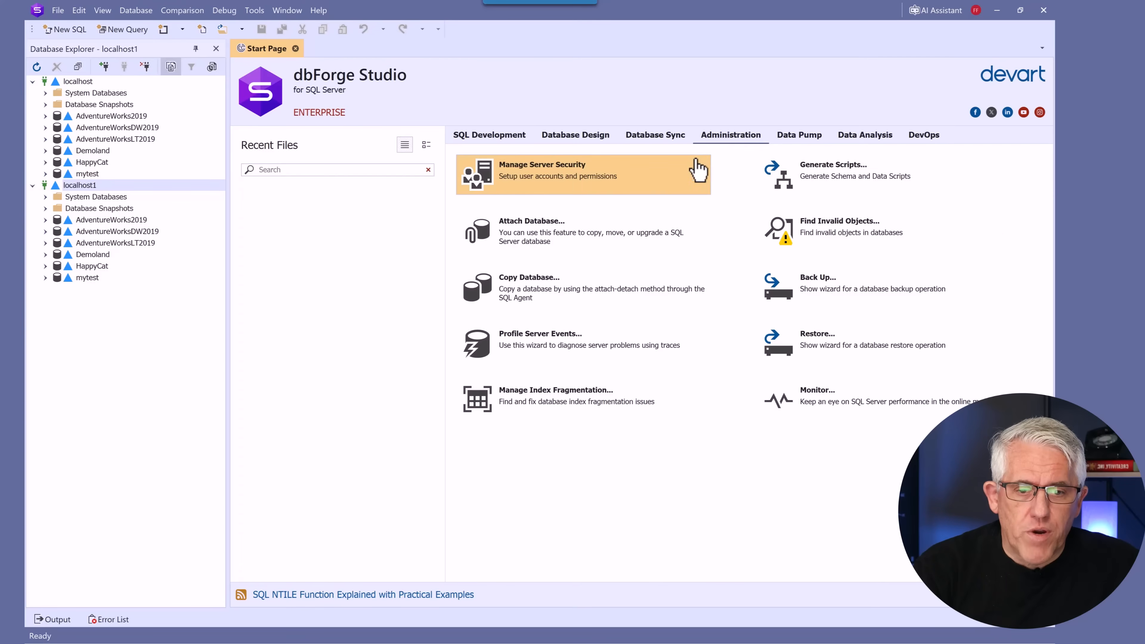
mouse_move(744, 227)
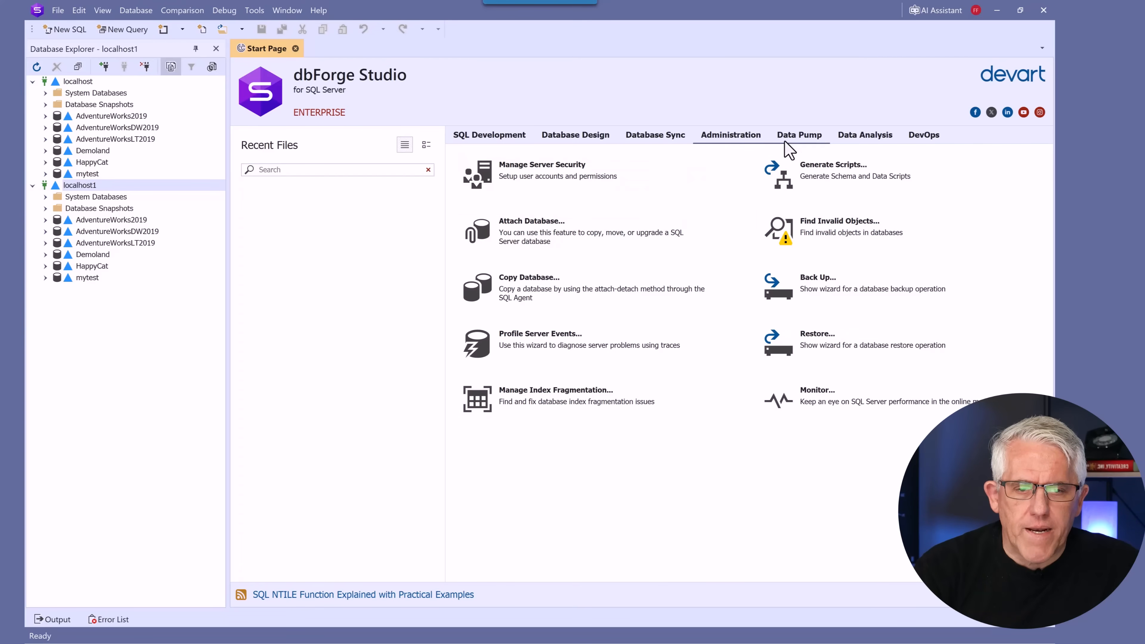
left_click(799, 134)
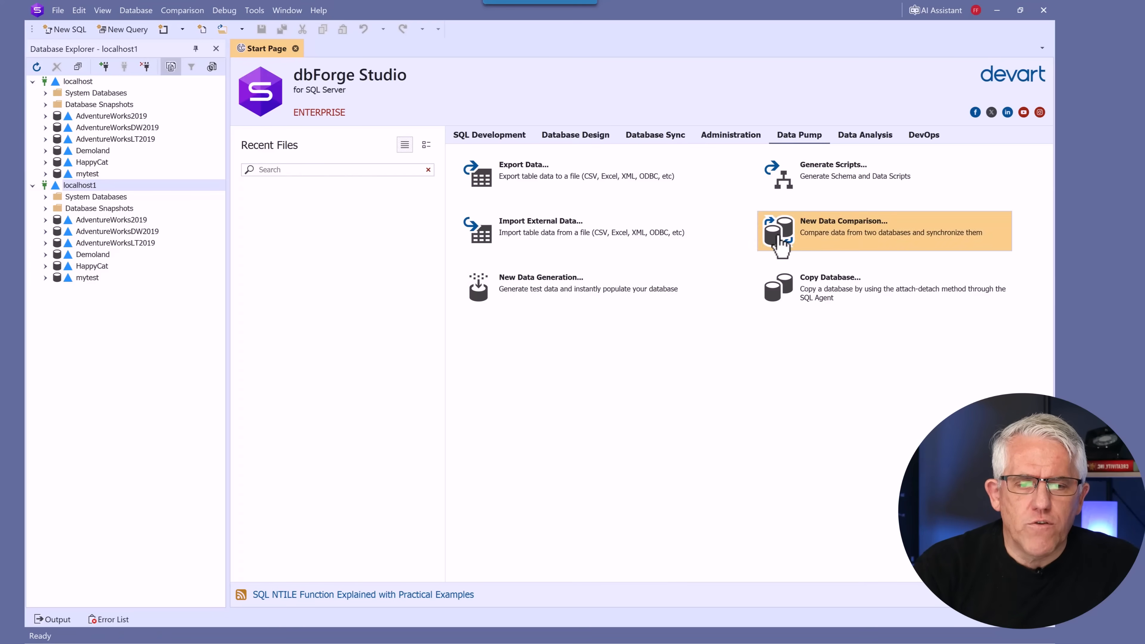
left_click(865, 134)
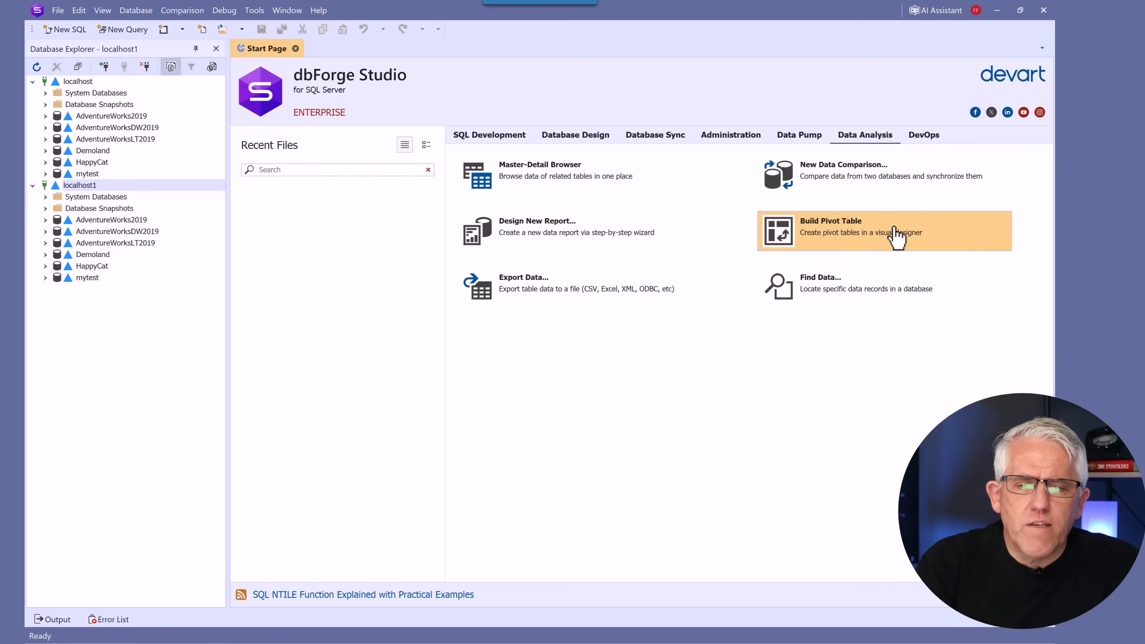
left_click(923, 134)
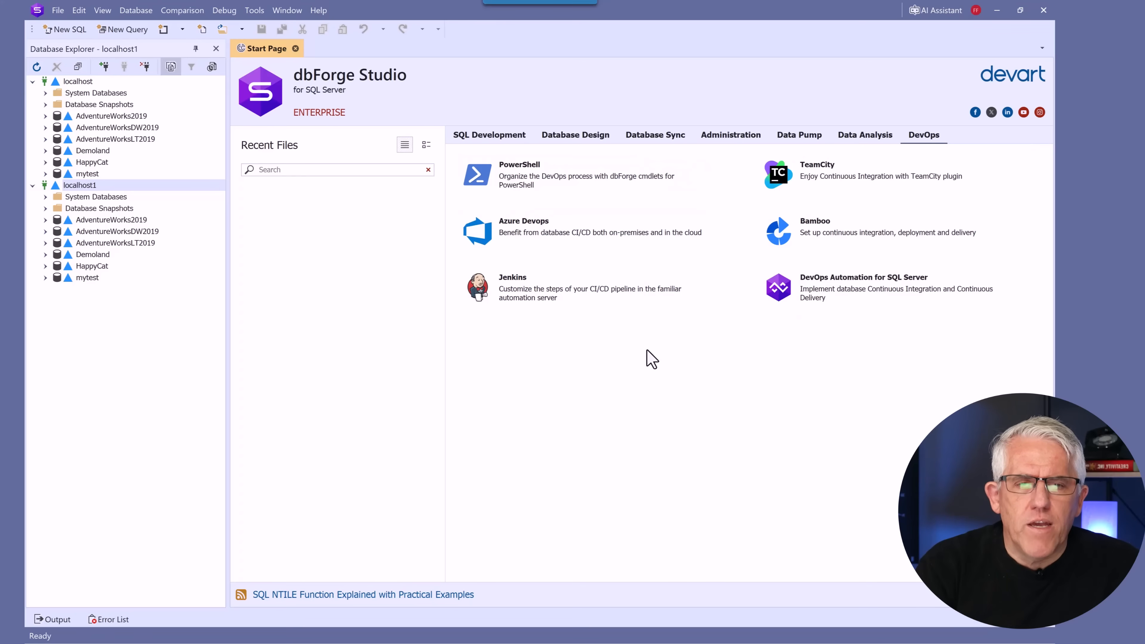
left_click(489, 135)
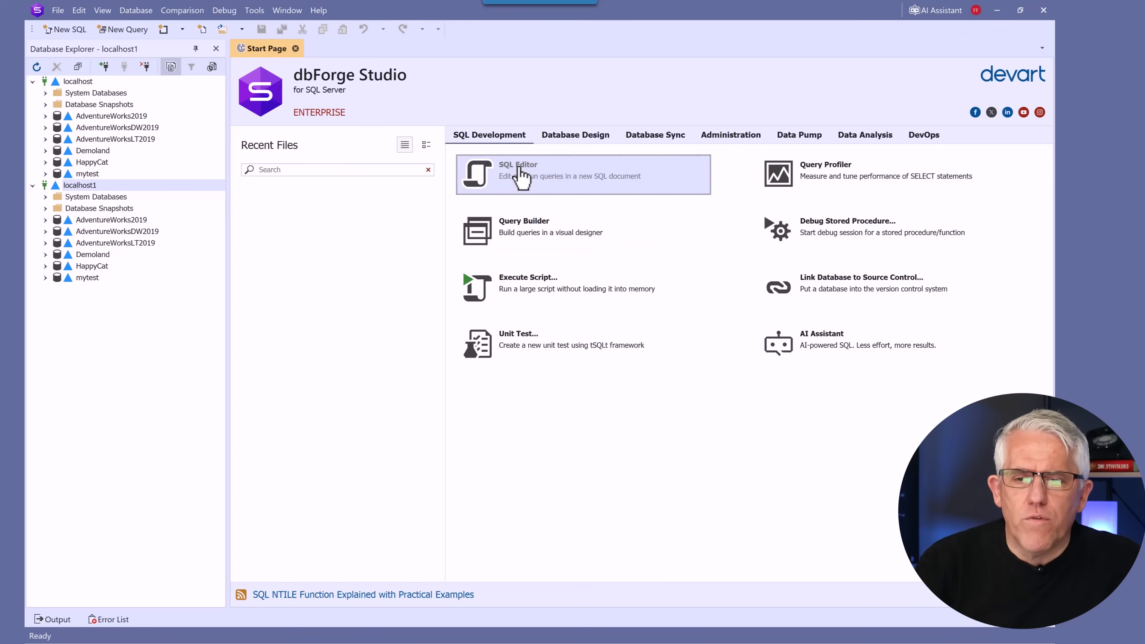
Step: Open a new SQL document on AdventureWorksDW2019 and bring up the AI Assistant chat
left_click(517, 173)
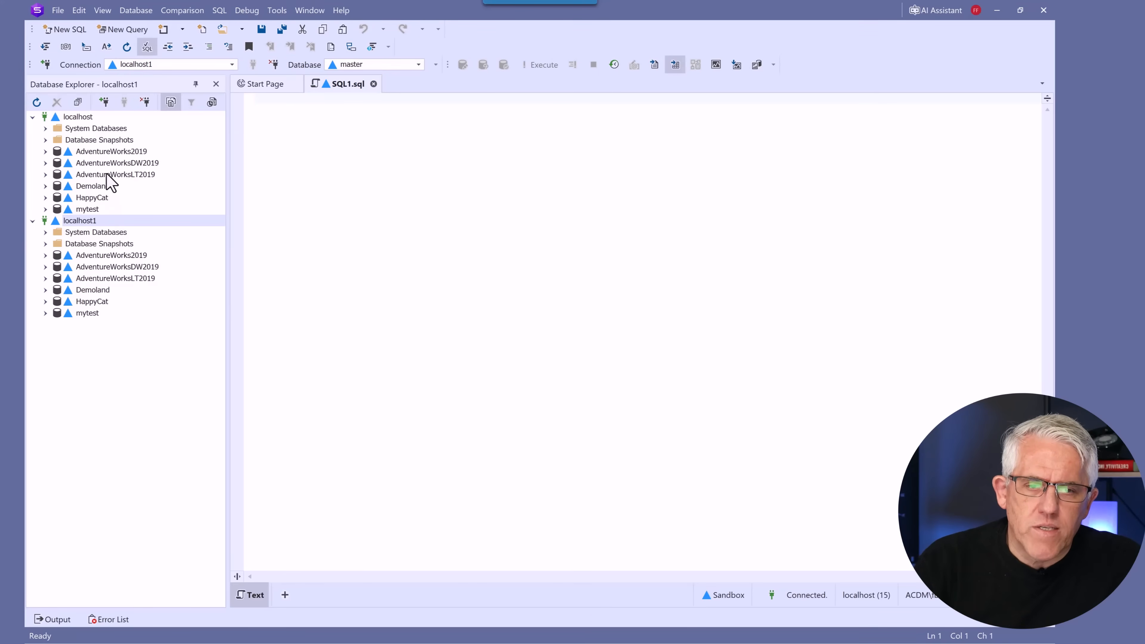
left_click(117, 163)
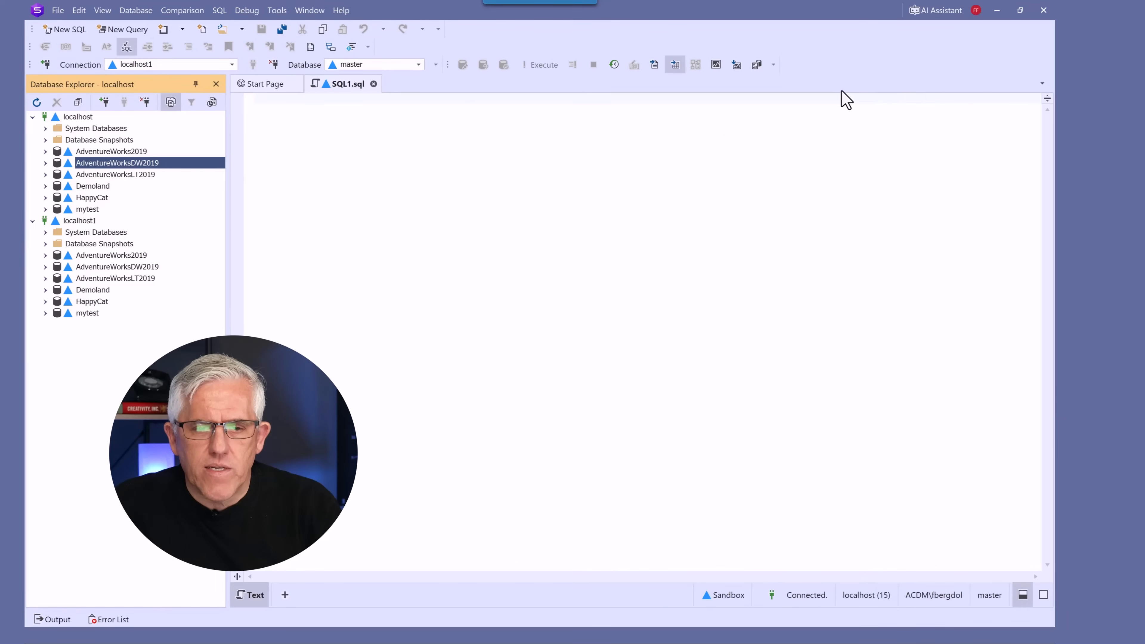
left_click(937, 10)
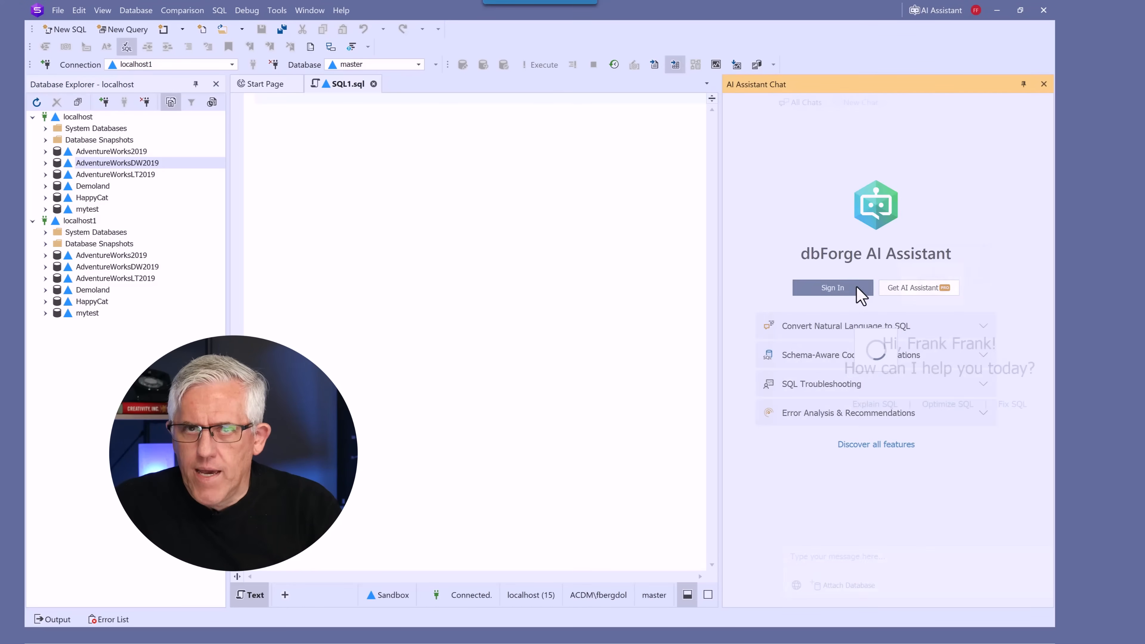
Step: Sign in to the AI Assistant and start attaching a database to the chat
left_click(832, 287)
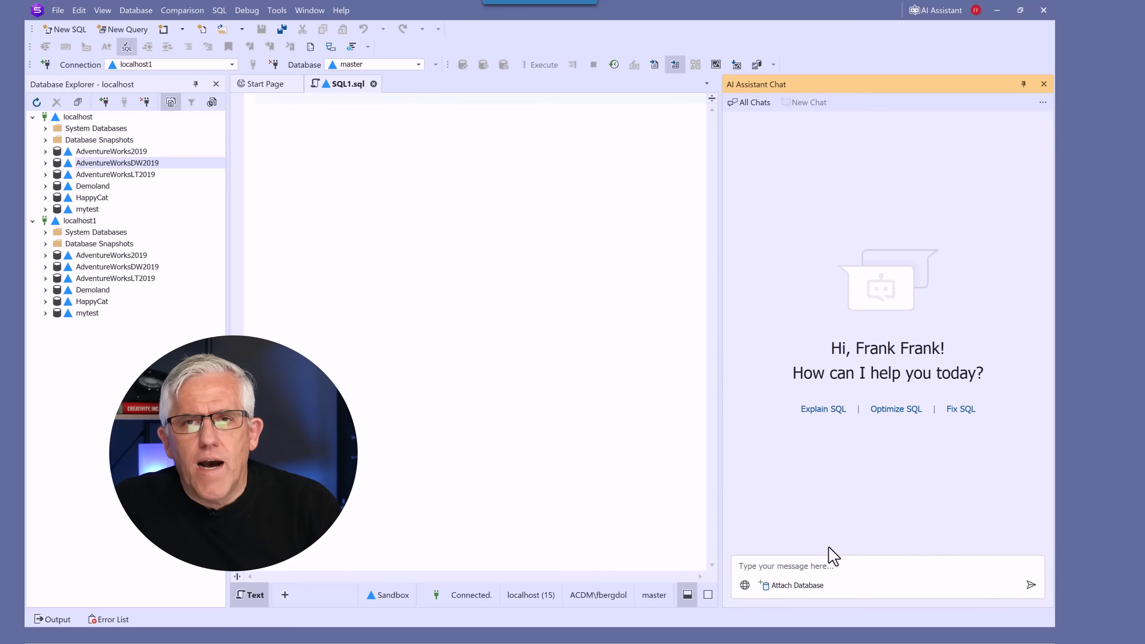
left_click(833, 565)
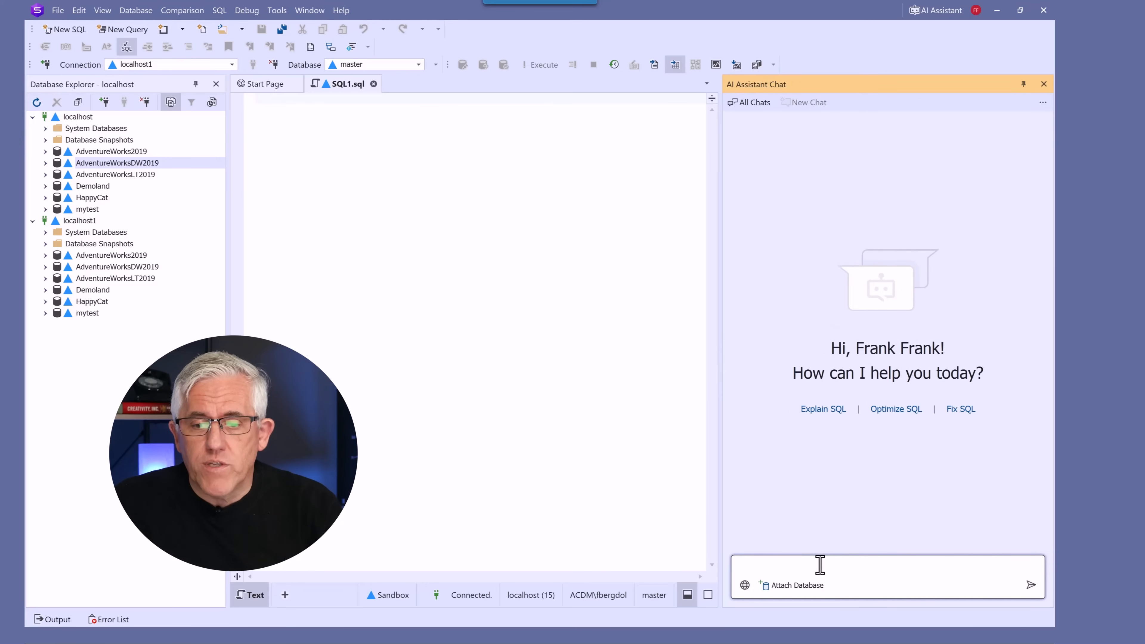
left_click(46, 163)
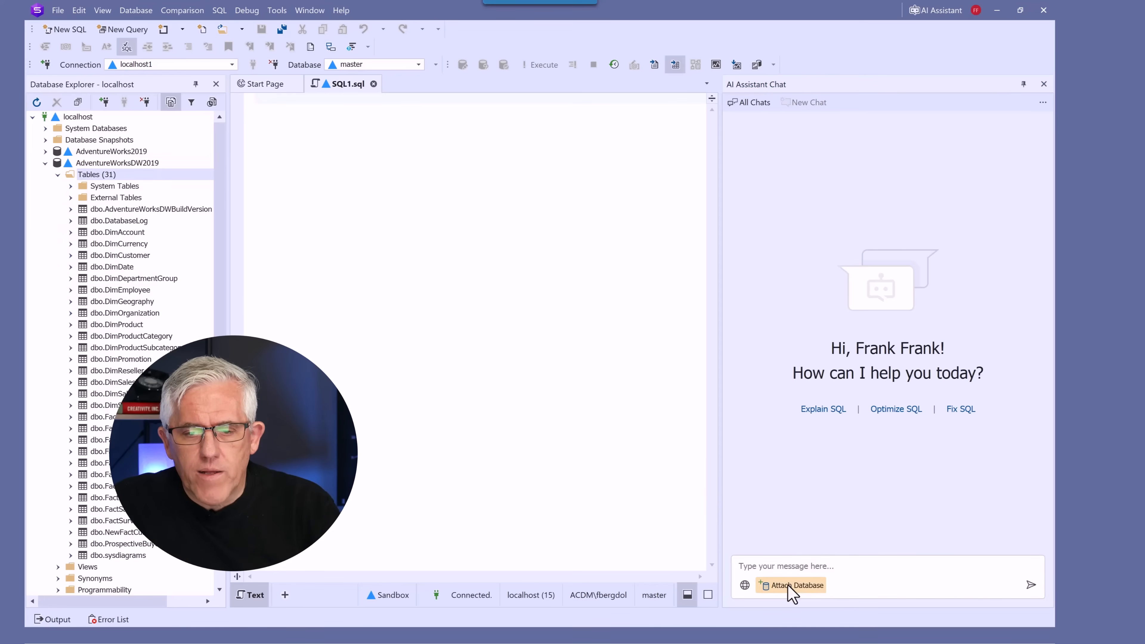
Step: Attach AdventureWorksDW2019 from the localhost connection to the chat
left_click(790, 585)
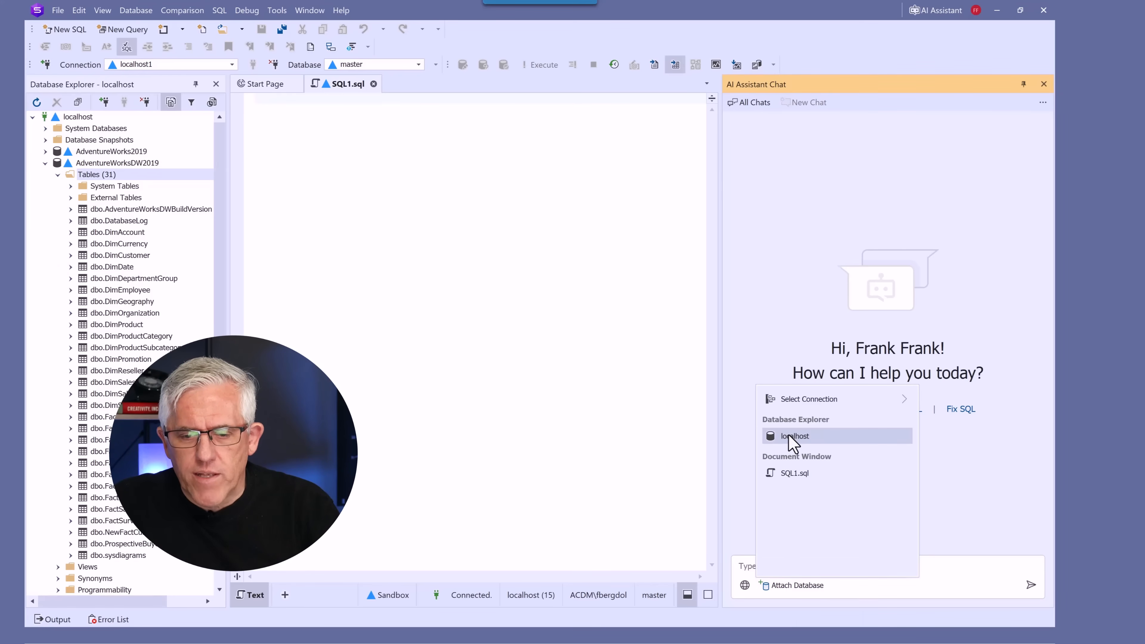
left_click(809, 399)
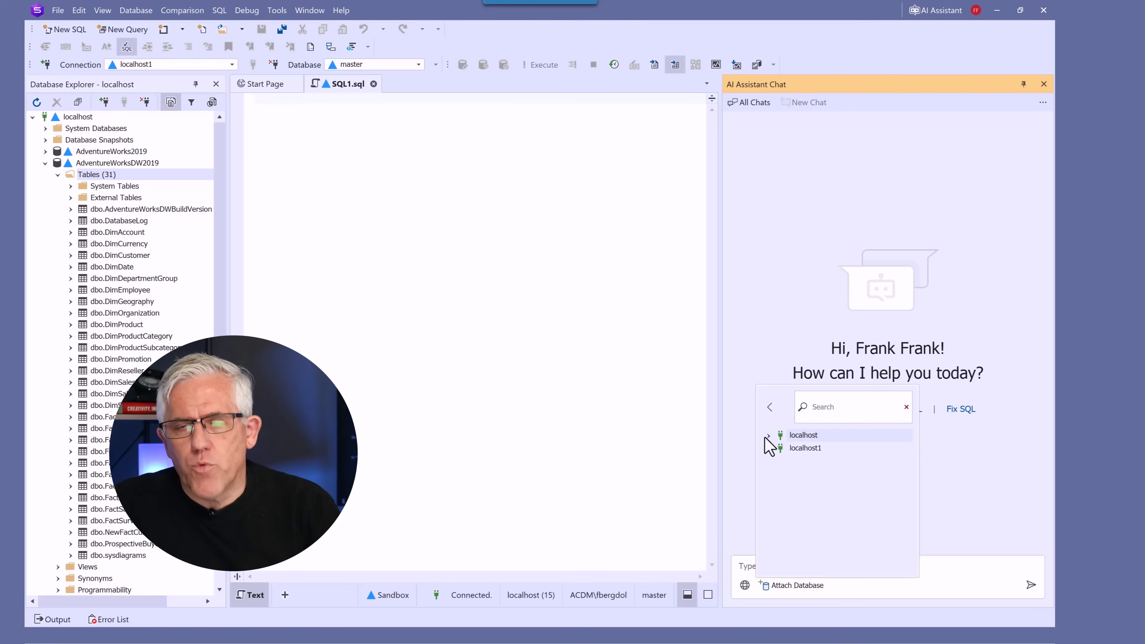
left_click(768, 435)
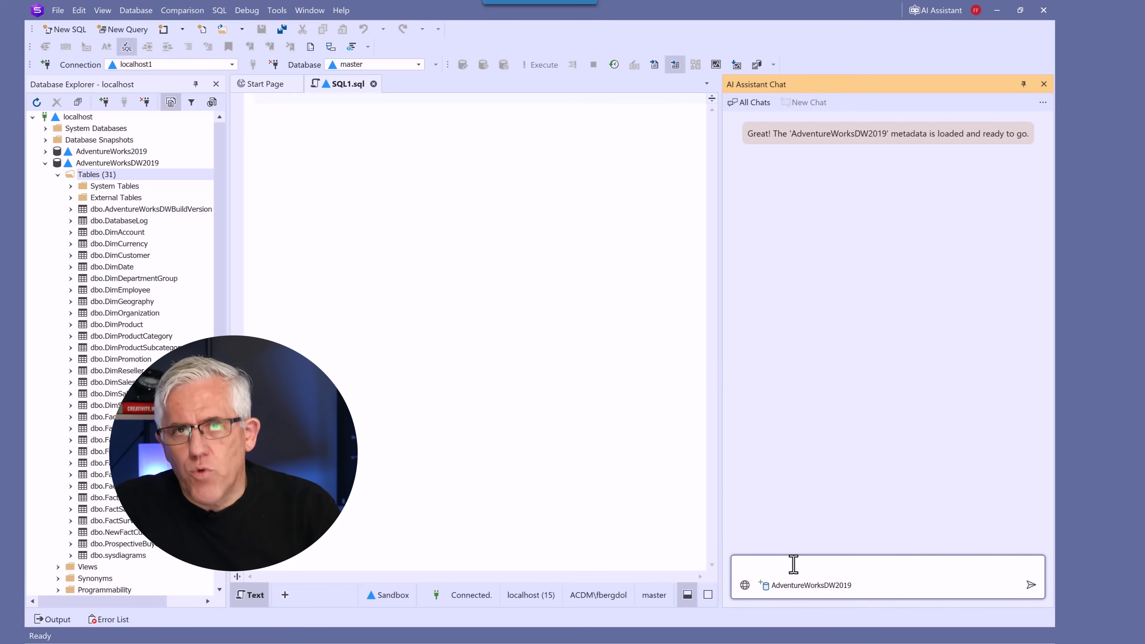
Step: Ask the AI Assistant for customers with multiple orders sorted by year
type("Show me customers with m")
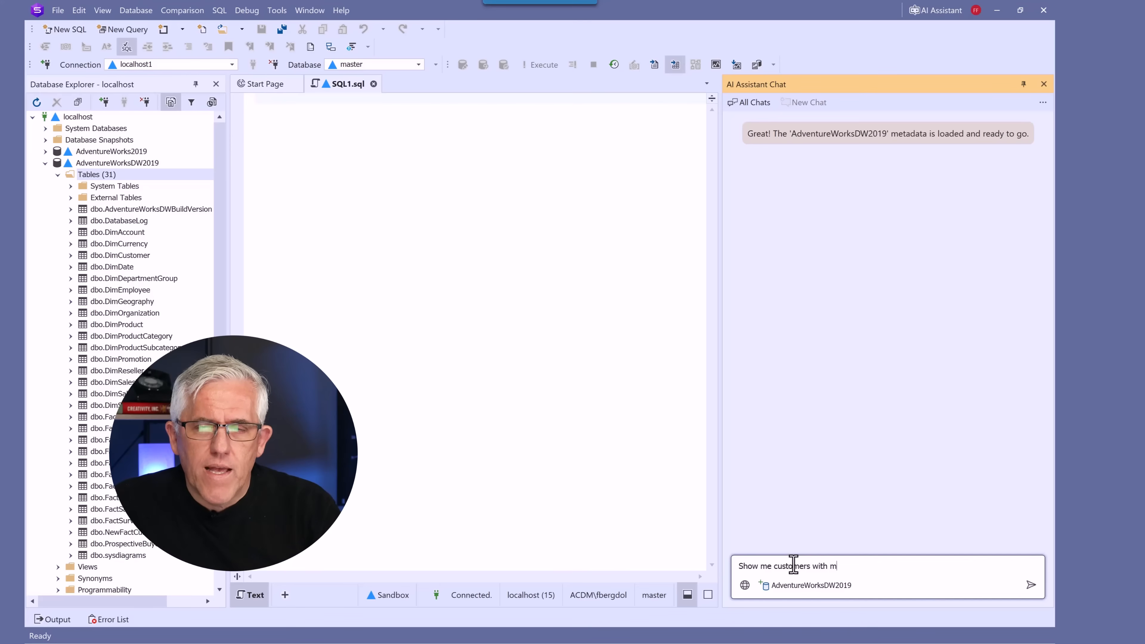
type("ultiple orders sorted by year")
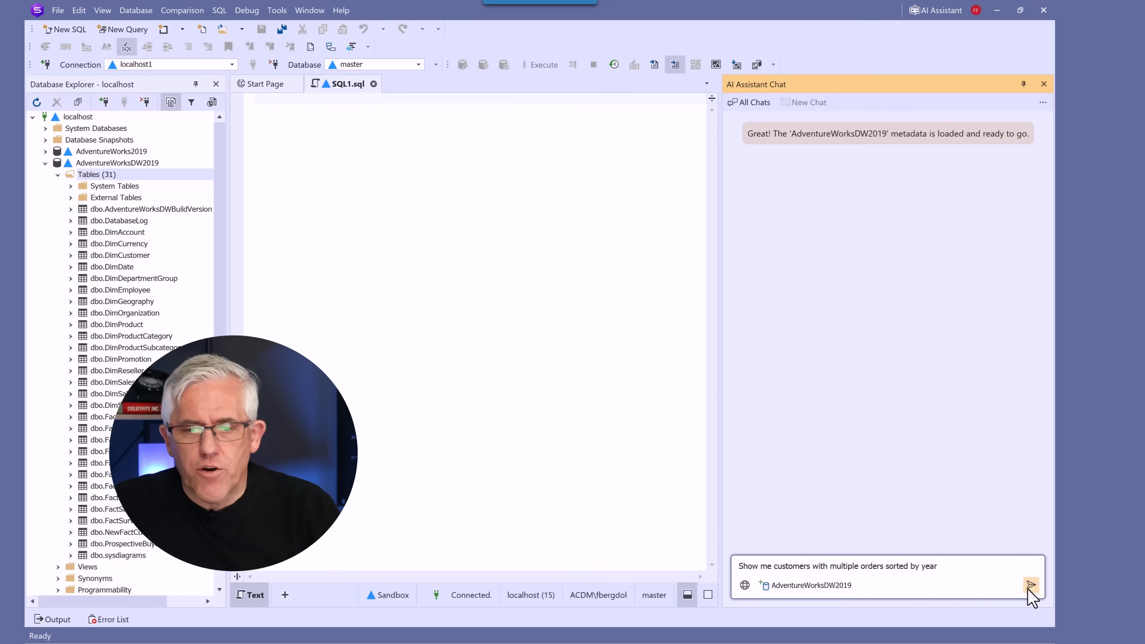
left_click(1031, 585)
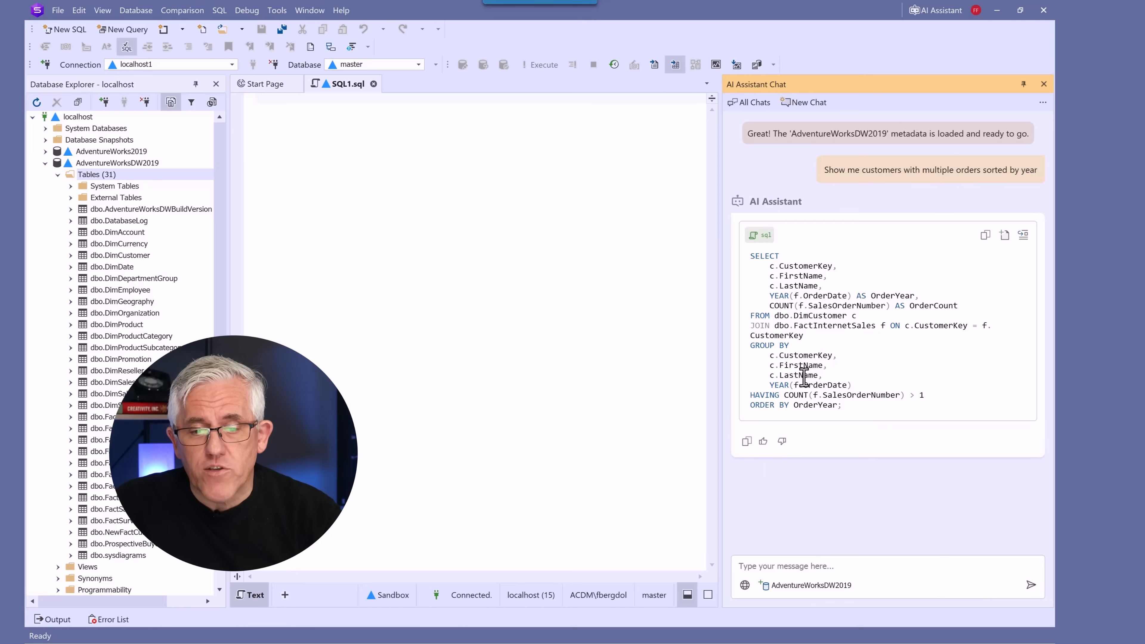
Step: Open the assistant's query in a new SQL document targeting AdventureWorksDW2019
left_click(746, 441)
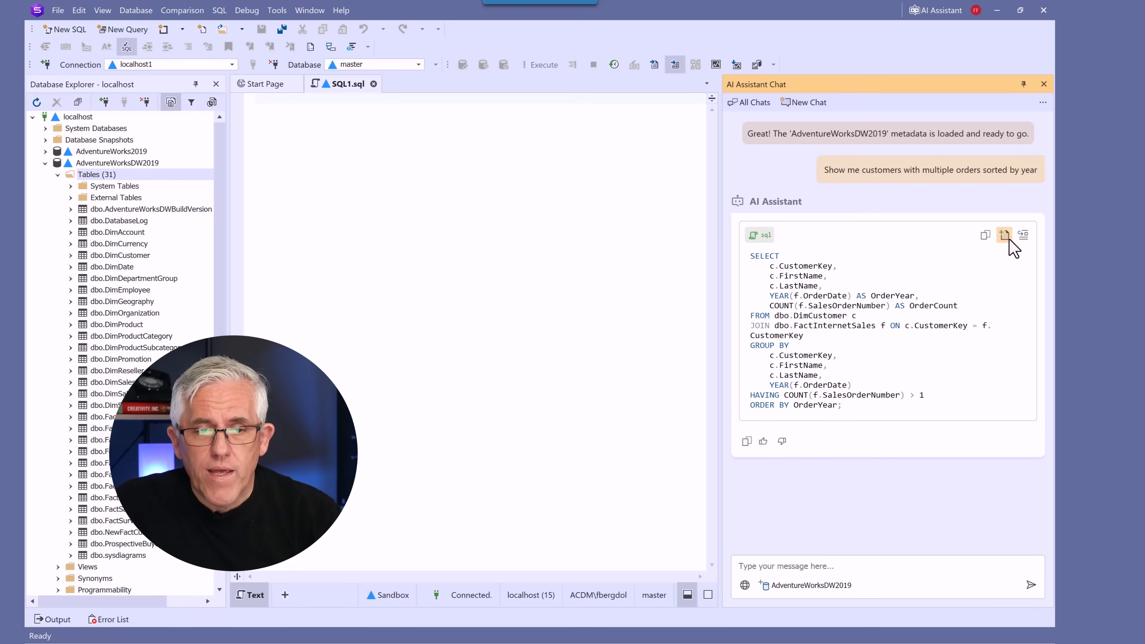
left_click(1004, 235)
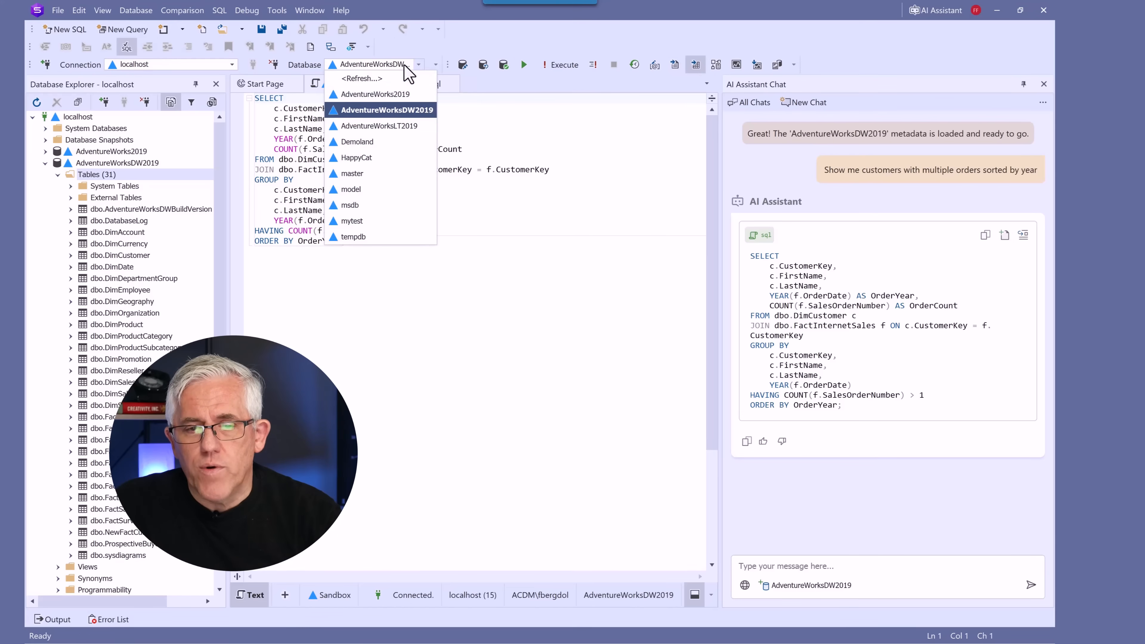
left_click(385, 110)
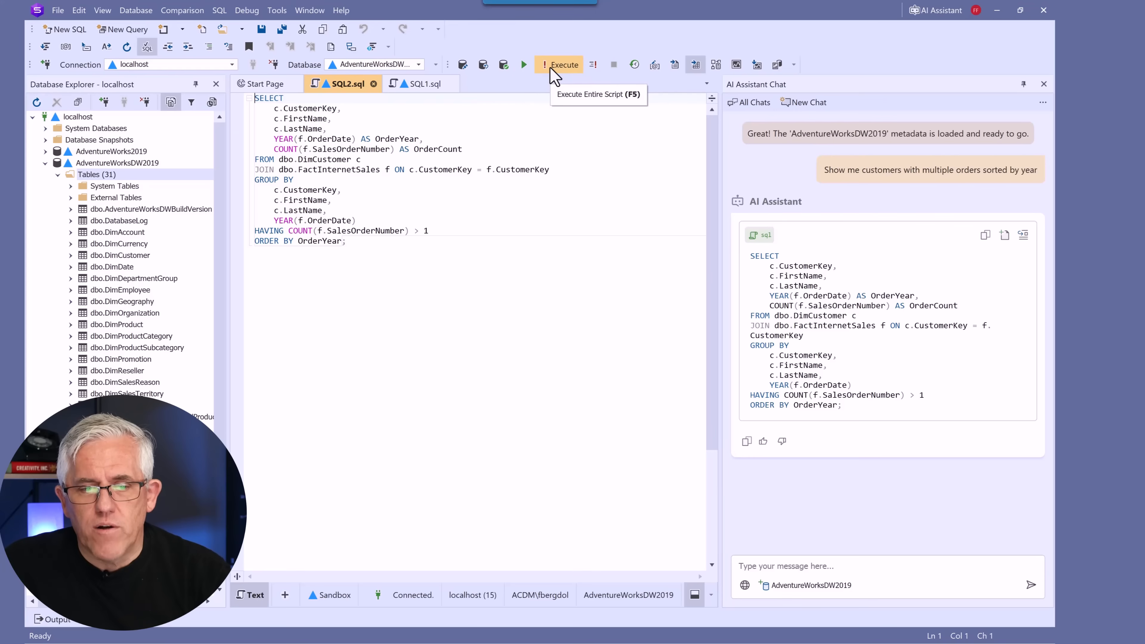
Step: Execute the query and view the customer order counts
left_click(563, 65)
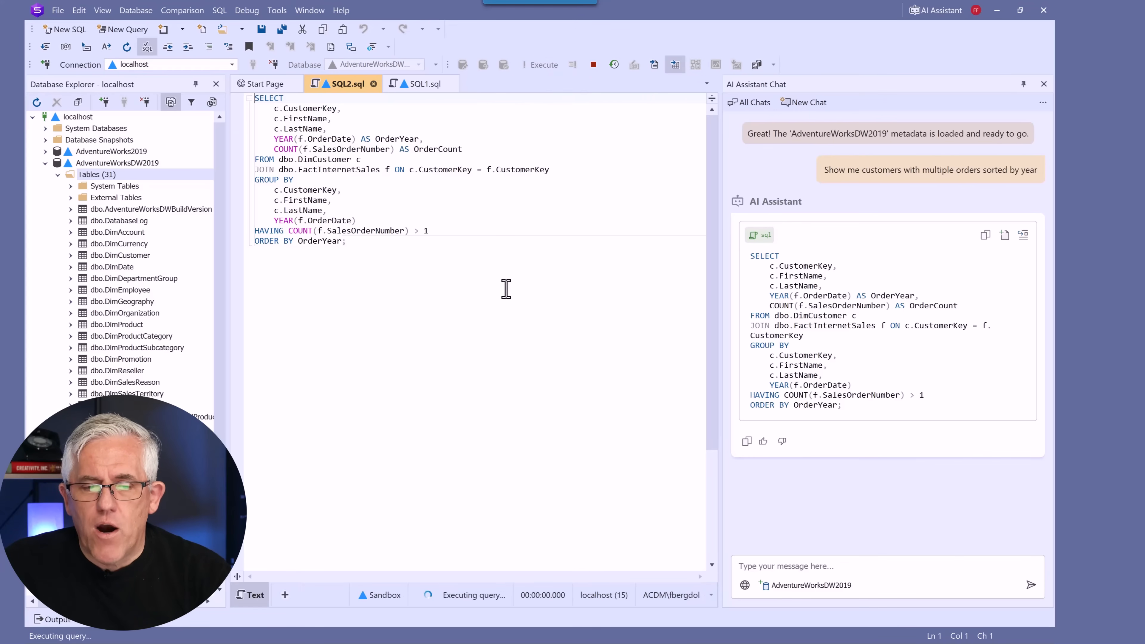
left_click(543, 64)
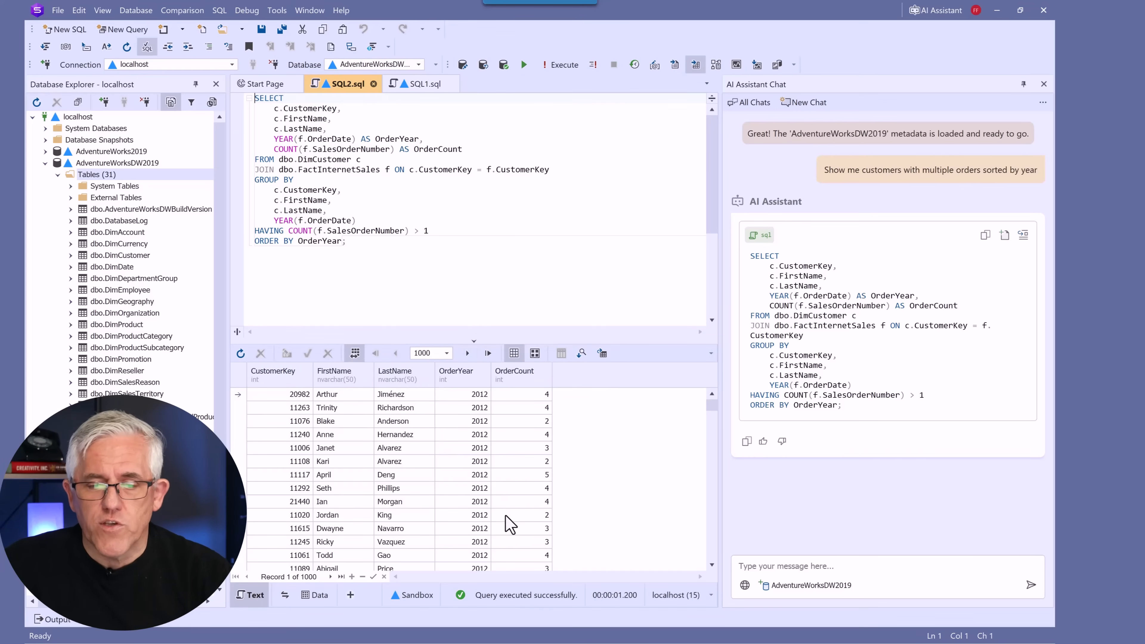
mouse_move(598, 543)
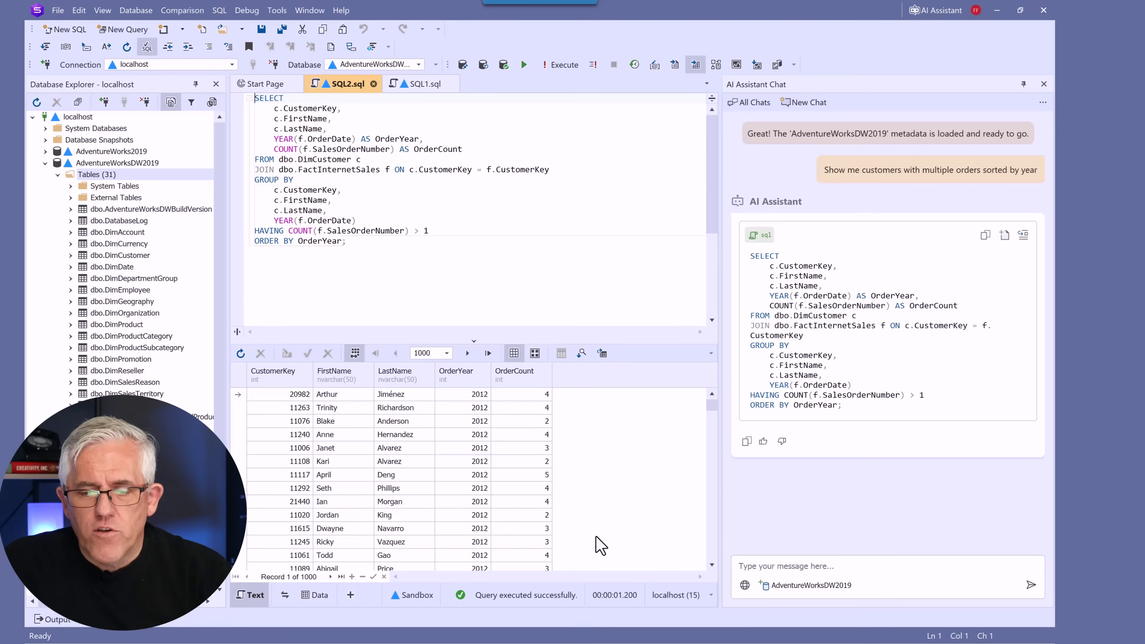
left_click(876, 569)
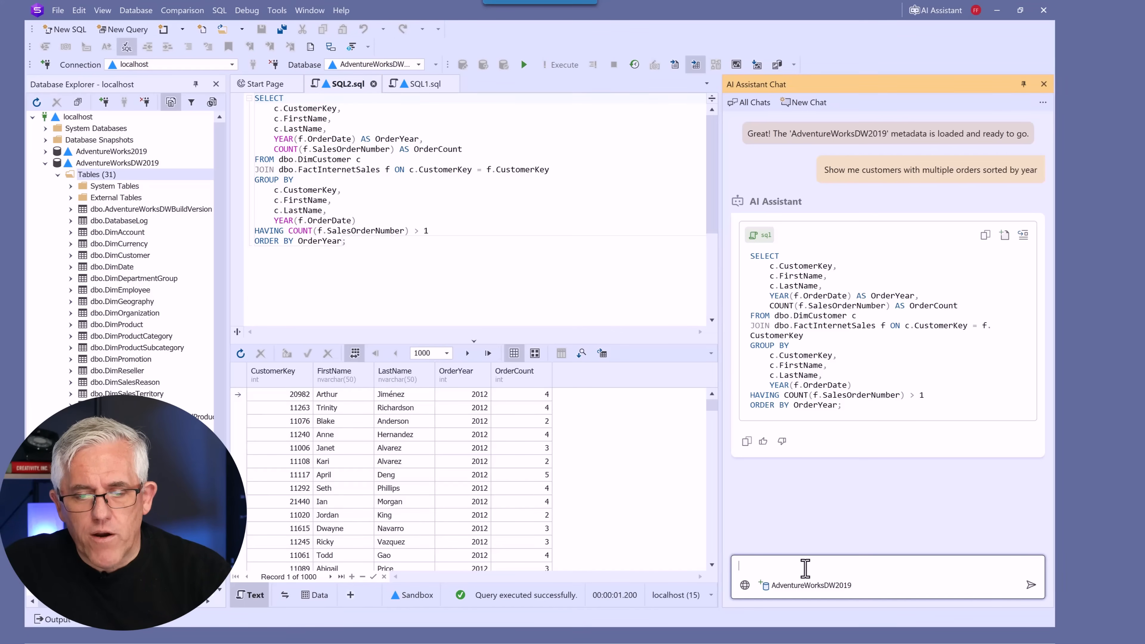
Step: Ask the assistant to sort the query so customers with the most orders appear first
type("Sort the above query")
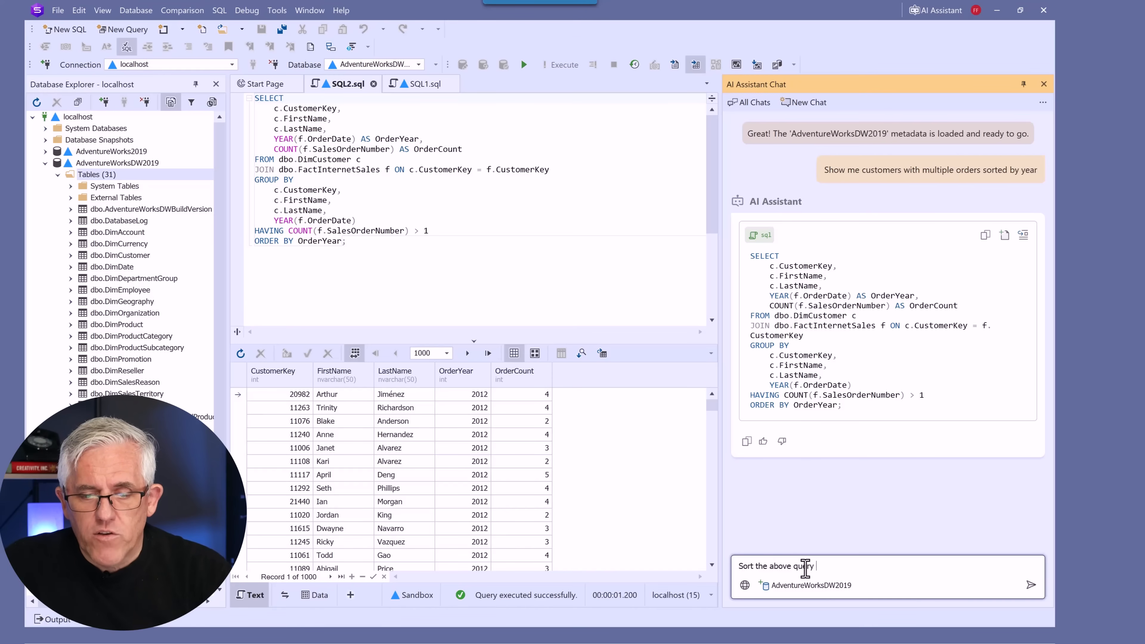
type("so that c")
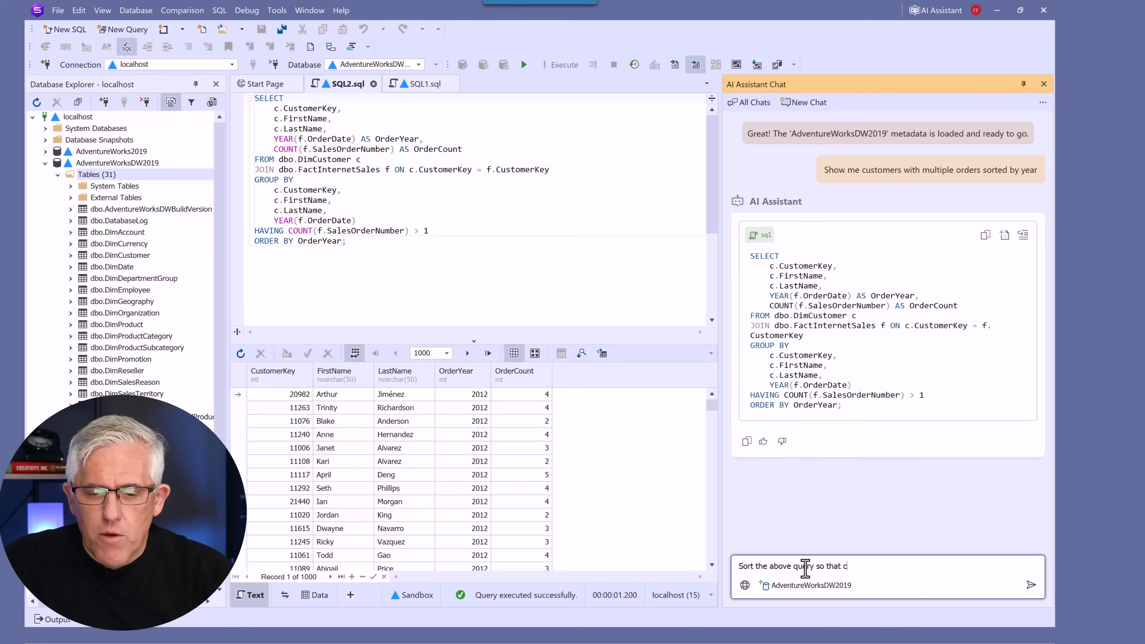
type("ustomers with the most orders appear first")
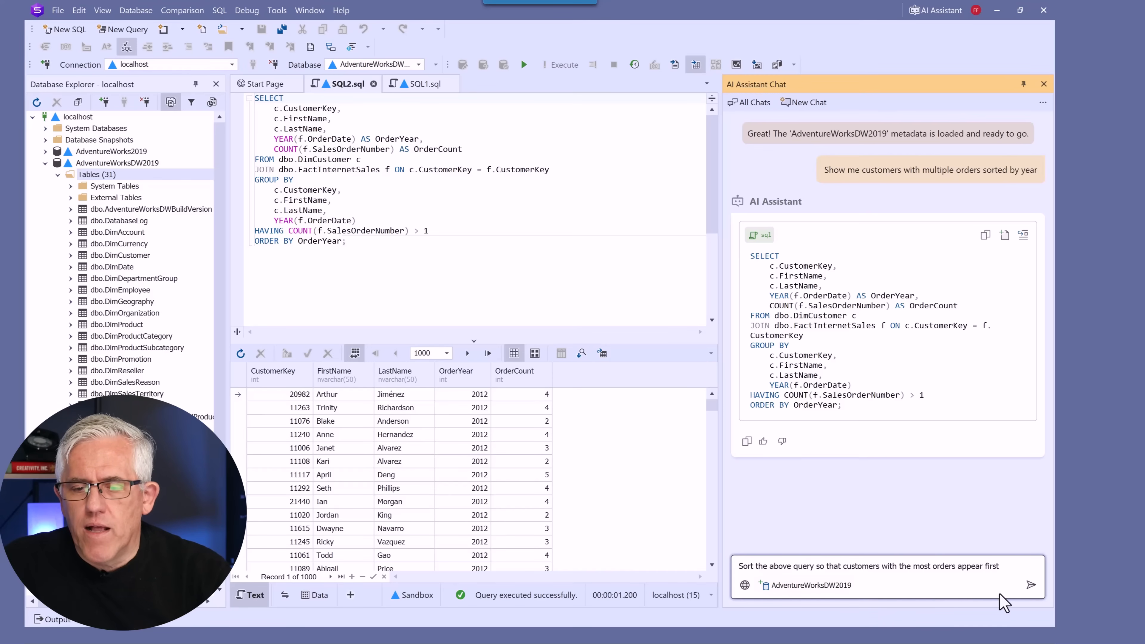
mouse_move(938, 527)
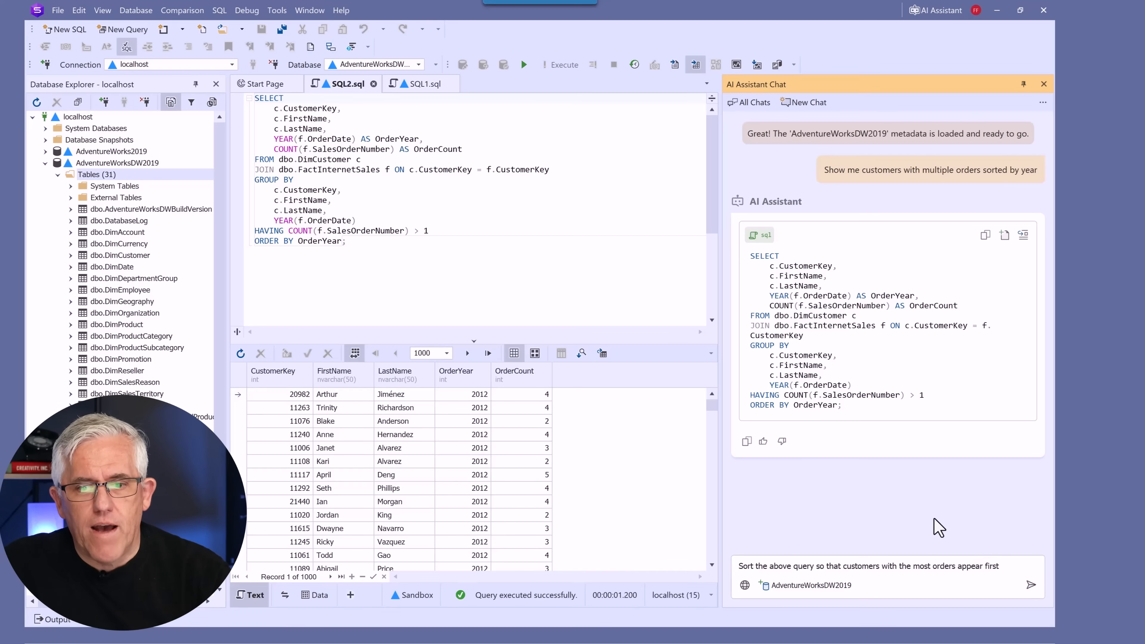
mouse_move(929, 523)
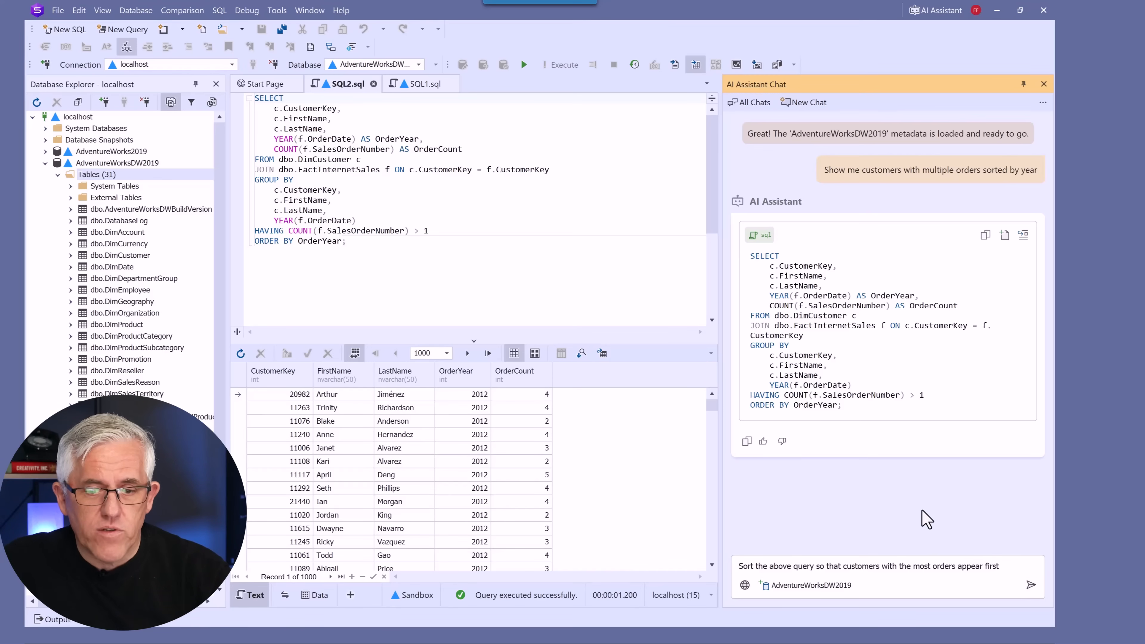
left_click(1030, 585)
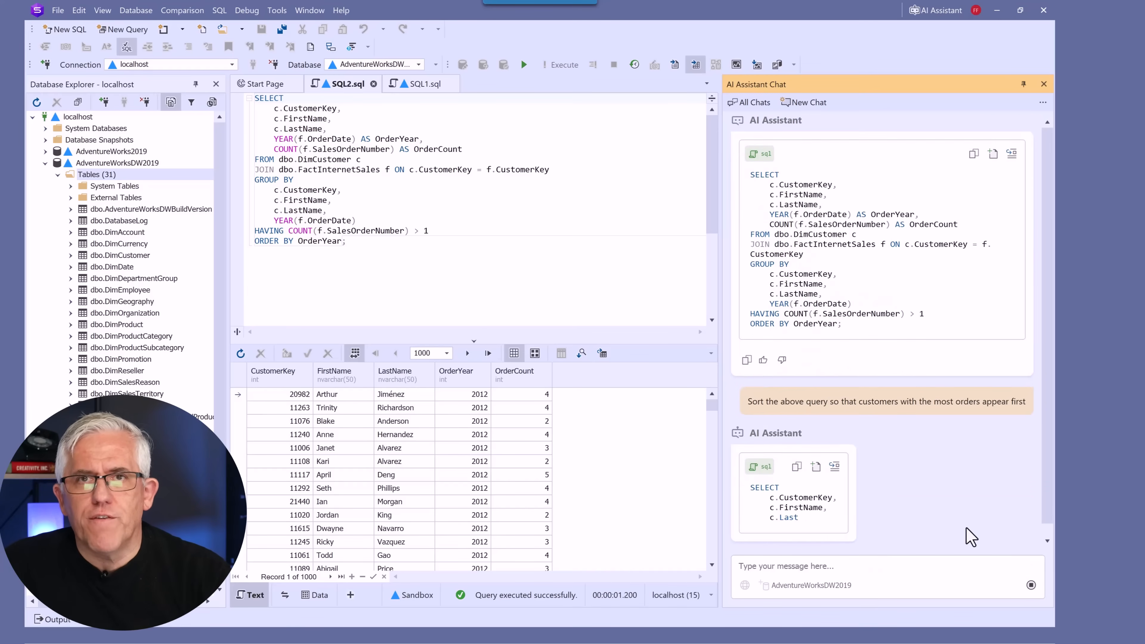
scroll("down", 3)
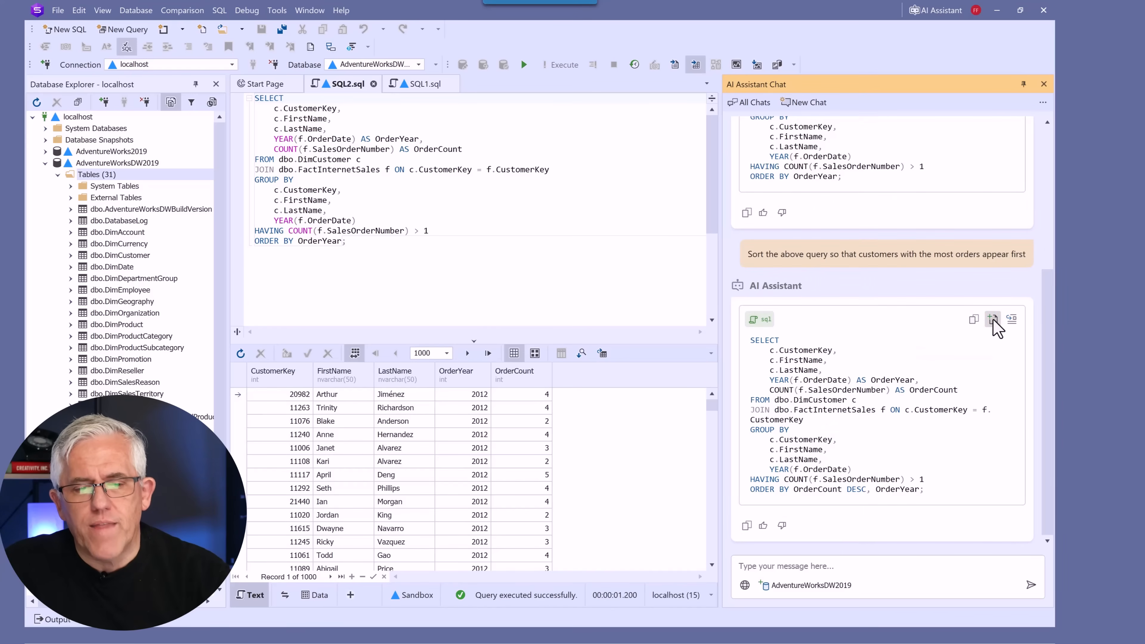
Step: Open the sorted query in a new SQL document and execute it
left_click(993, 319)
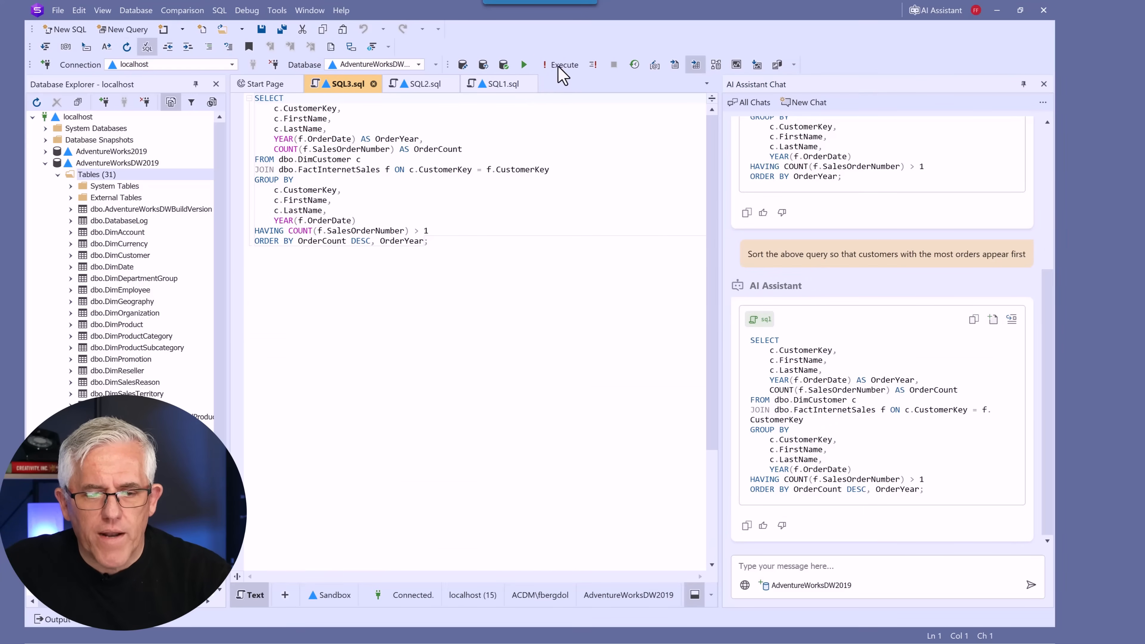
left_click(563, 65)
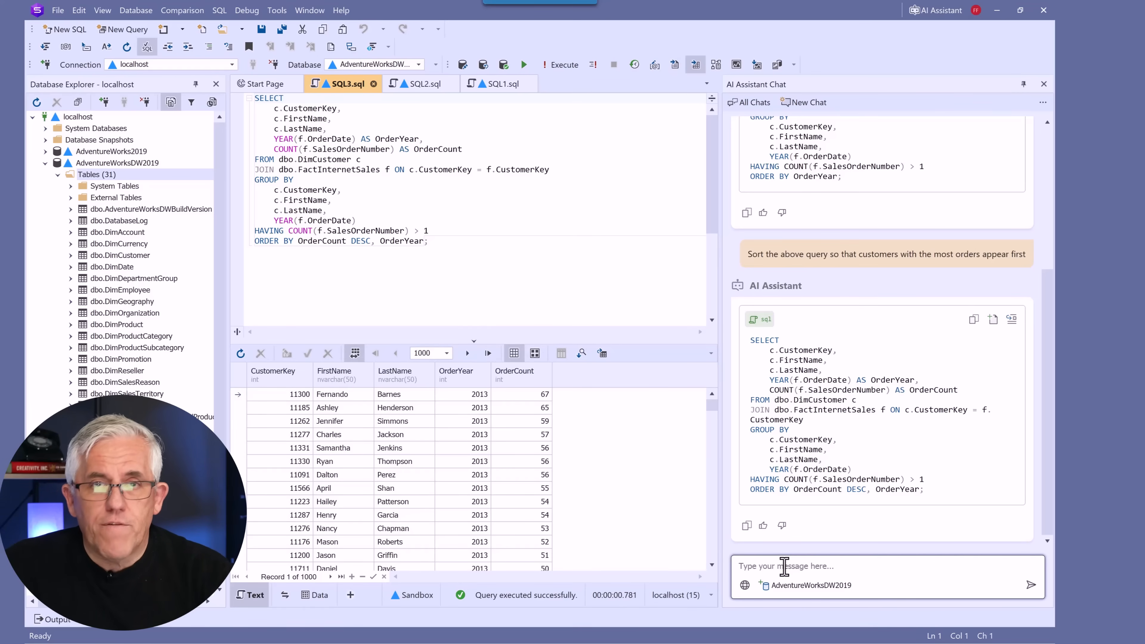
Step: Ask the assistant 'Explain the above query to me'
type("Explain the above")
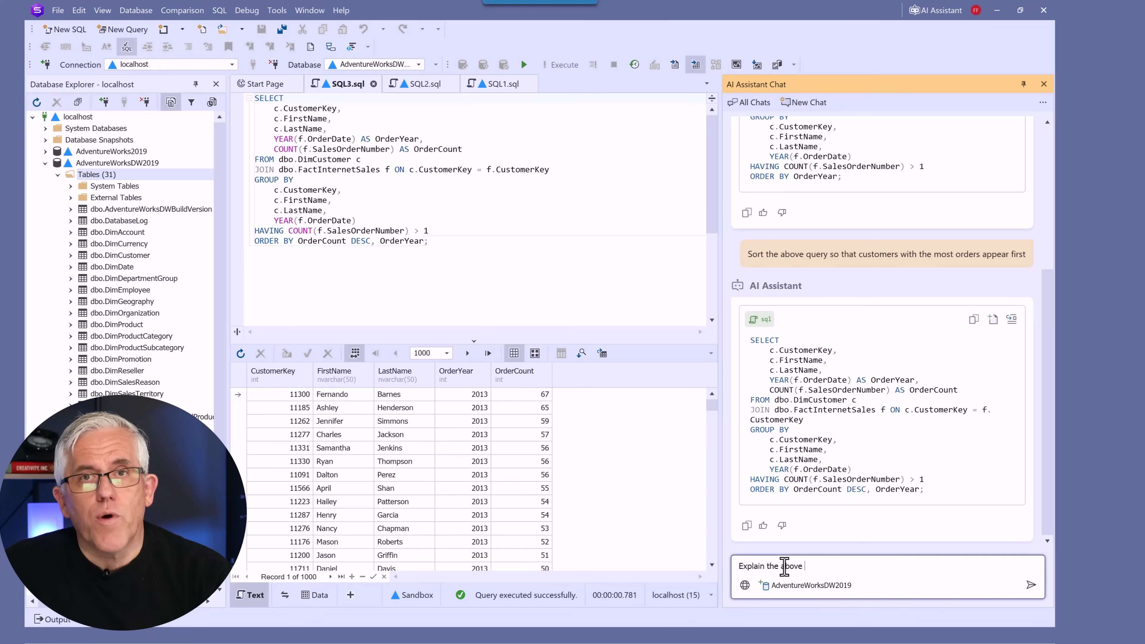
type("query to me")
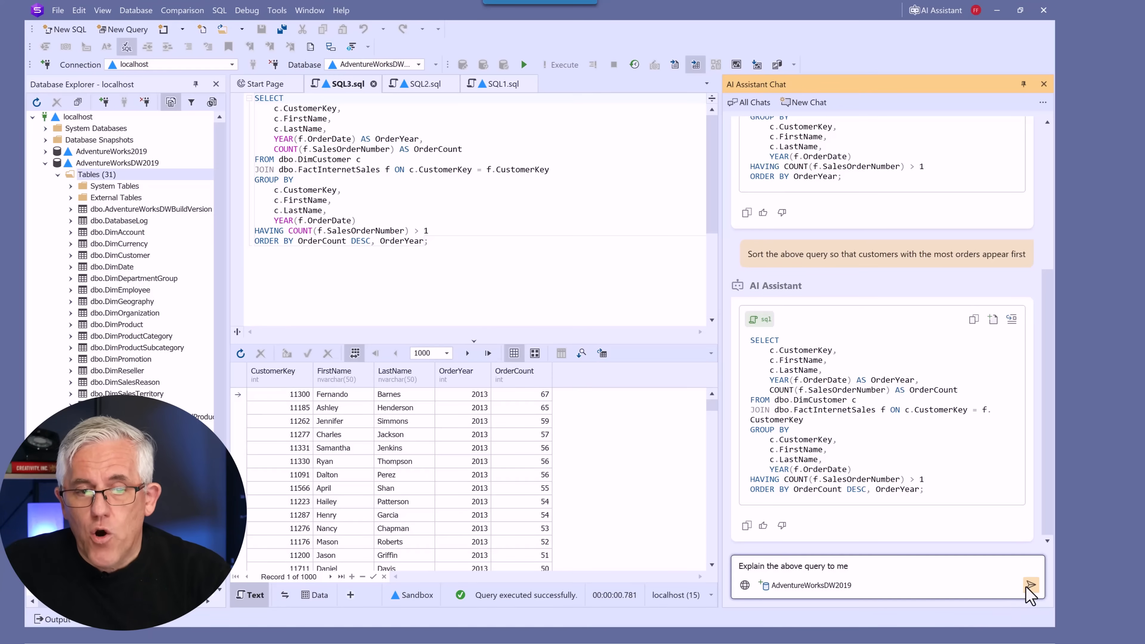
left_click(1031, 585)
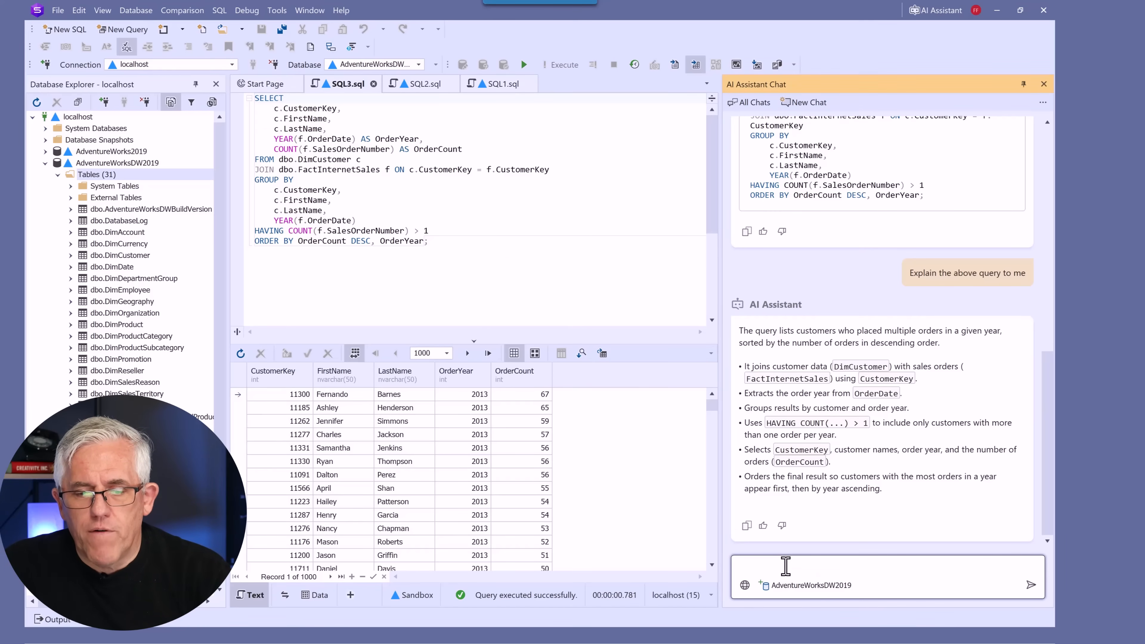
Step: Ask the AI Assistant how to modify the database so the query runs more efficiently and read its indexing, partitioning and statistics advice
type("How can")
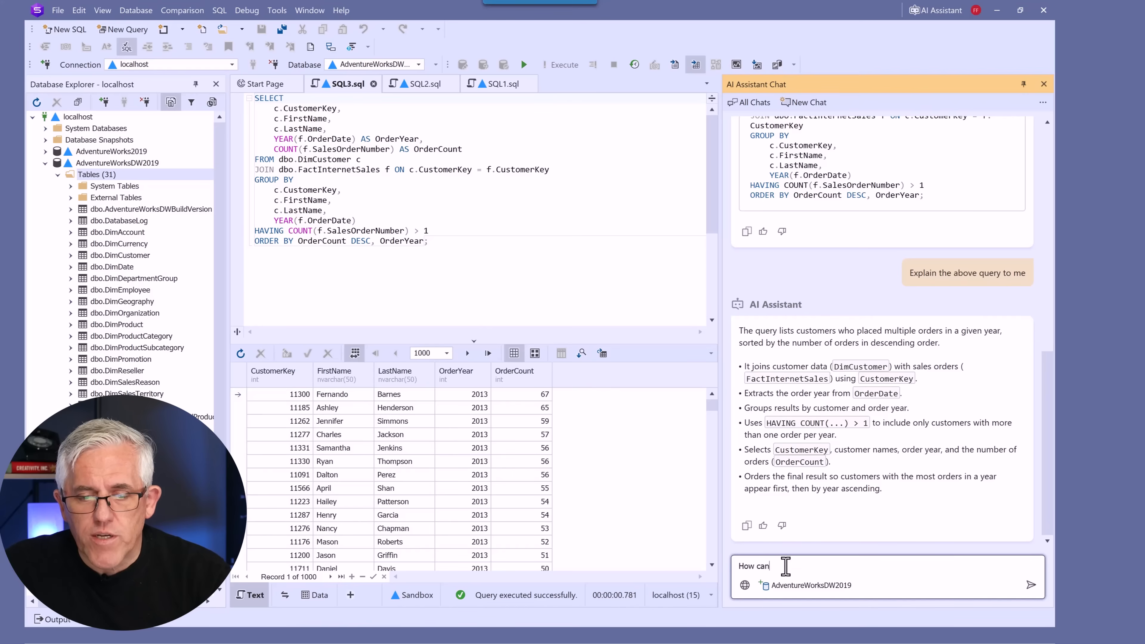
type("I")
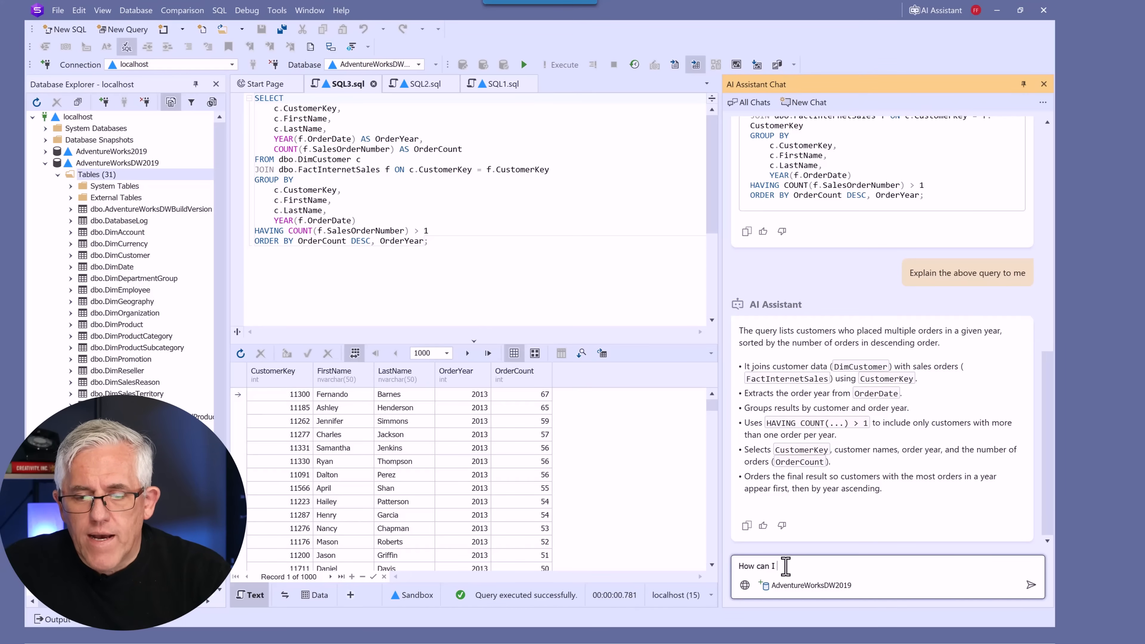
type("m")
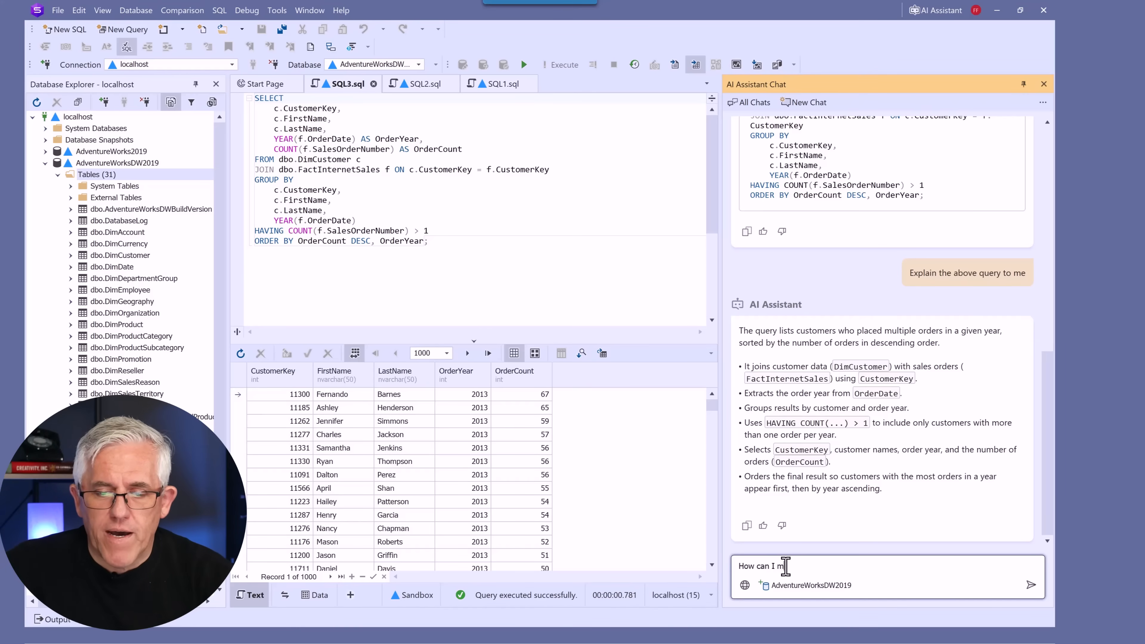
type("odify the database so that the above query runs")
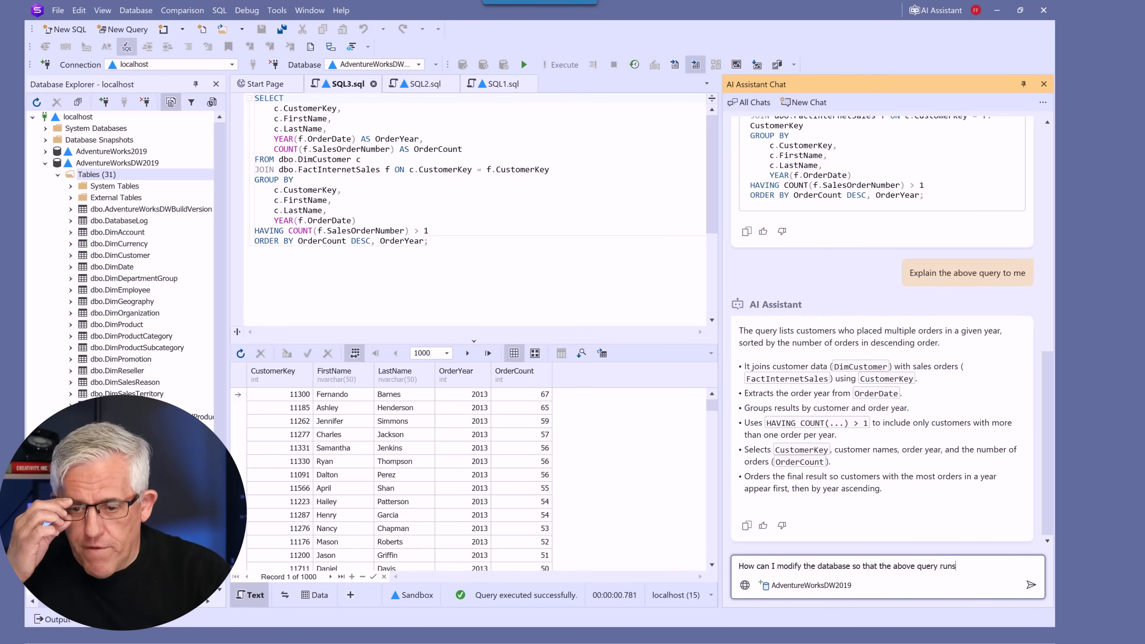
type("more efficientl")
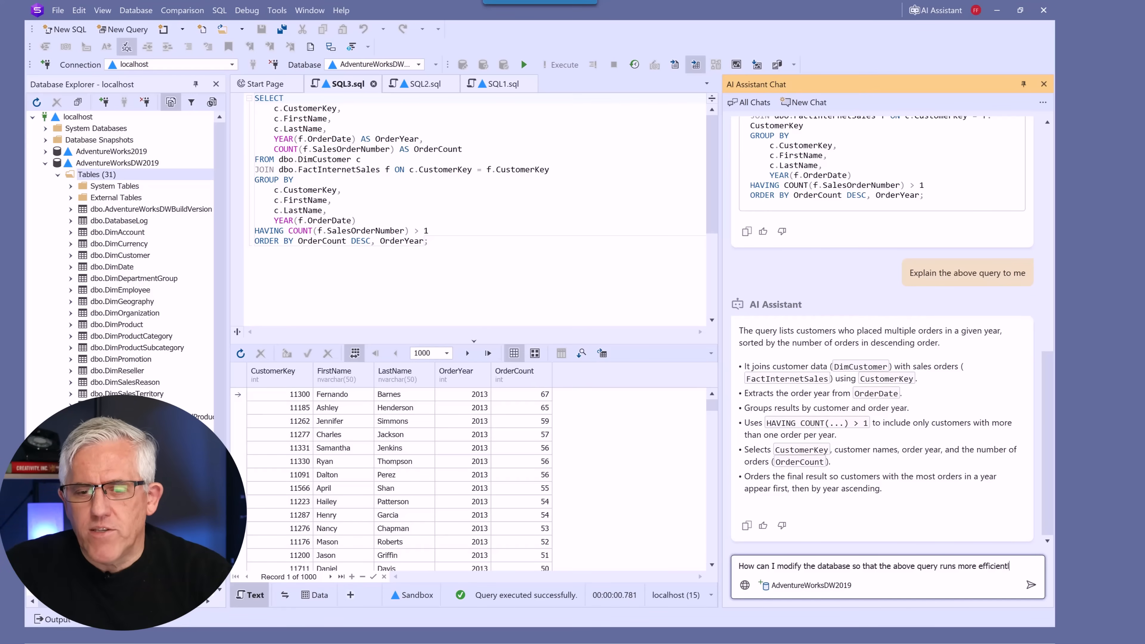
mouse_move(1011, 586)
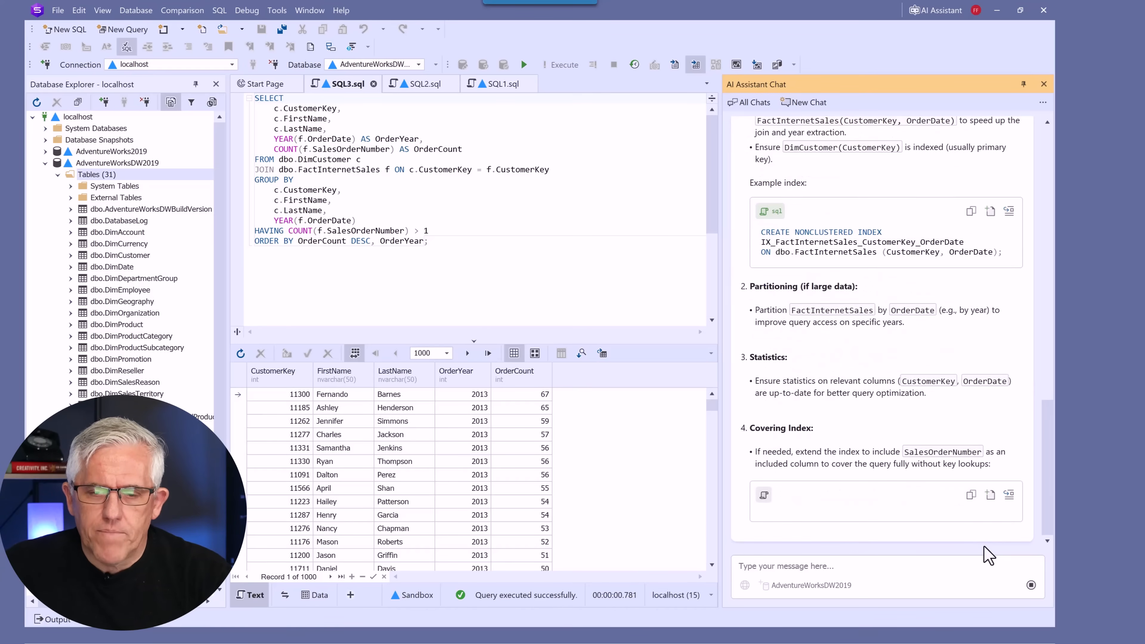
scroll("down", 3)
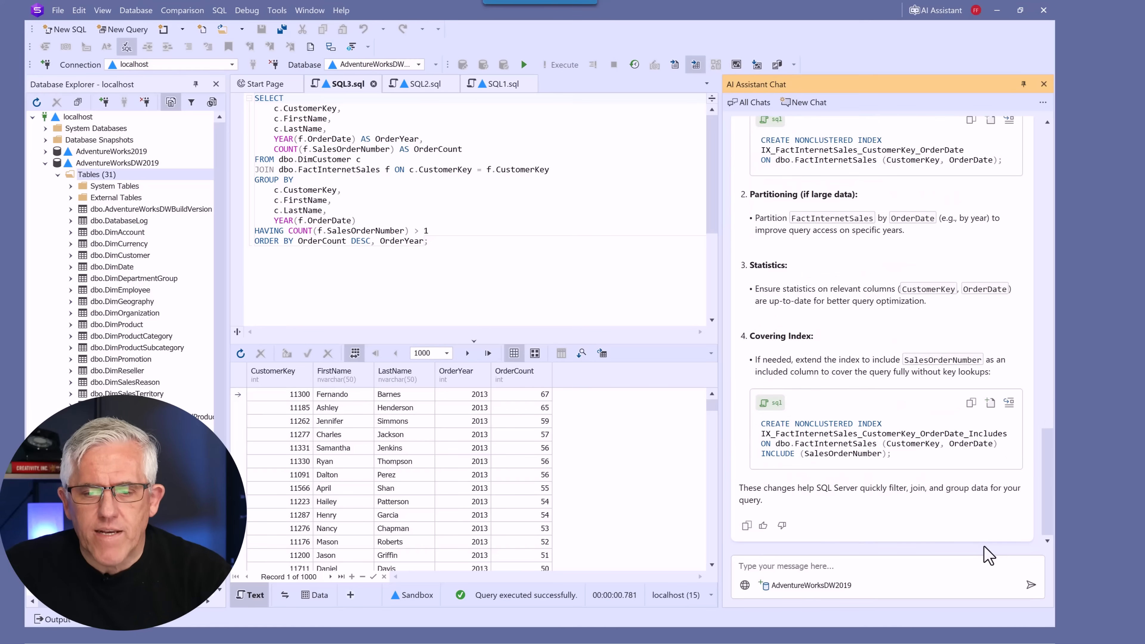
mouse_move(914, 399)
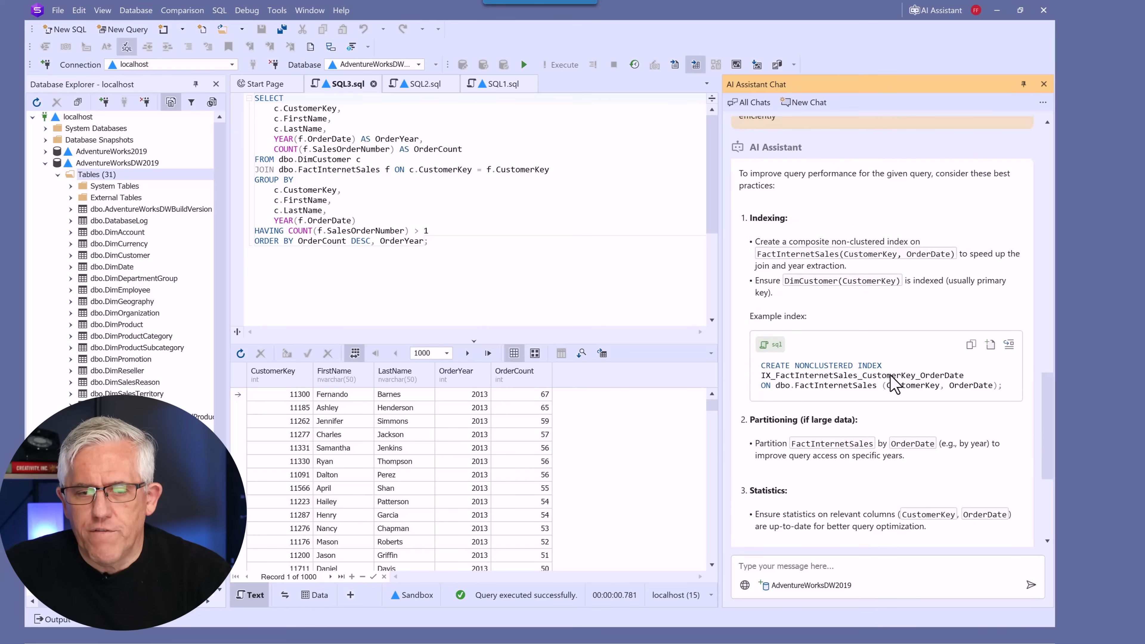
scroll("down", 3)
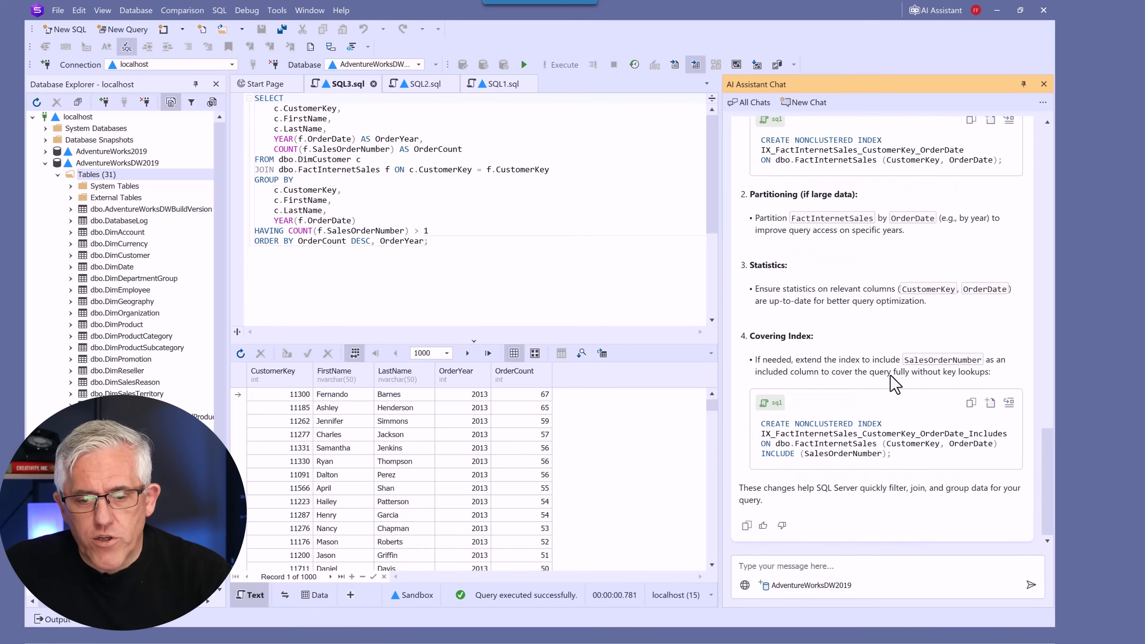
mouse_move(280, 71)
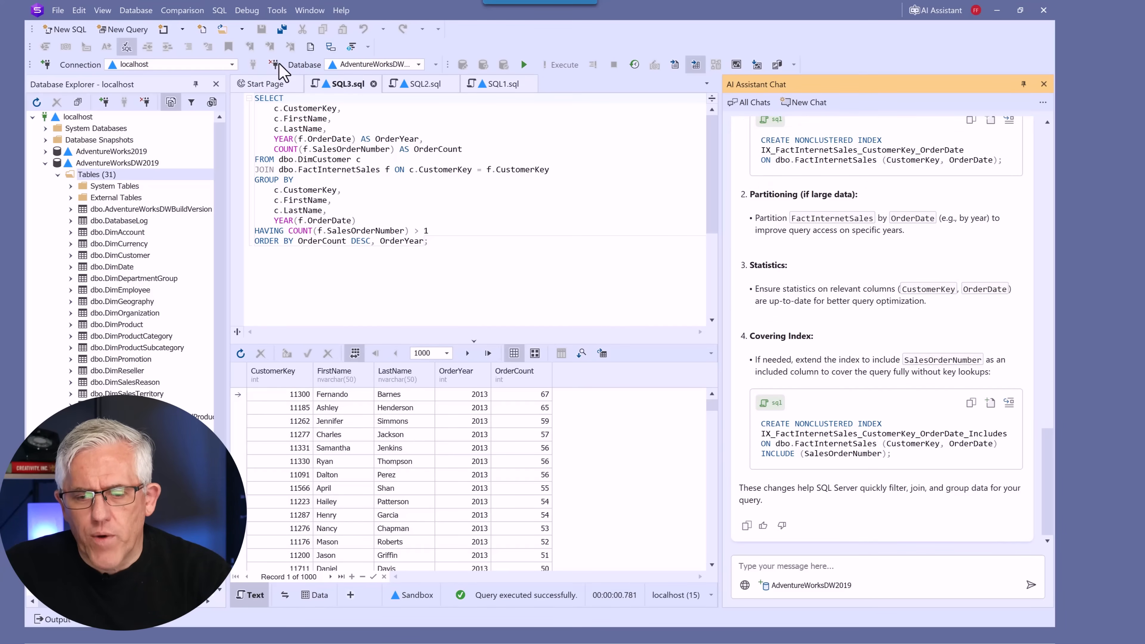
Step: Write a new question about creating an index while keeping a copy of the existing database structure
left_click(876, 576)
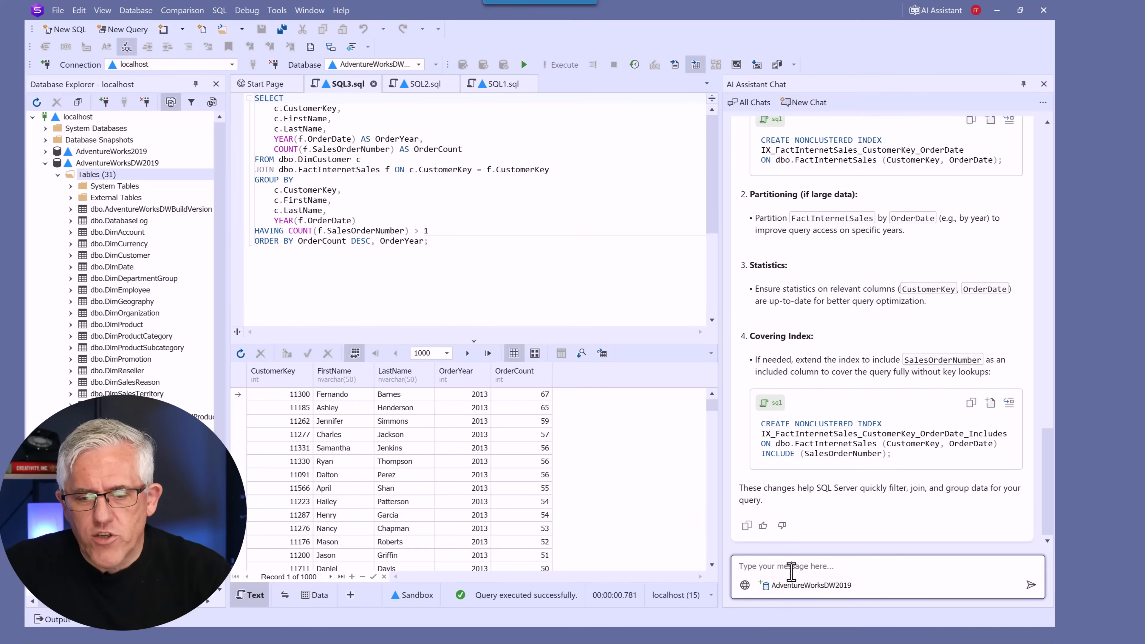
type("How can I create an inde")
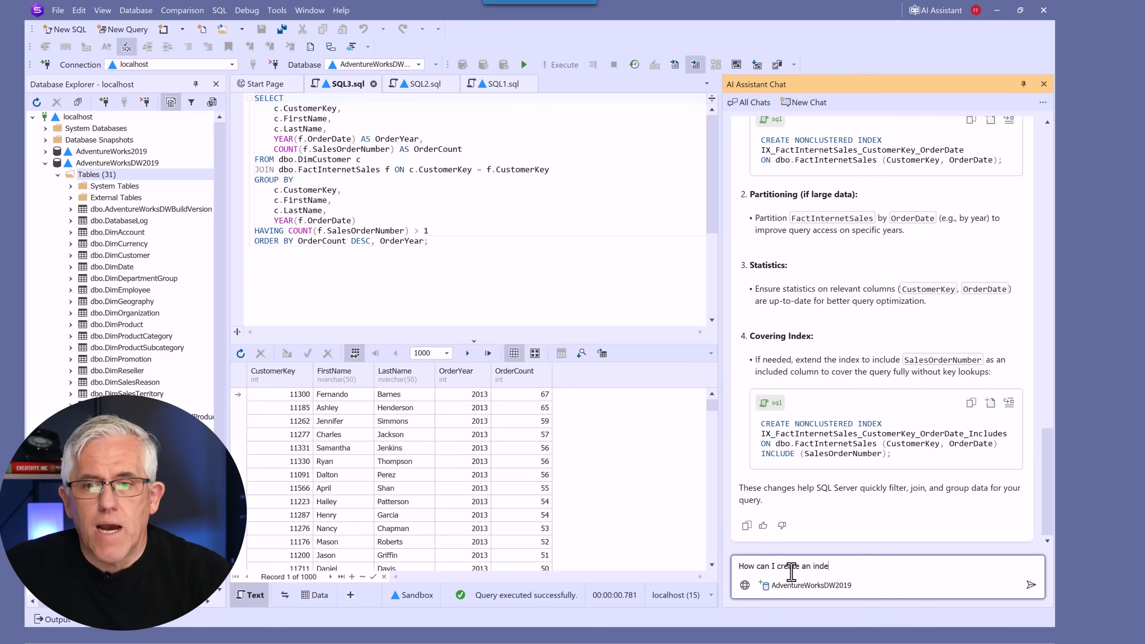
type(", but also k")
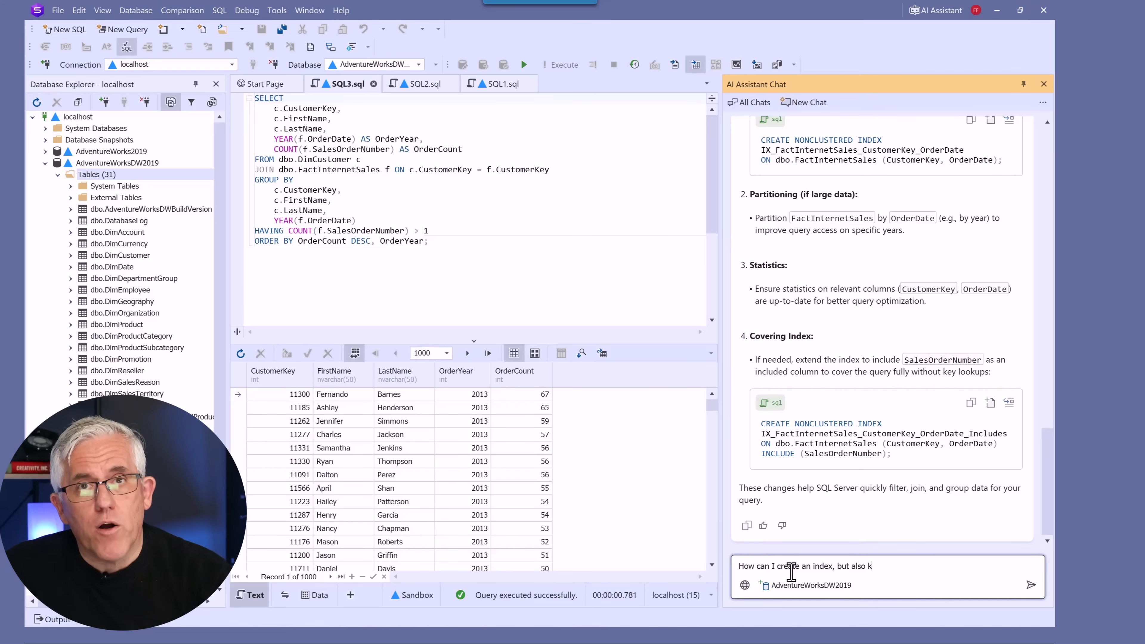
type("eep a copy of my")
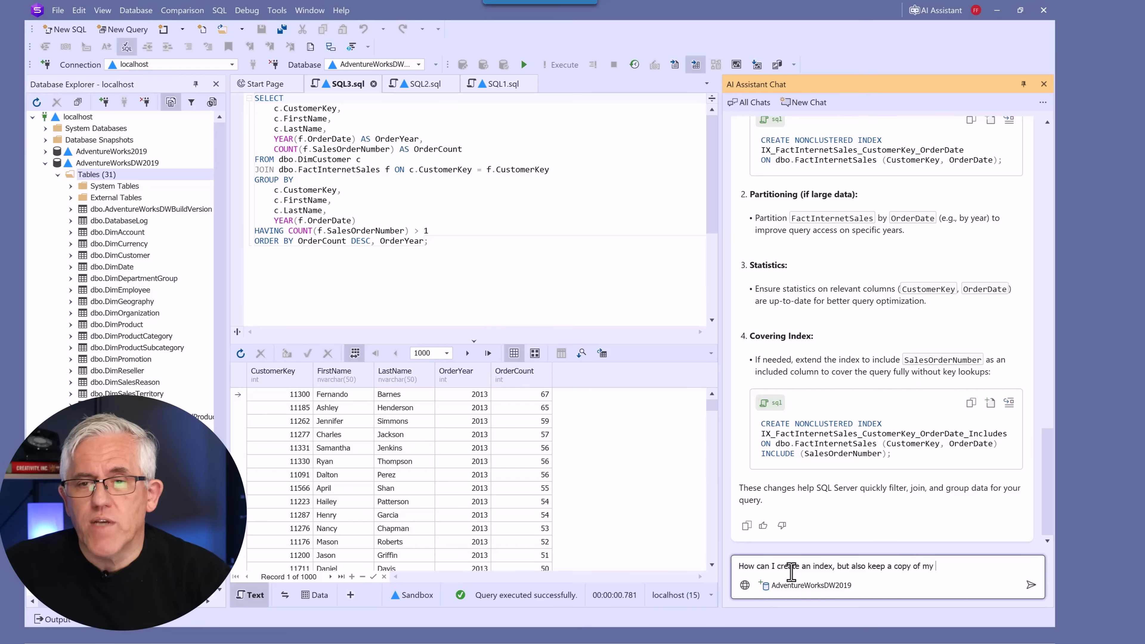
type("existing")
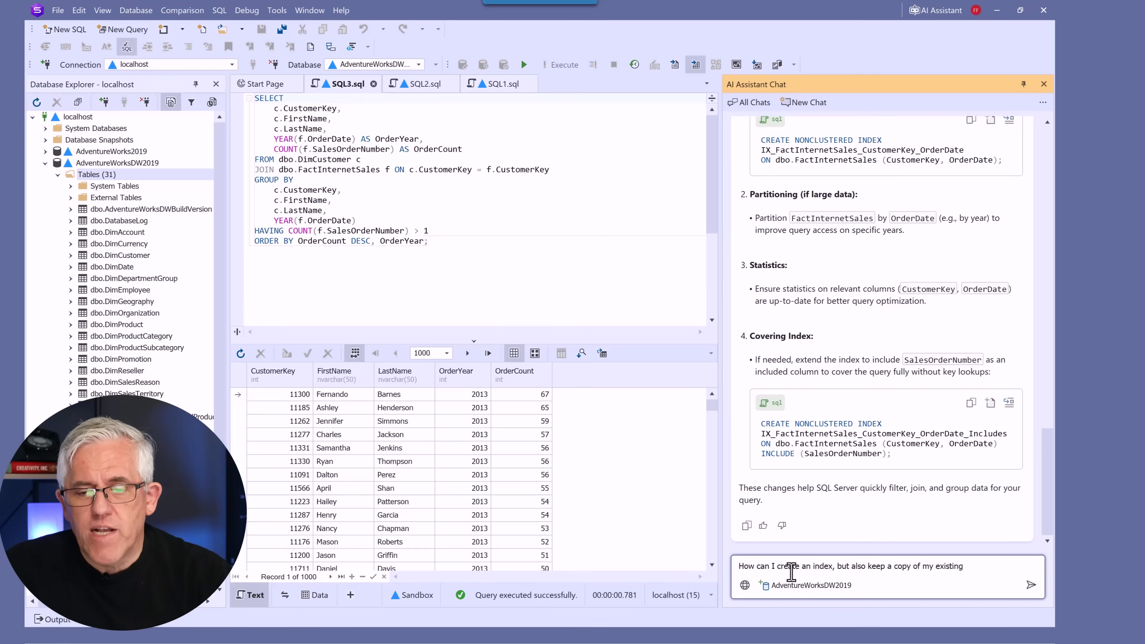
type("database")
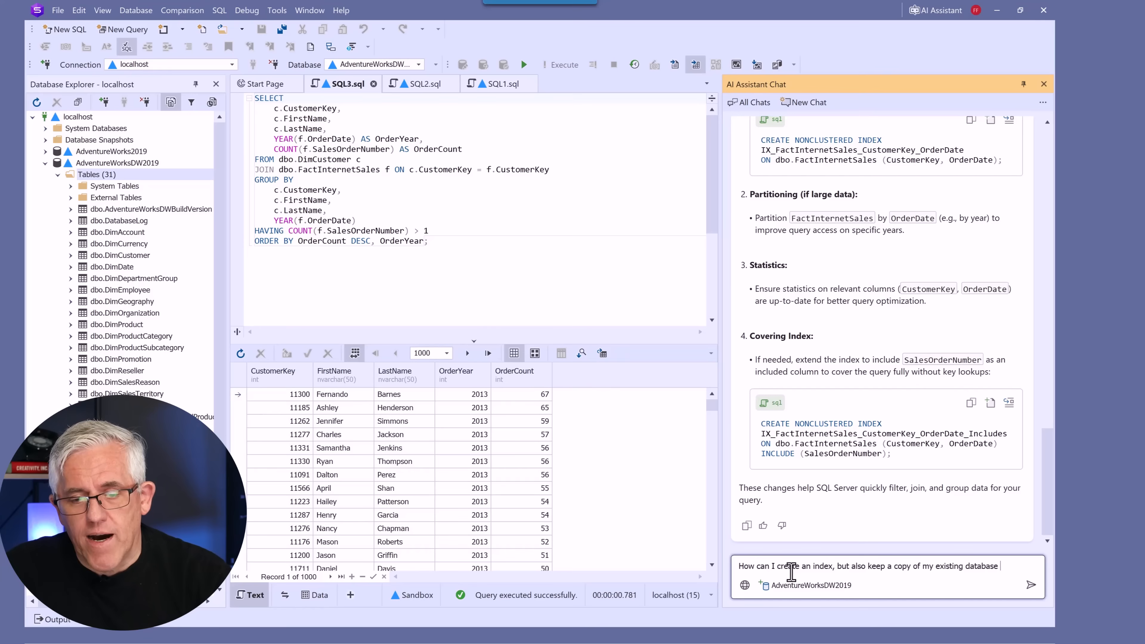
type("structure")
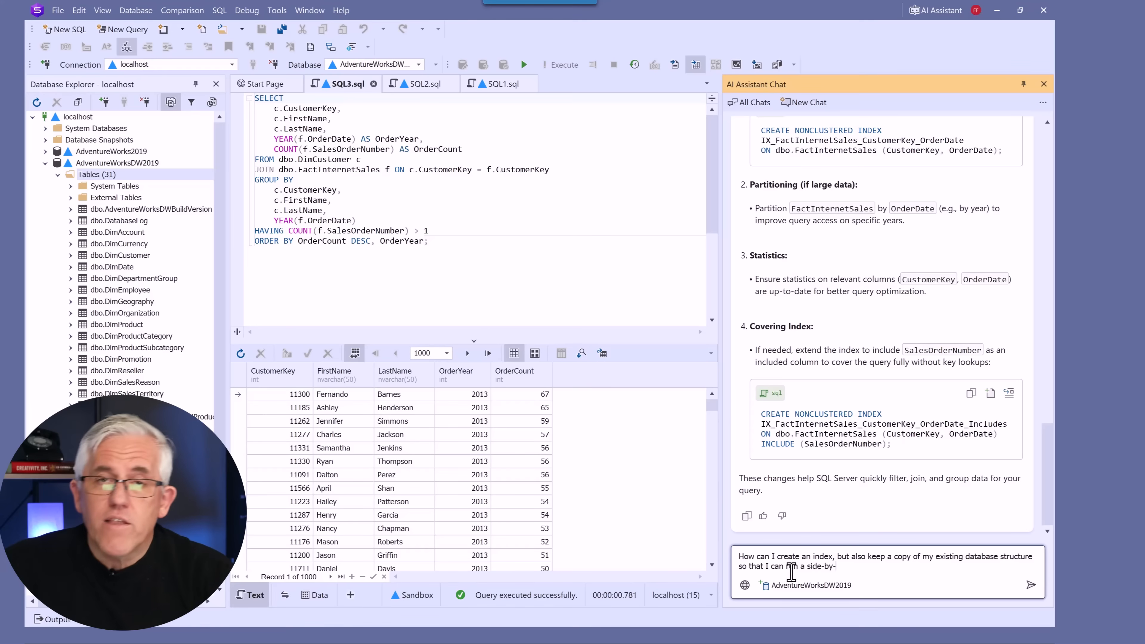
Step: Finish the question with the side-by-side comparison part and send it to the assistant
type("se")
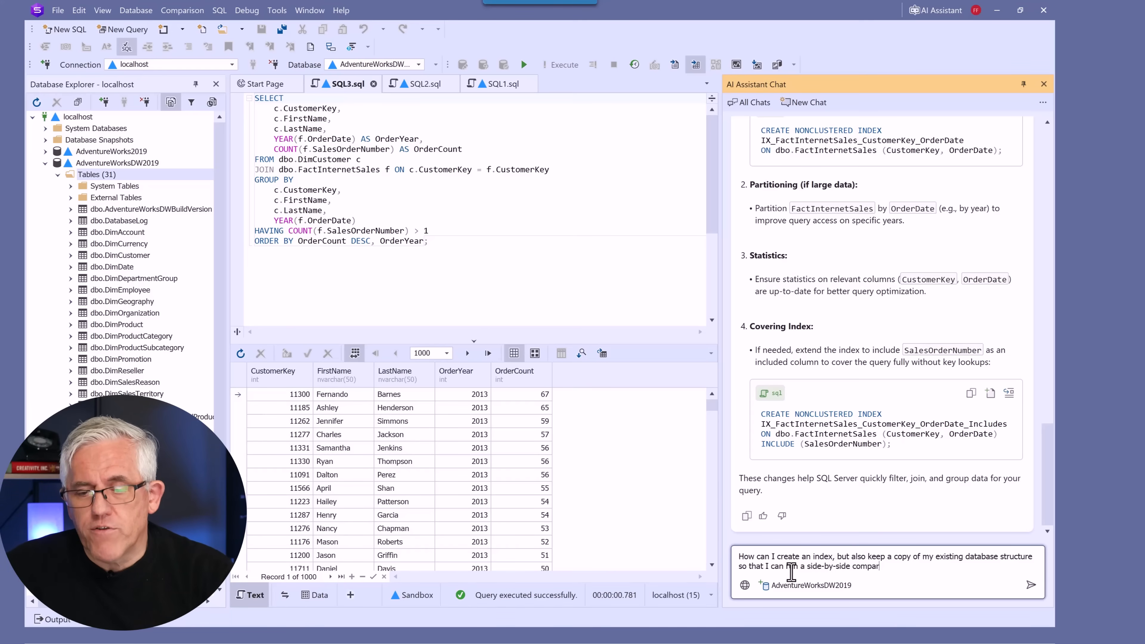
type("sion?")
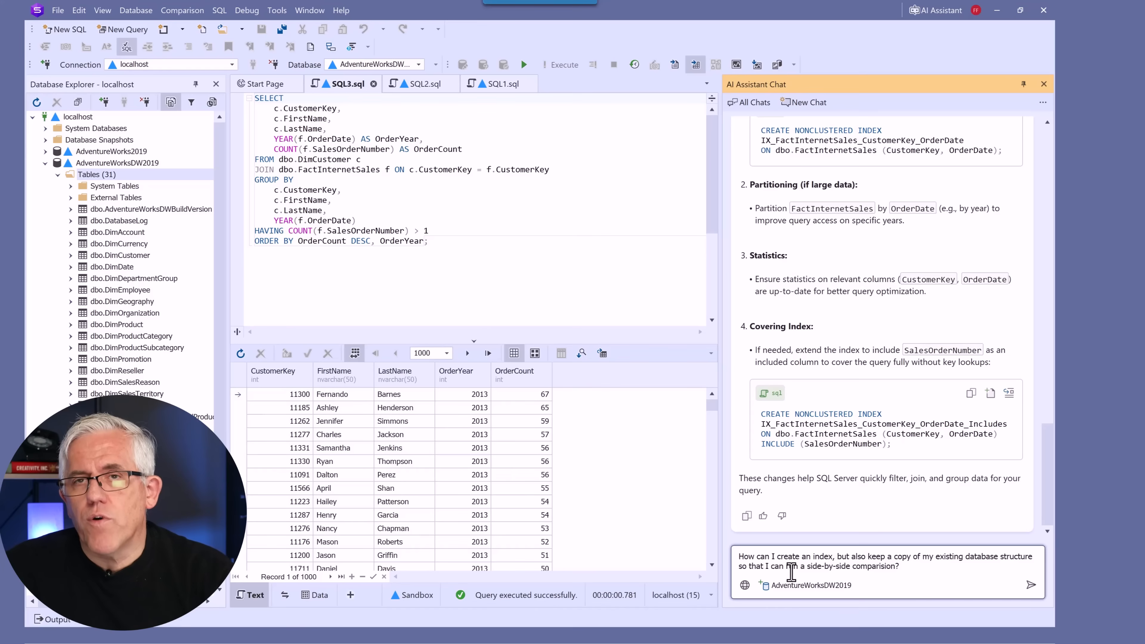
left_click(1031, 584)
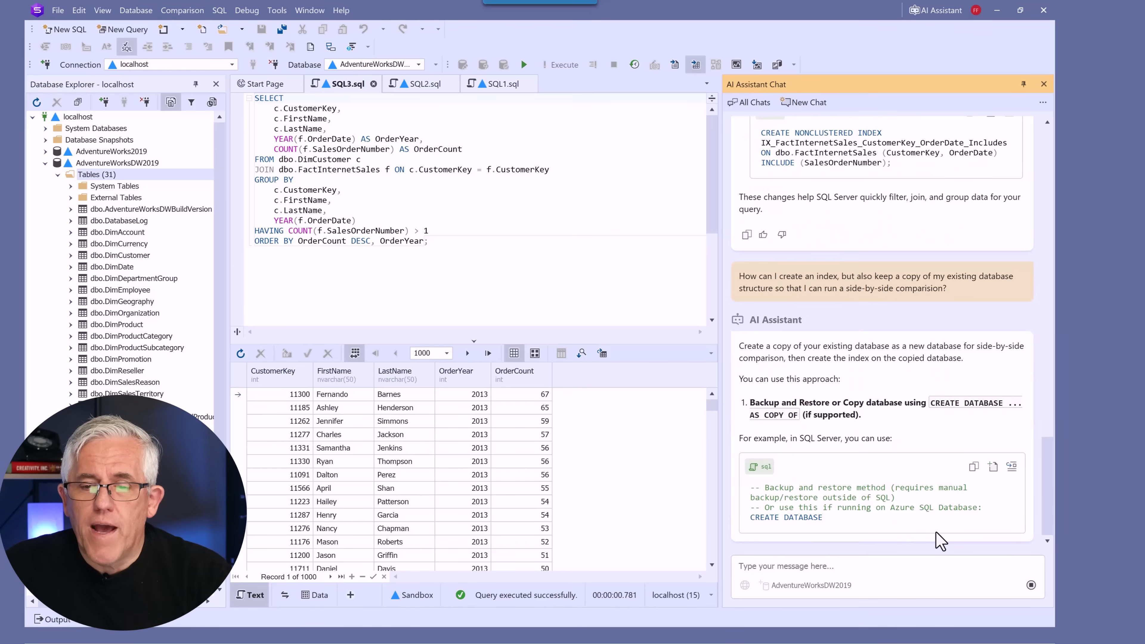
scroll("down", 3)
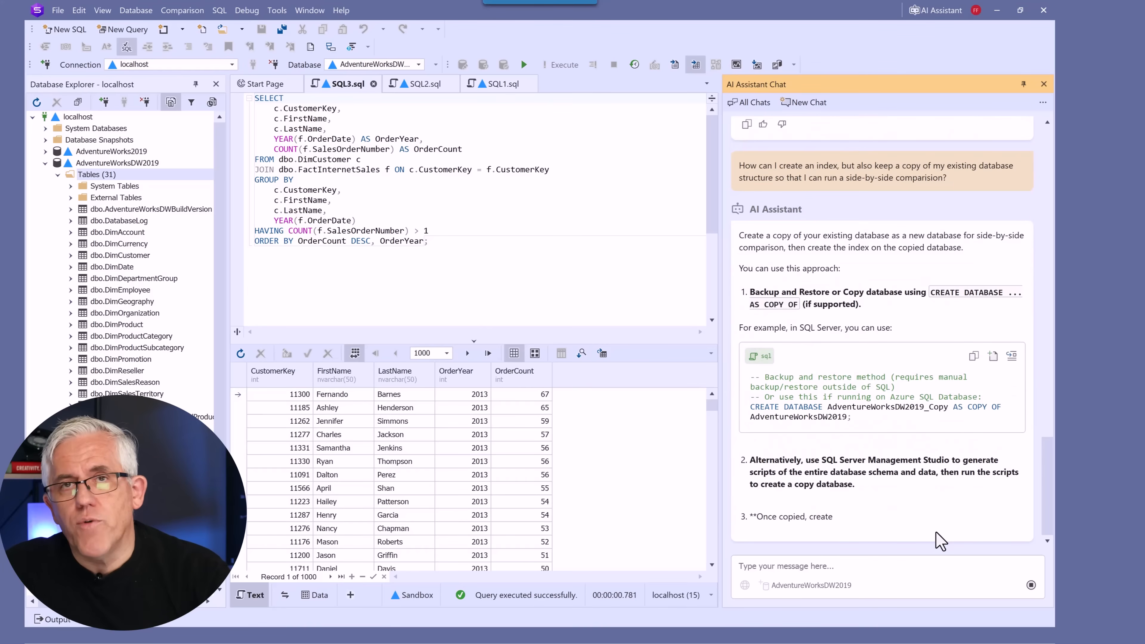
scroll("down", 3)
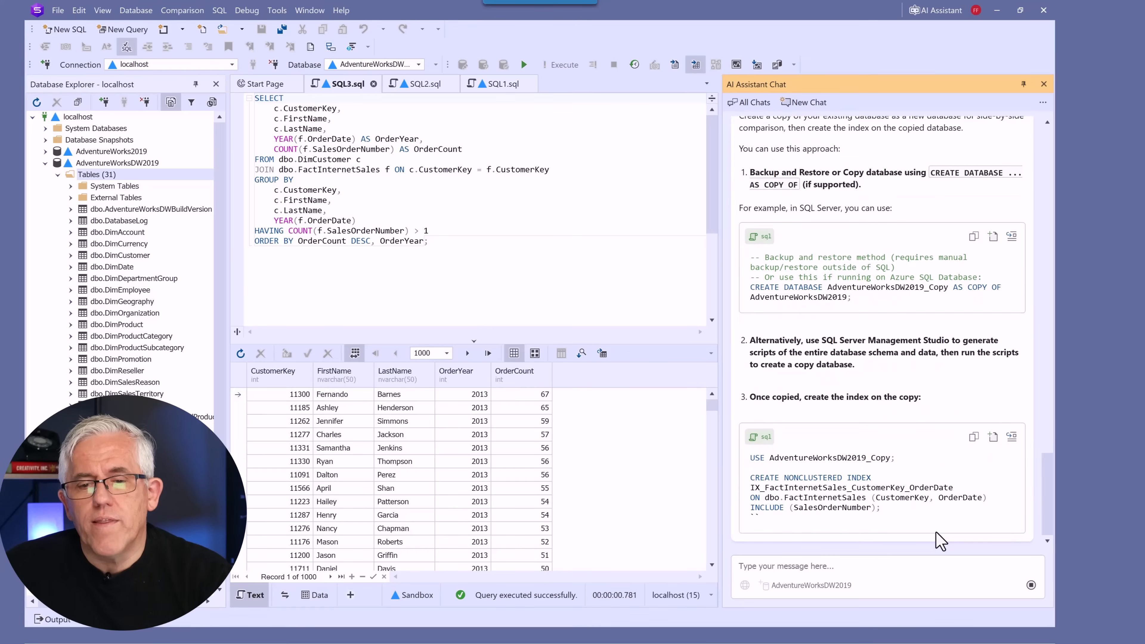
scroll("down", 3)
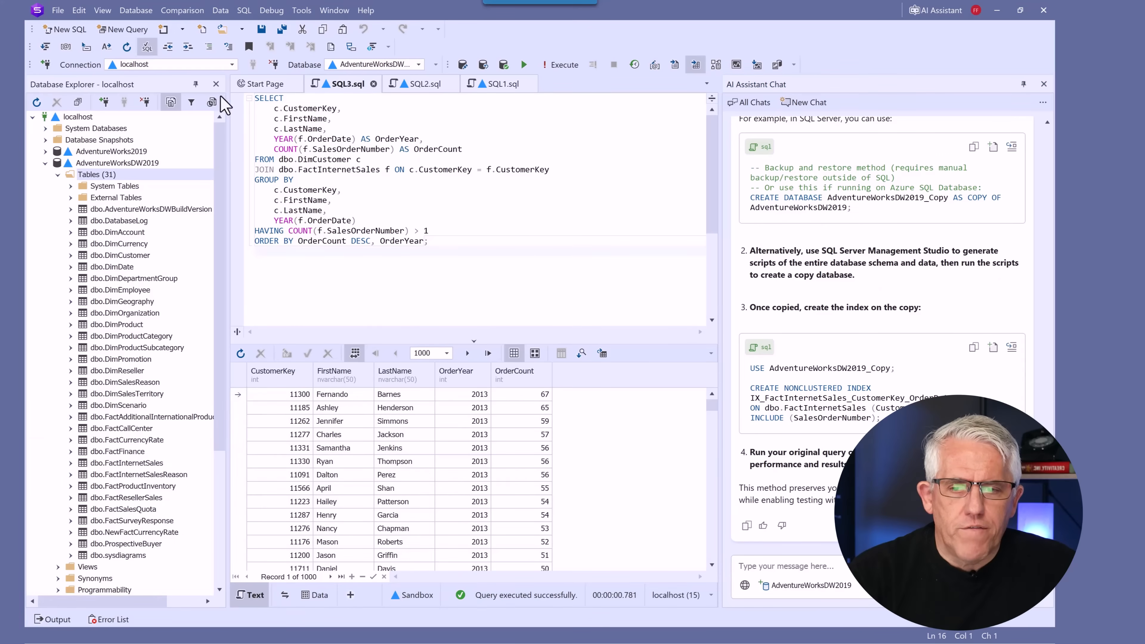
Step: Survey the File, Edit, View, Database and Data menus
left_click(57, 10)
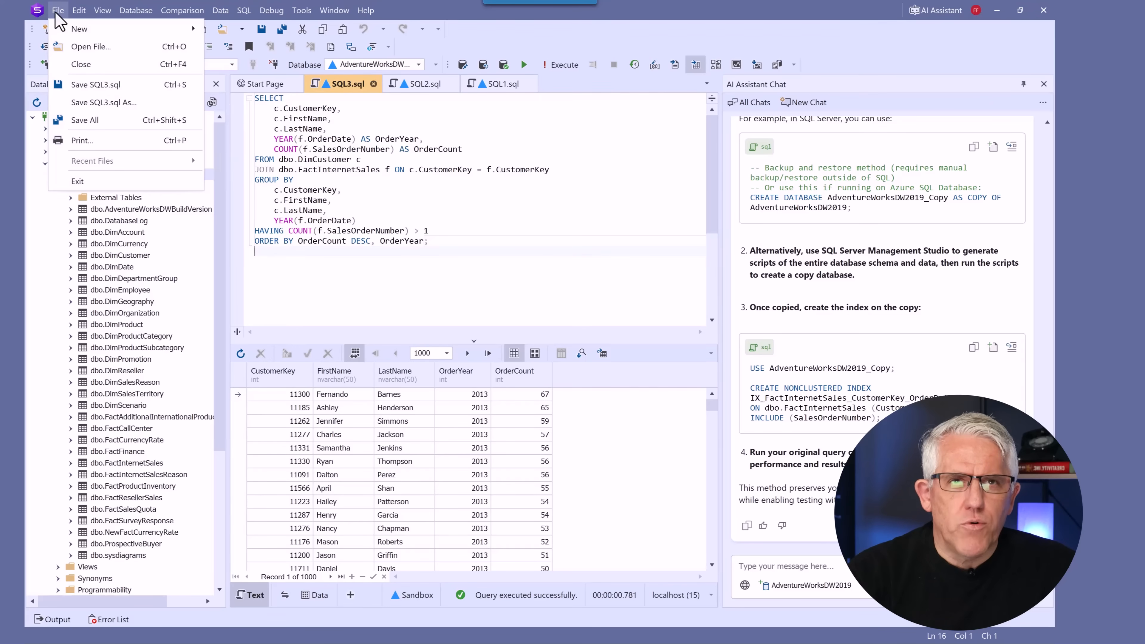
left_click(78, 10)
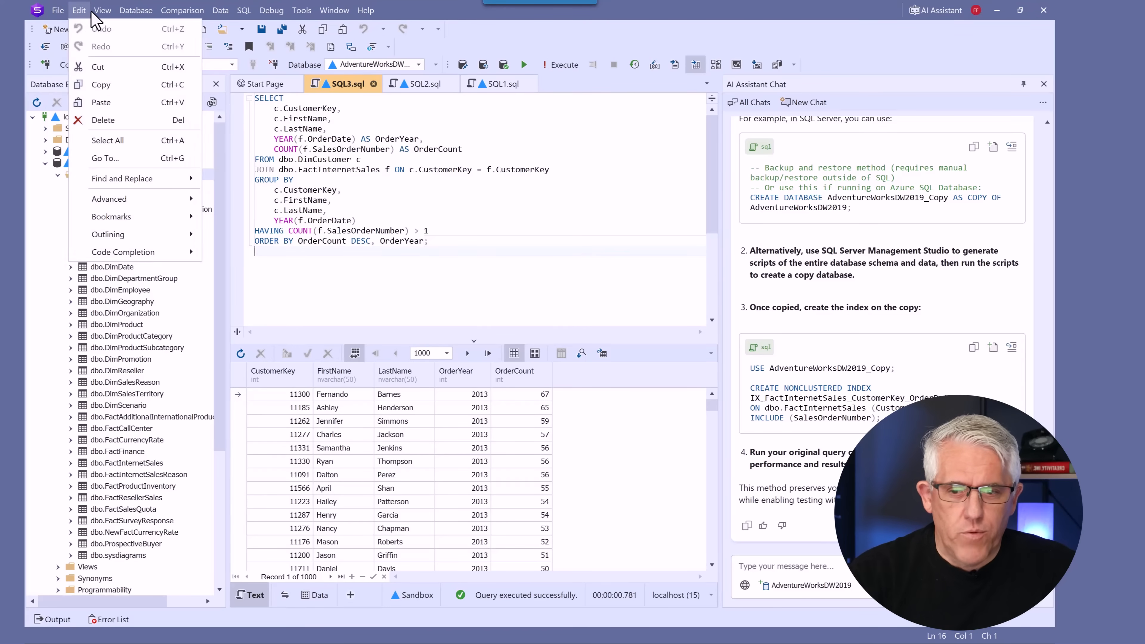
left_click(136, 10)
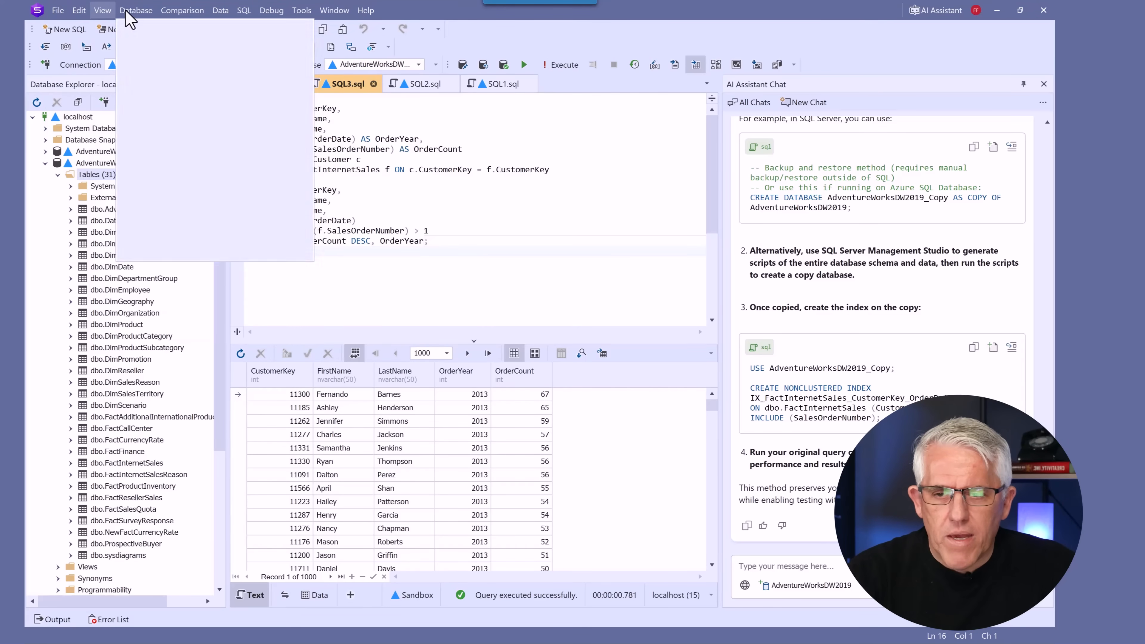
left_click(136, 11)
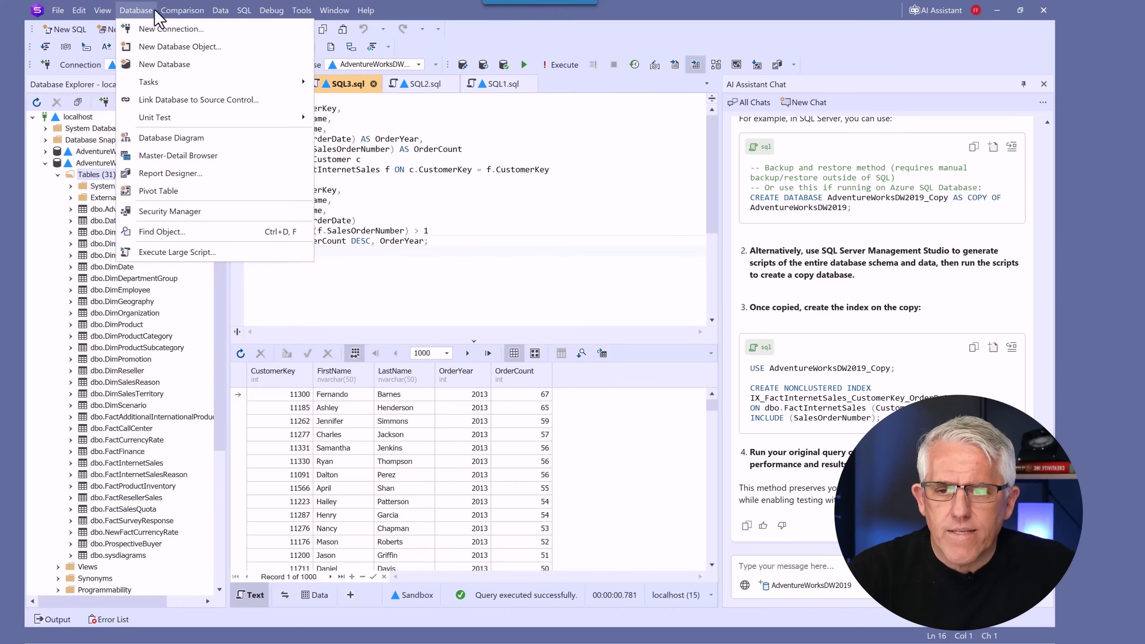
left_click(220, 10)
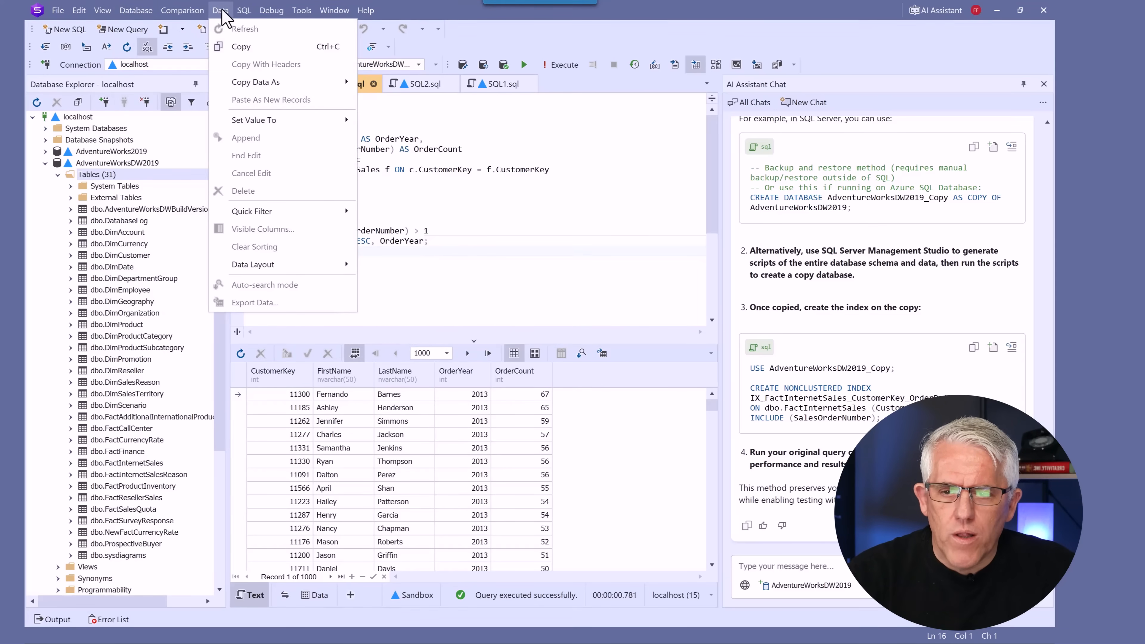
Step: Survey the SQL, Tools, Window and Help menus, then return to the Database menu for the report wizard
left_click(244, 10)
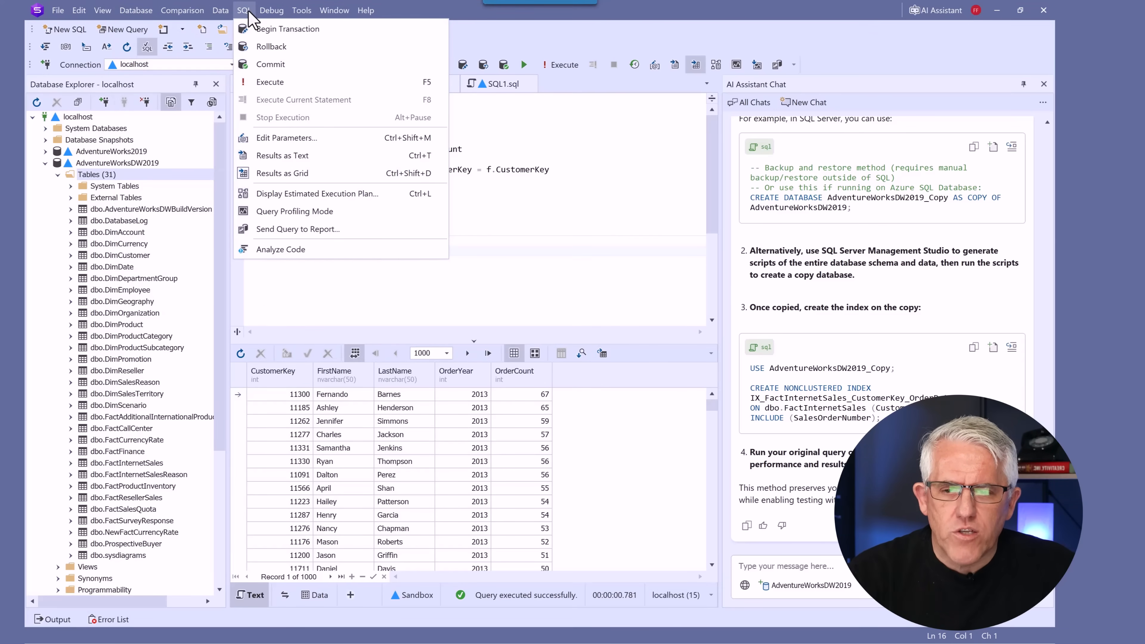
left_click(300, 10)
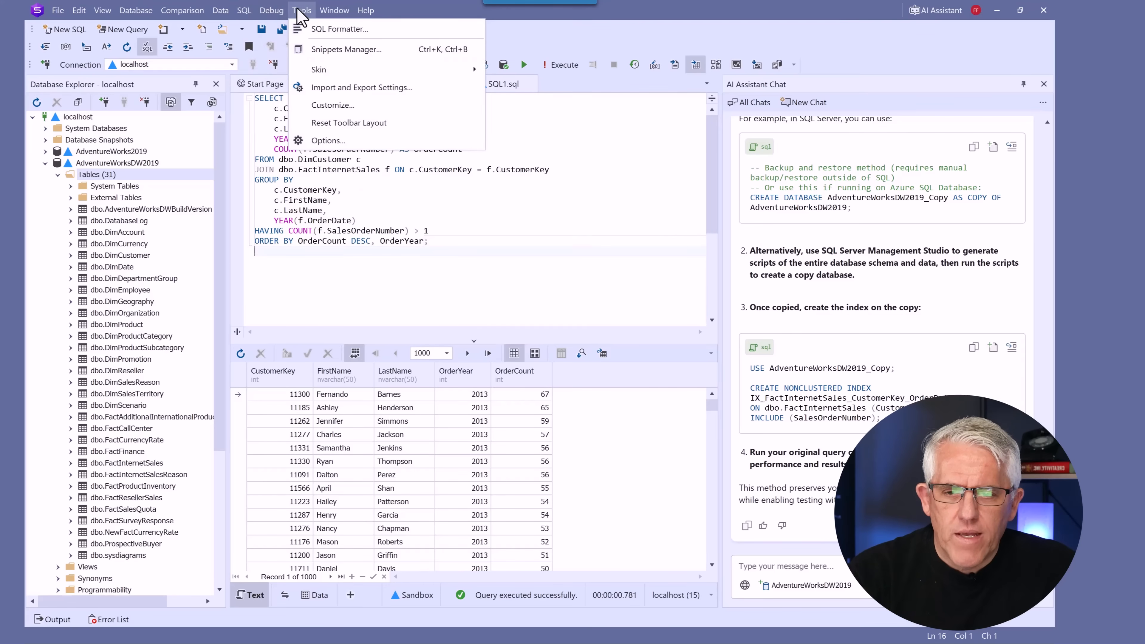
left_click(334, 10)
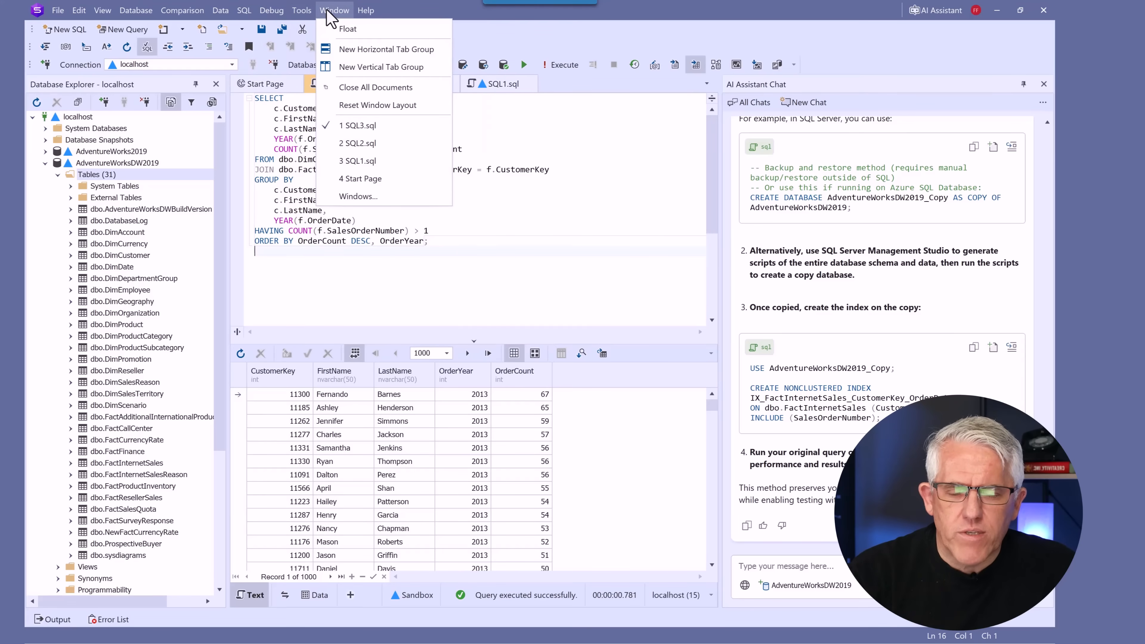
left_click(366, 10)
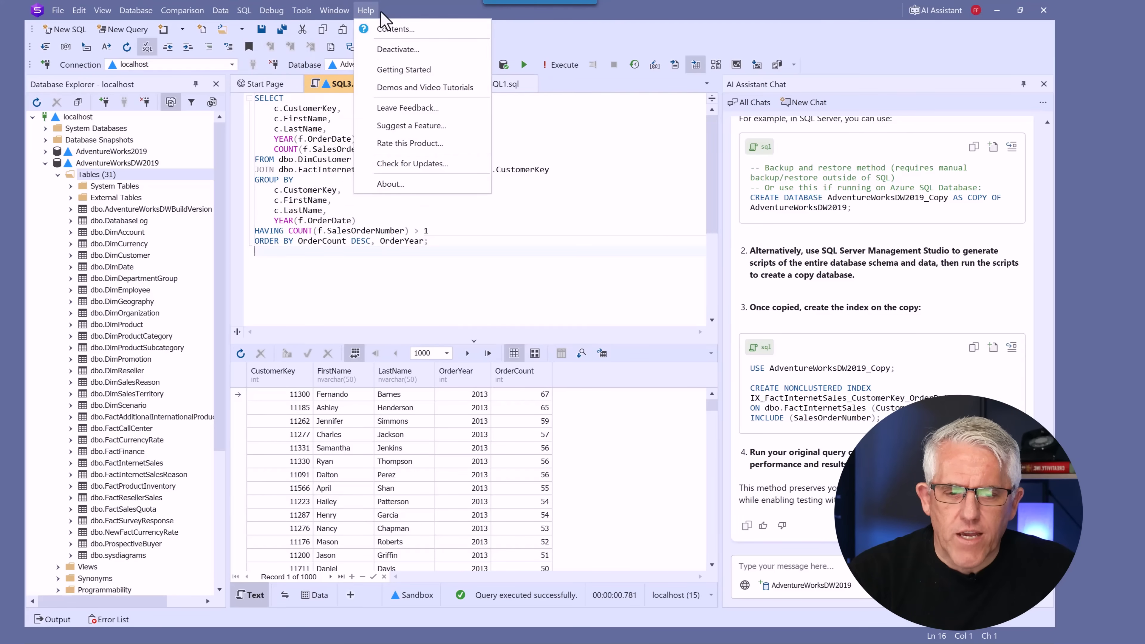
mouse_move(839, 559)
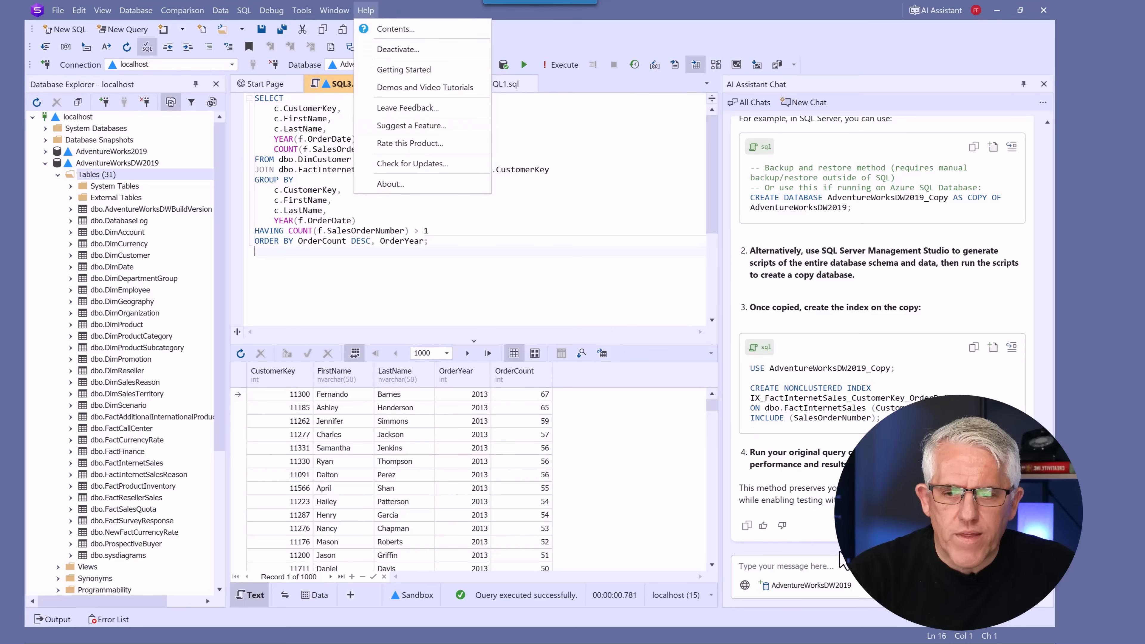
left_click(136, 11)
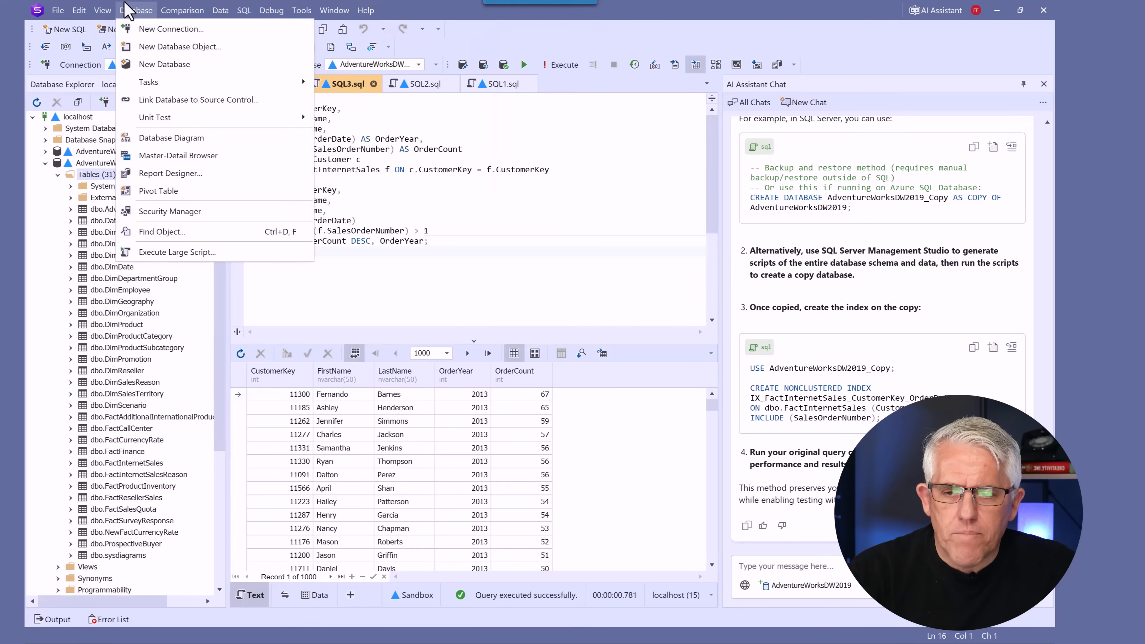
mouse_move(172, 138)
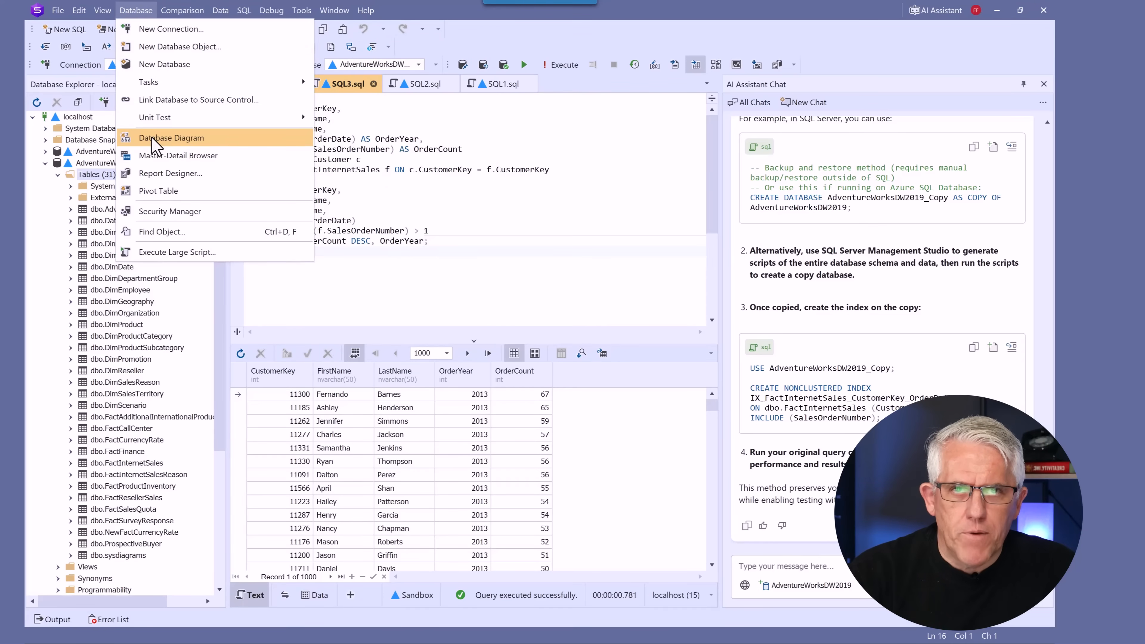
mouse_move(160, 175)
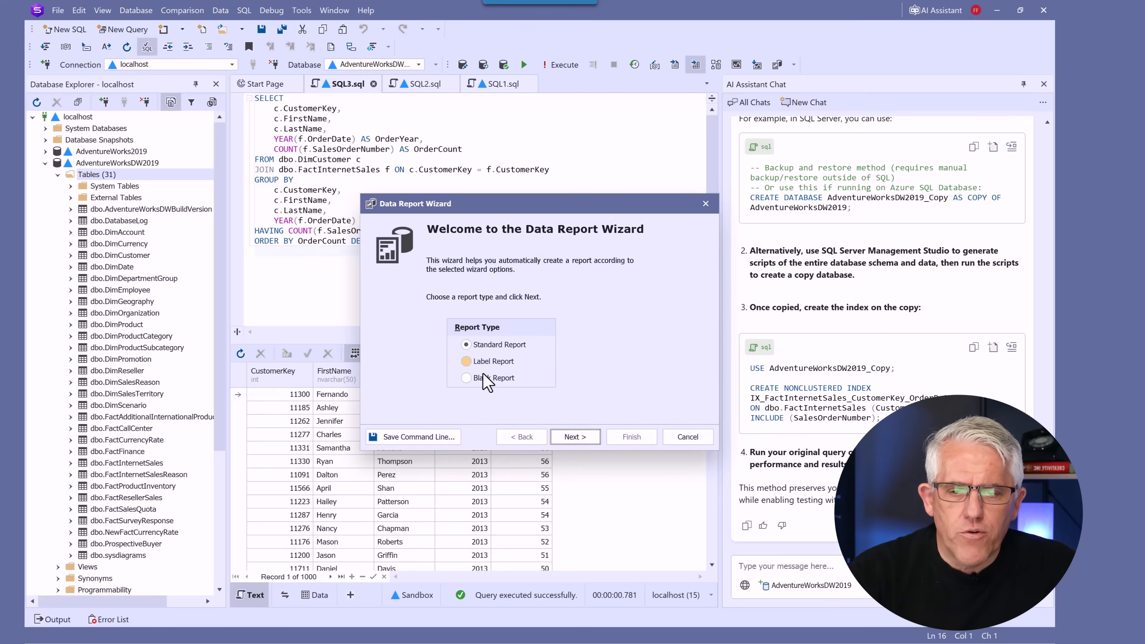
Step: Keep Standard Report, choose localhost as the connection with Simple Table/View data and continue
left_click(574, 436)
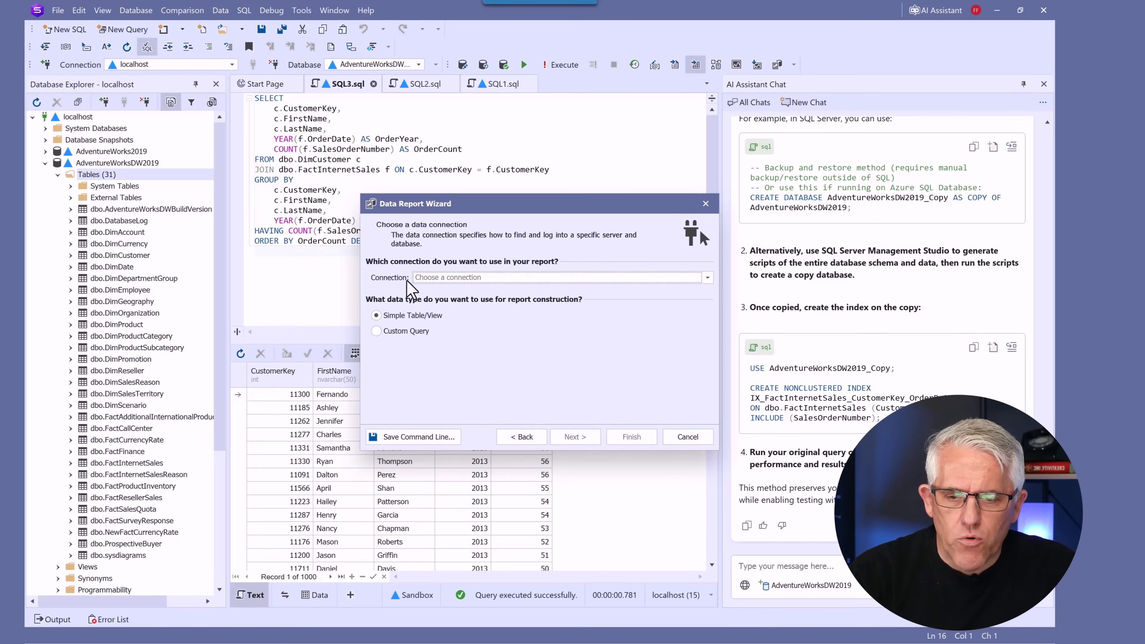
left_click(555, 277)
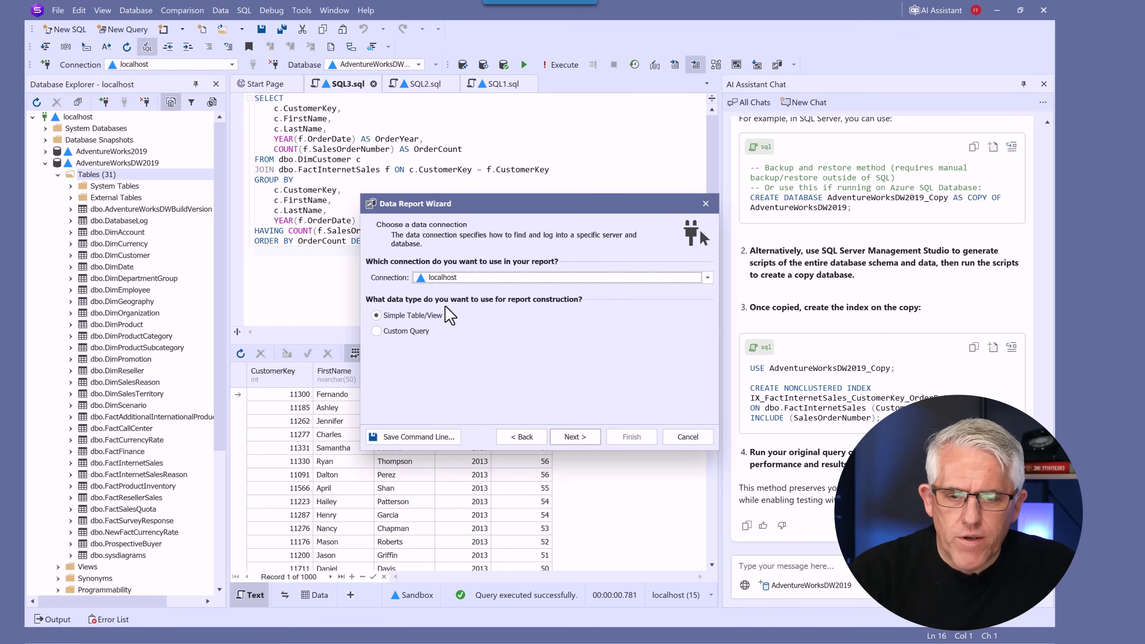
mouse_move(416, 316)
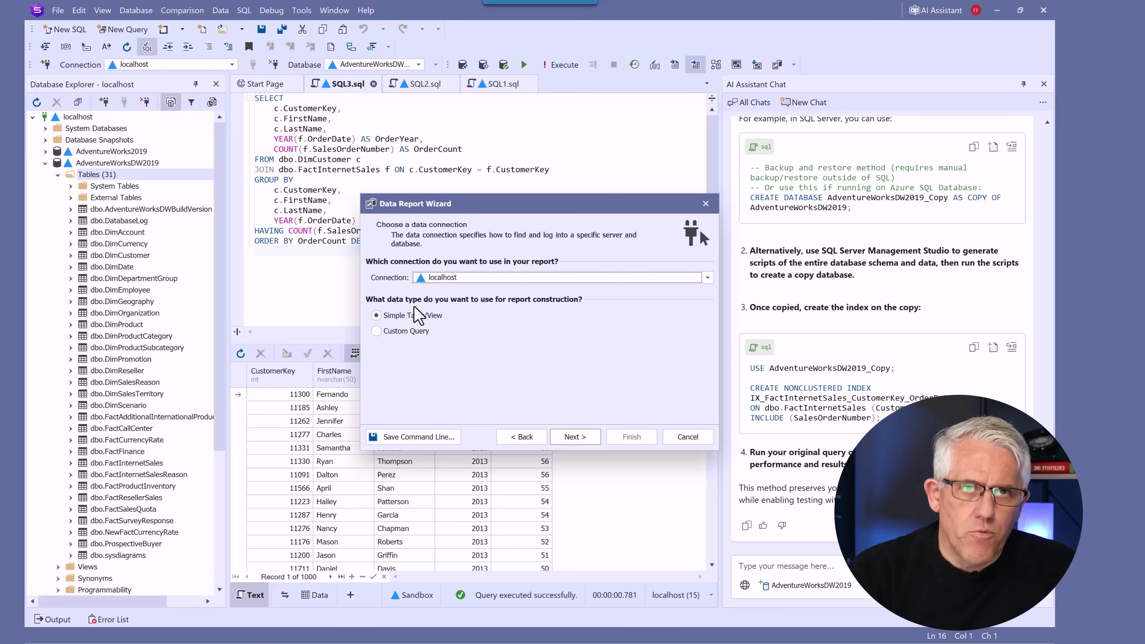
left_click(706, 277)
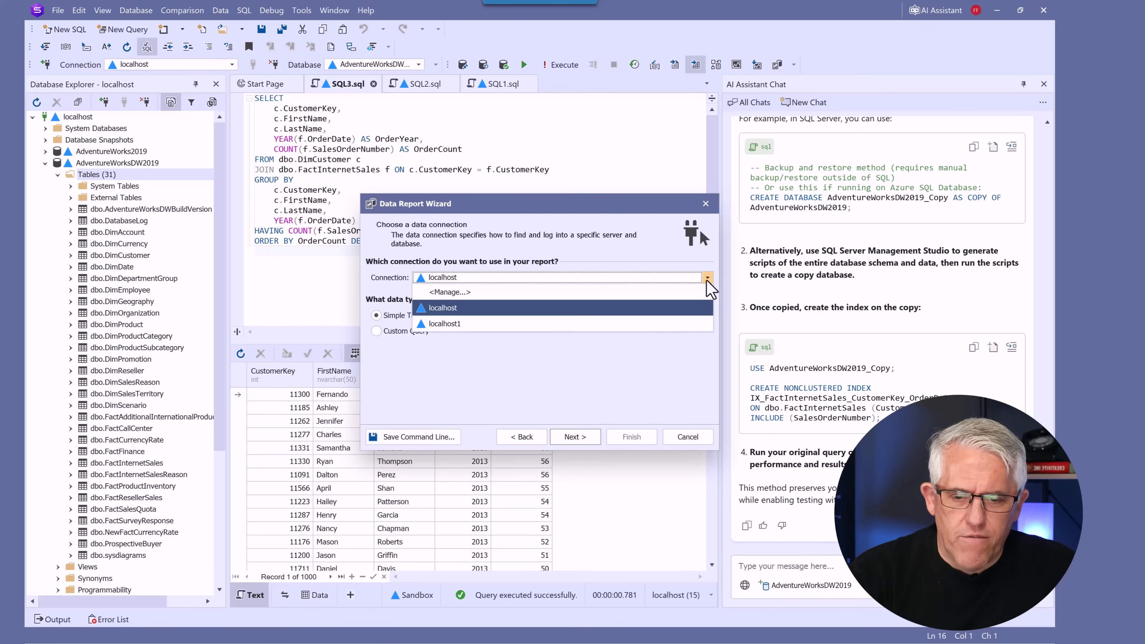
left_click(441, 307)
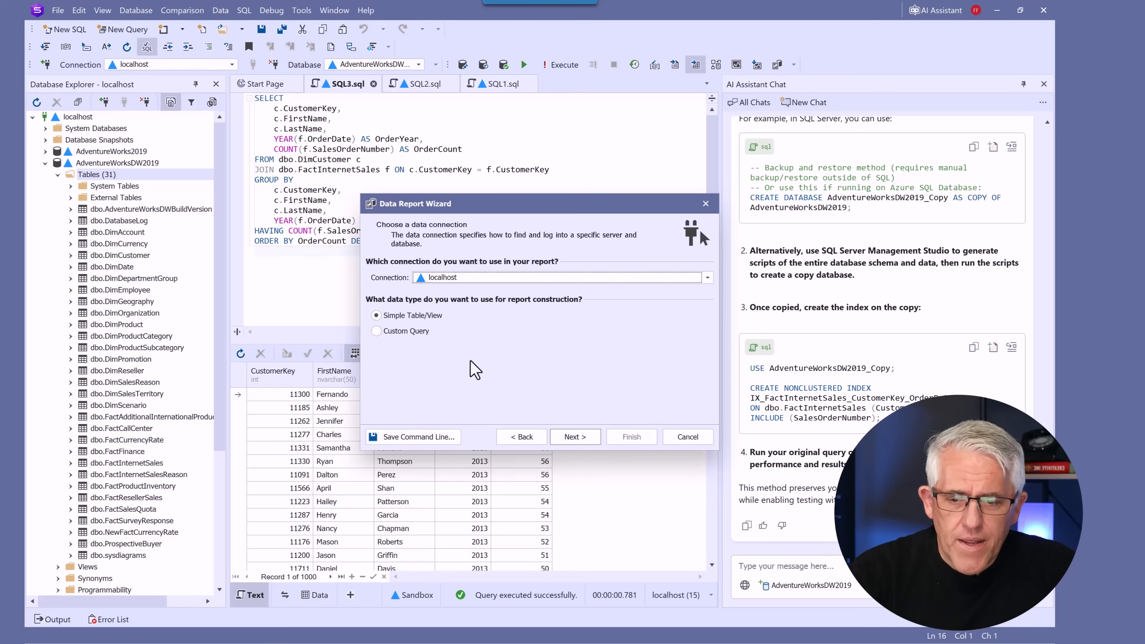
left_click(575, 436)
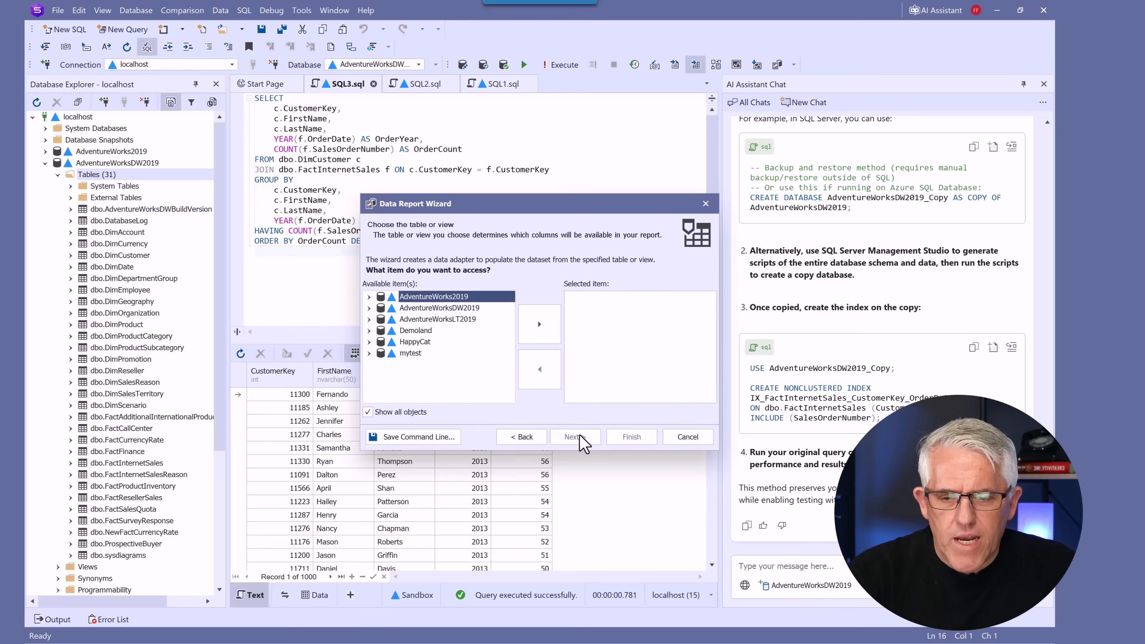
Step: Base the report on AdventureWorksDW2019's dbo.DimCustomer and add FirstName, LastName, AddressLine1, AddressLine2 and Phone as fields
left_click(439, 308)
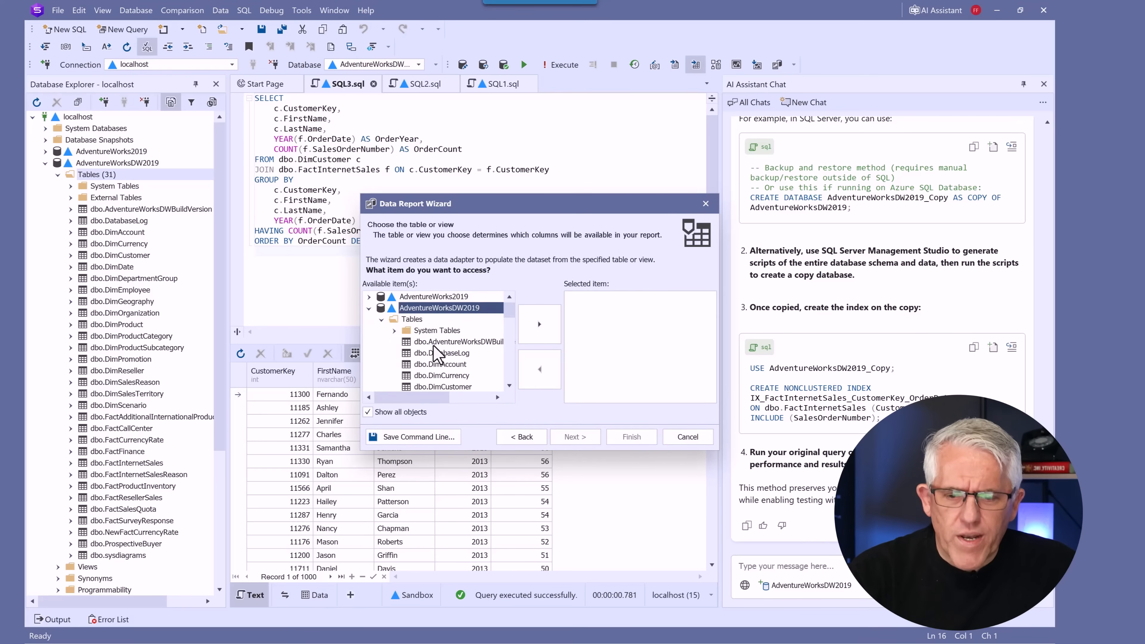
left_click(573, 437)
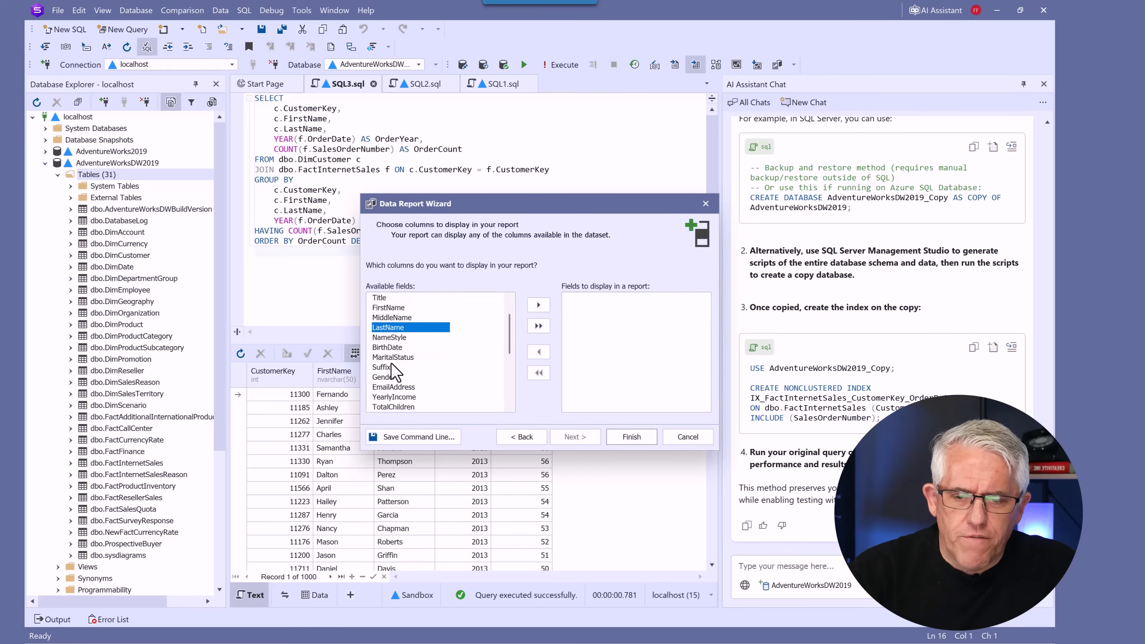
left_click(538, 305)
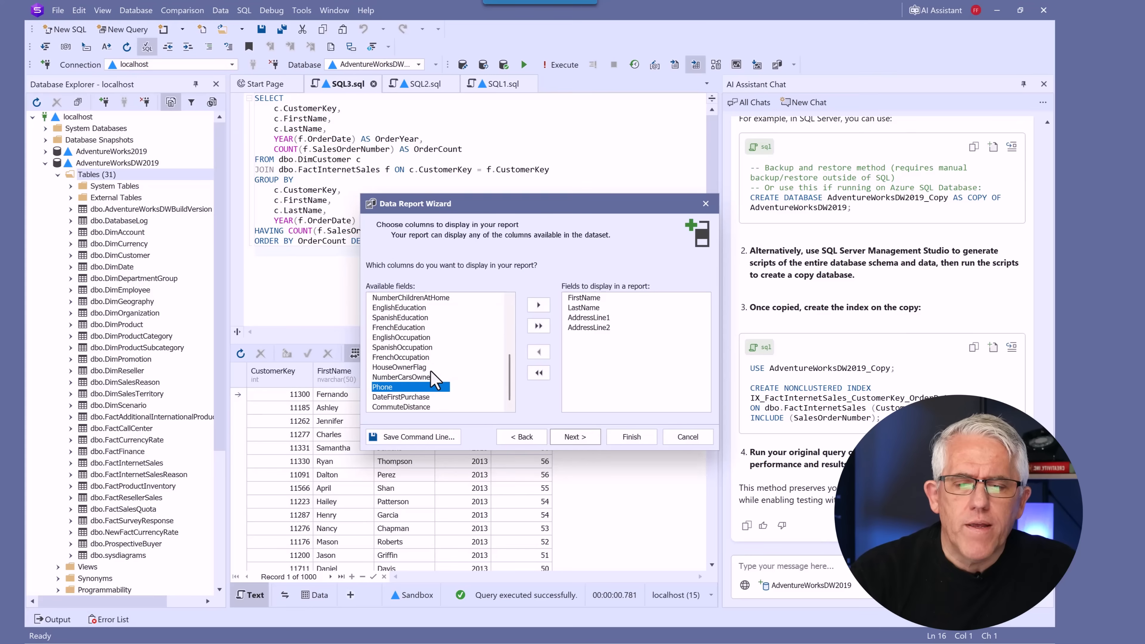
left_click(537, 305)
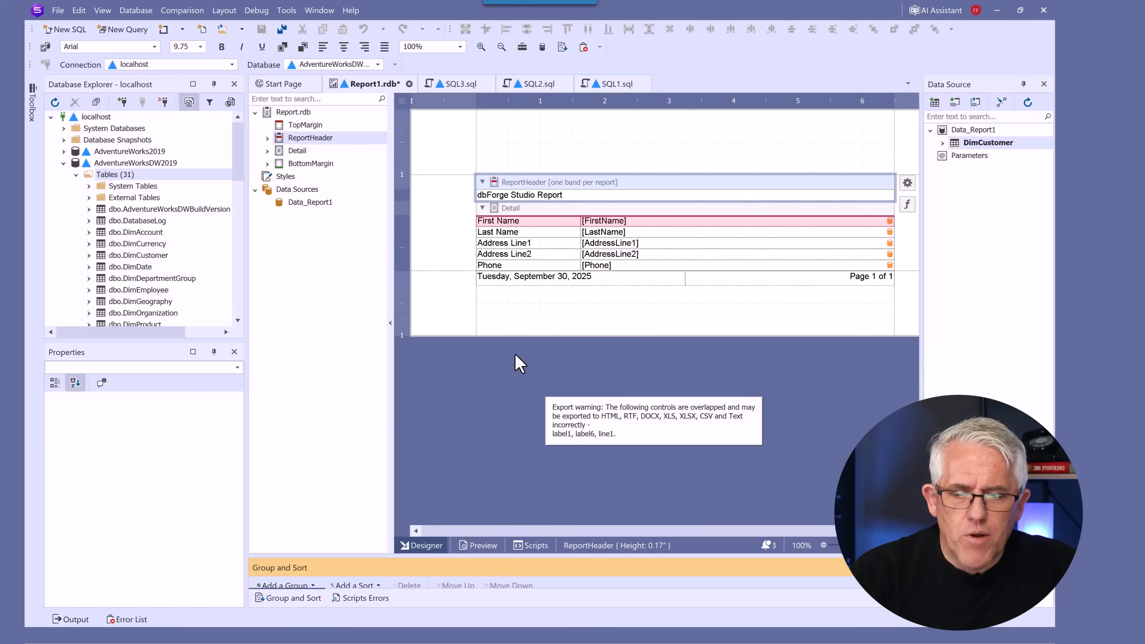
Step: Inspect the report header in the designer and generate the report preview
left_click(519, 195)
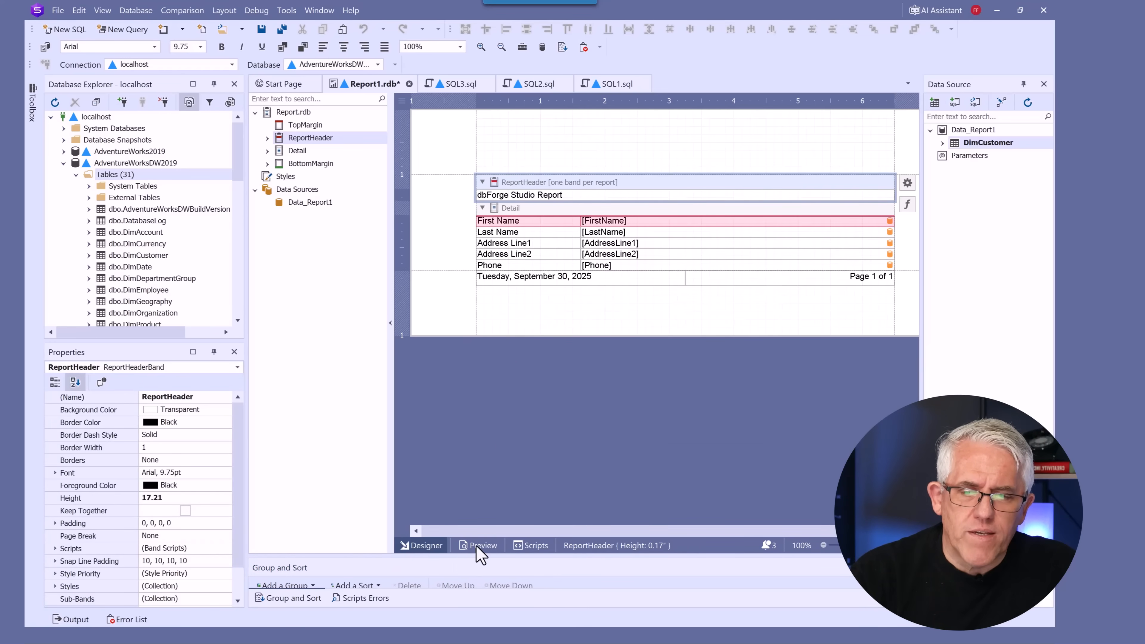
left_click(481, 546)
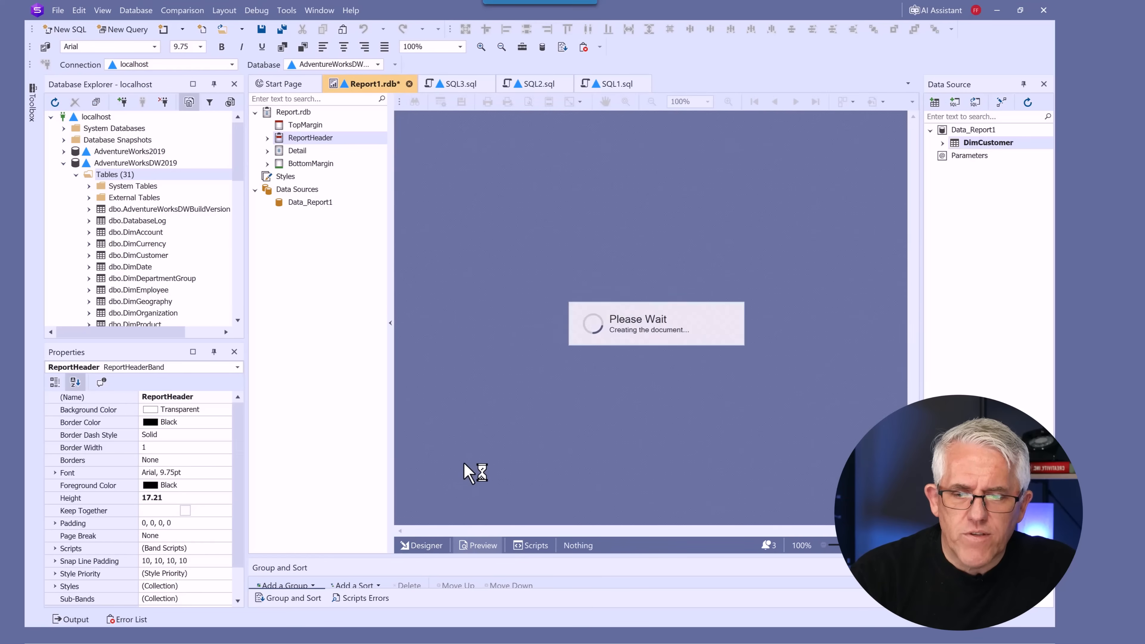